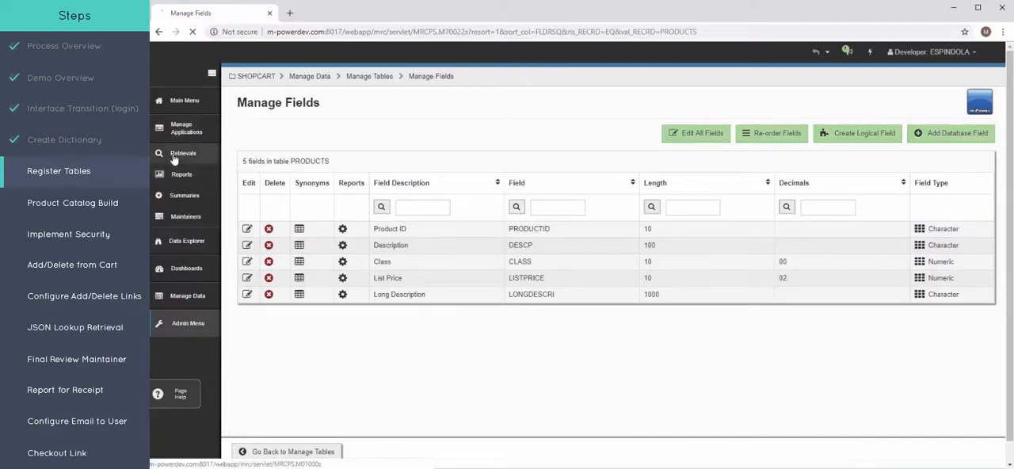
- Show the Manage Applications page with the empty Retrievals list
click(183, 152)
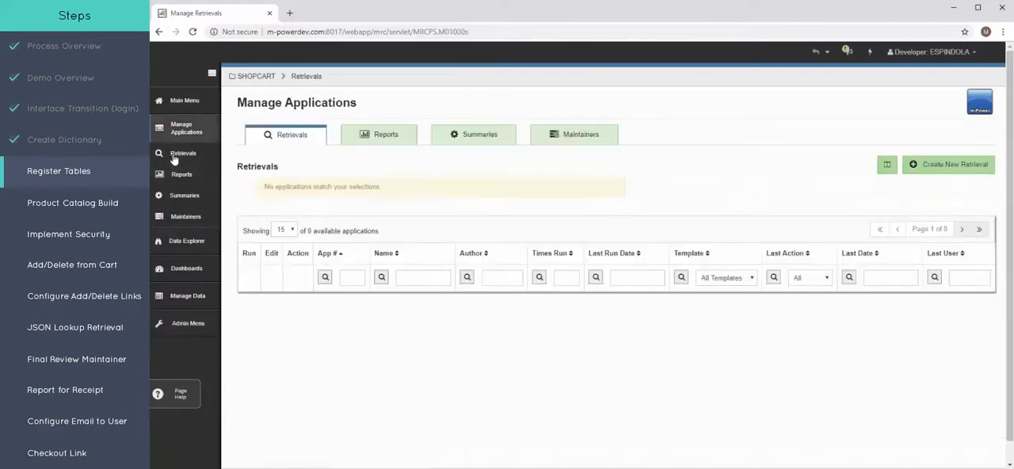
mouse_move(947, 165)
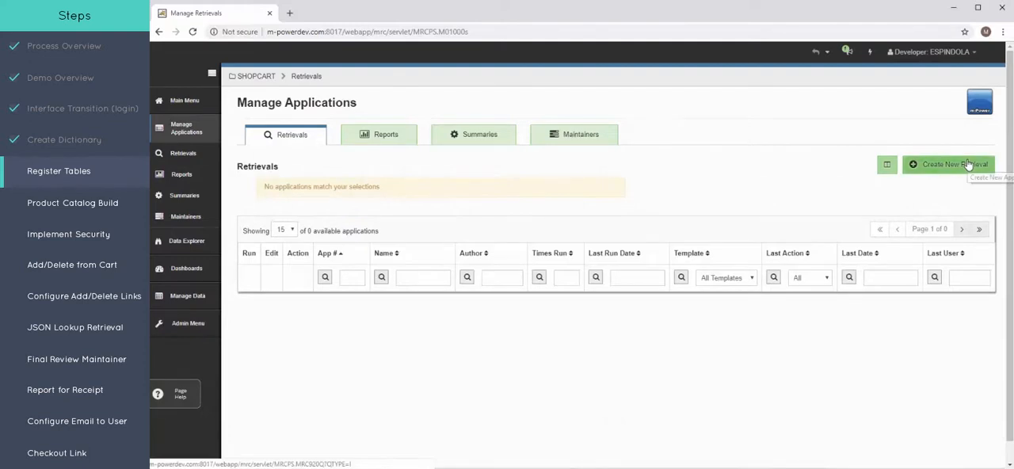
- Create a new Multiple Row Data List retrieval named 'Product Catalog' and proceed to data selection
click(947, 165)
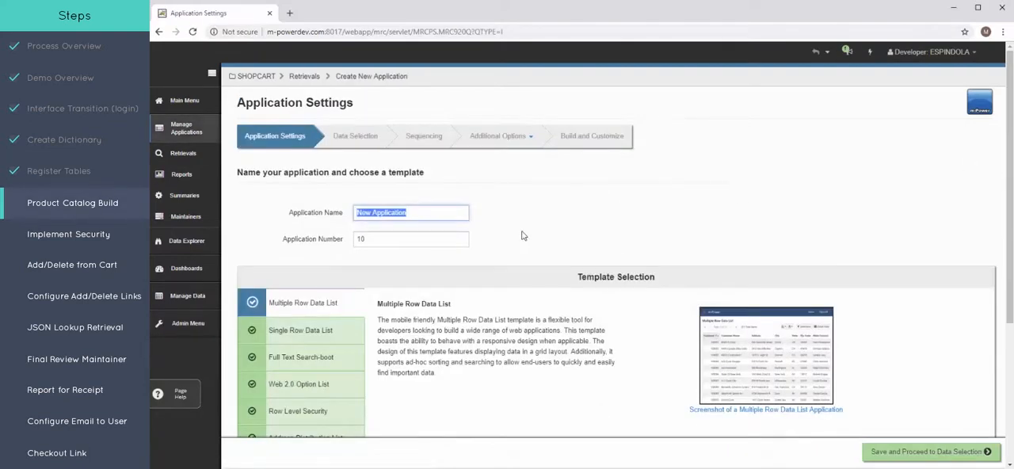
text(Product)
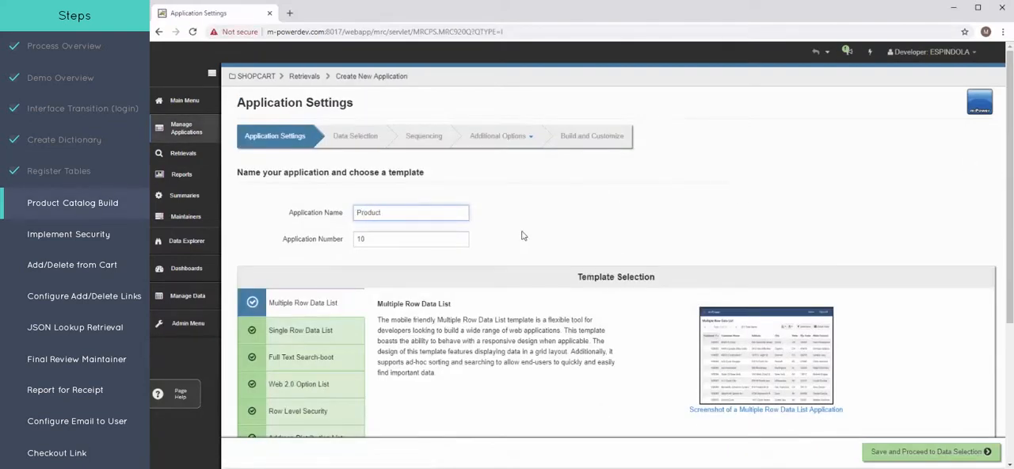
text(Catalog)
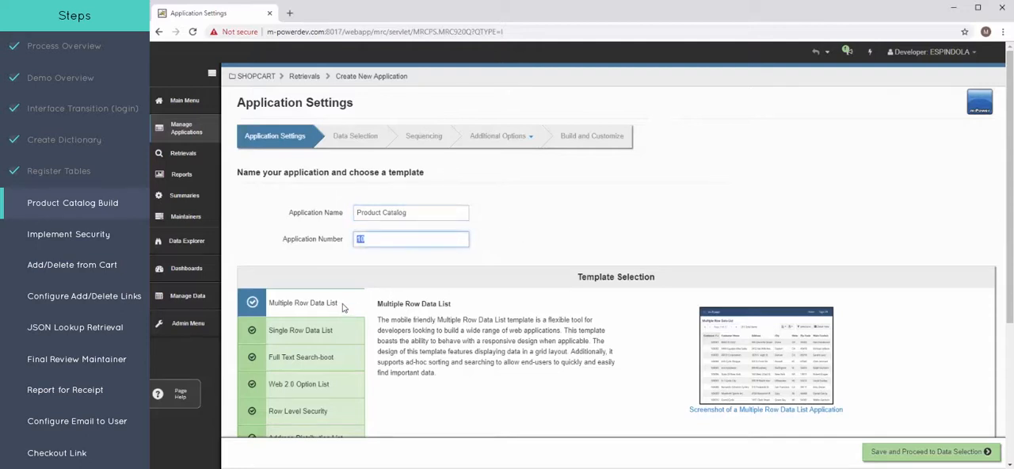
scroll(down, 3)
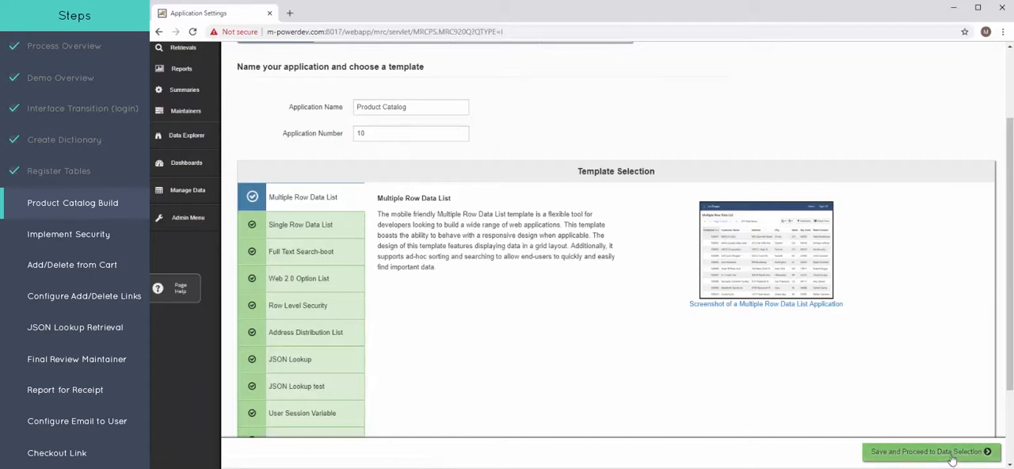
click(931, 452)
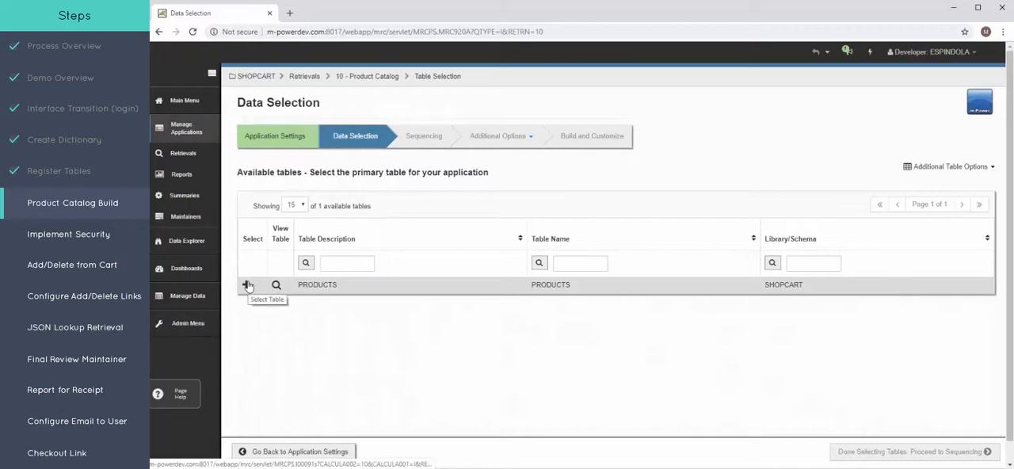
- Select the PRODUCTS table with all five fields and proceed to sequencing
click(247, 285)
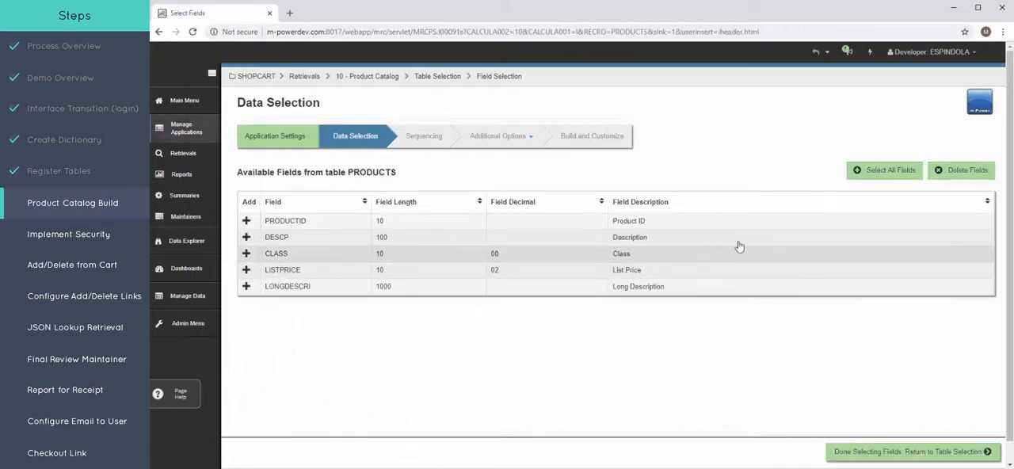
click(884, 169)
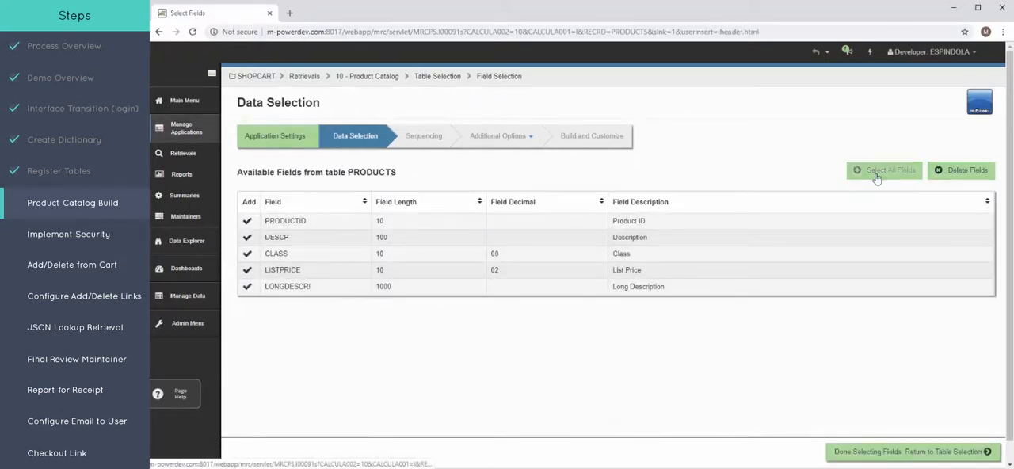
click(911, 451)
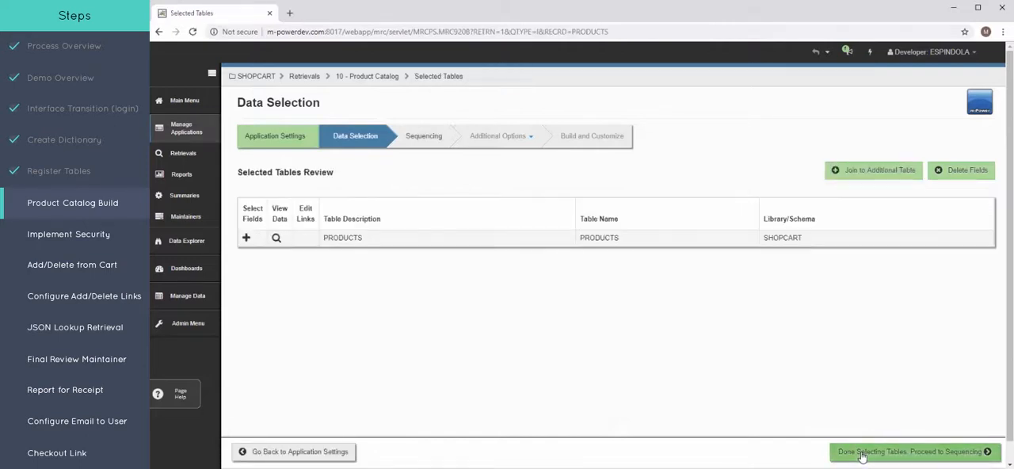
click(914, 452)
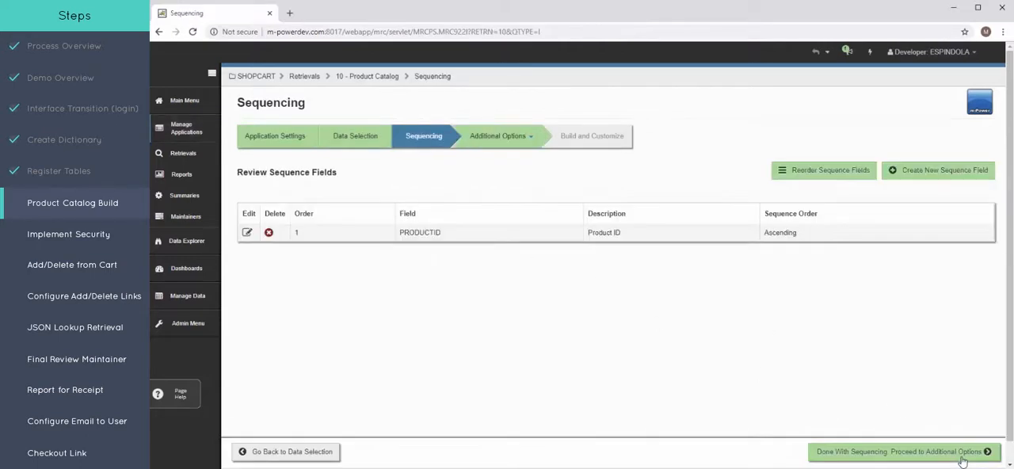
- Accept the Product ID ascending sort and default additional options, reaching Build and Customize
click(903, 451)
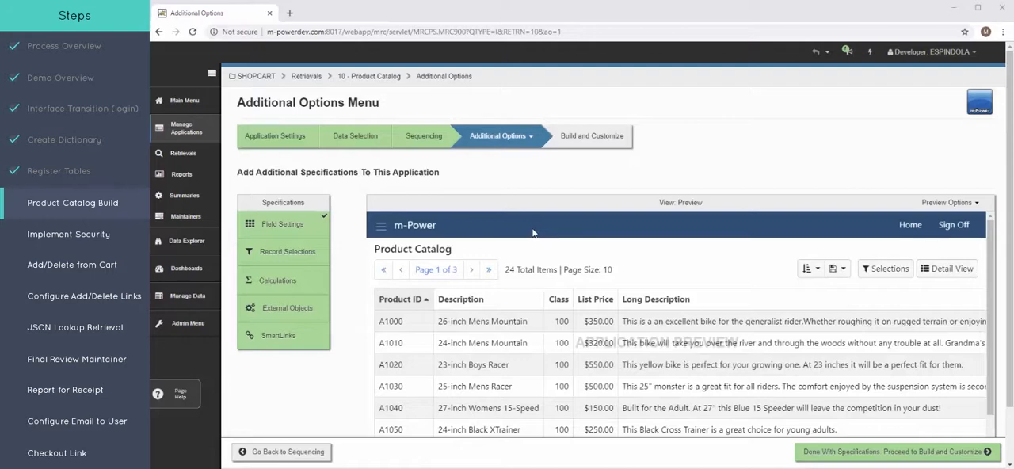
mouse_move(833, 460)
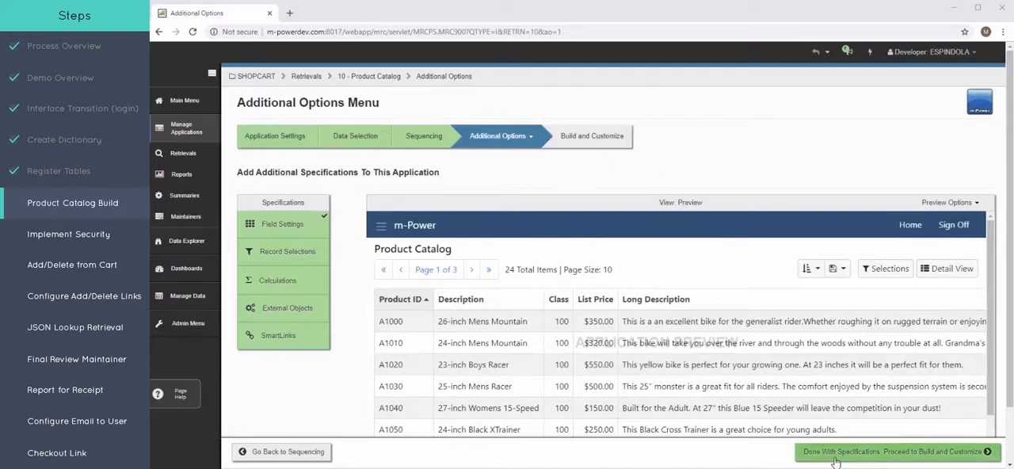
click(895, 451)
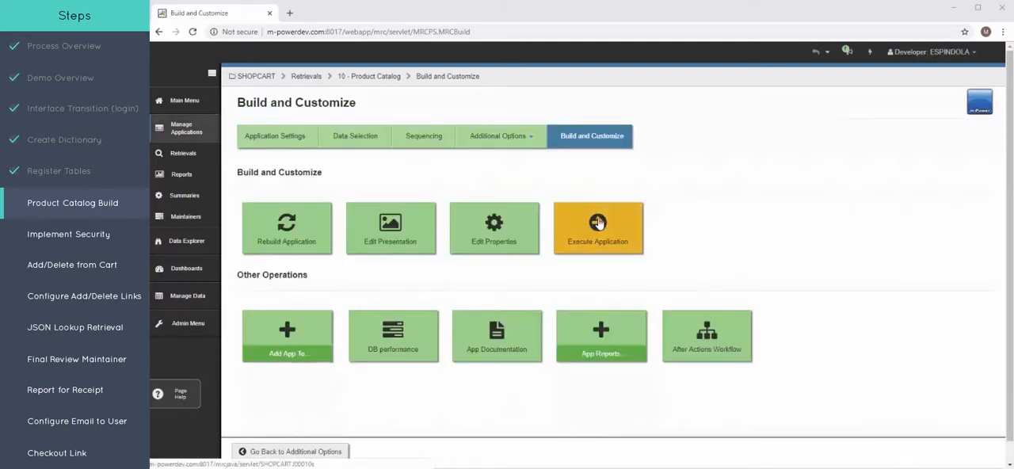
- Execute the Product Catalog app in a new tab and try showing its Selections filter fields
click(597, 228)
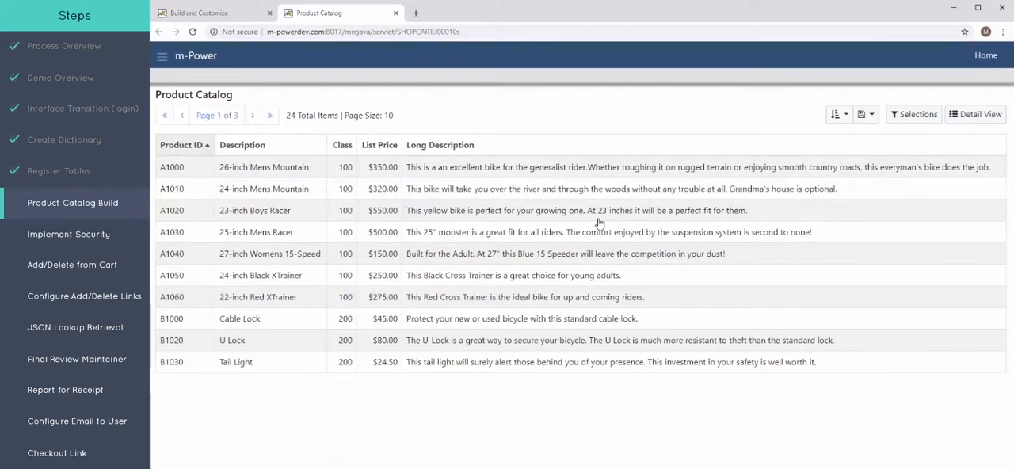
mouse_move(642, 209)
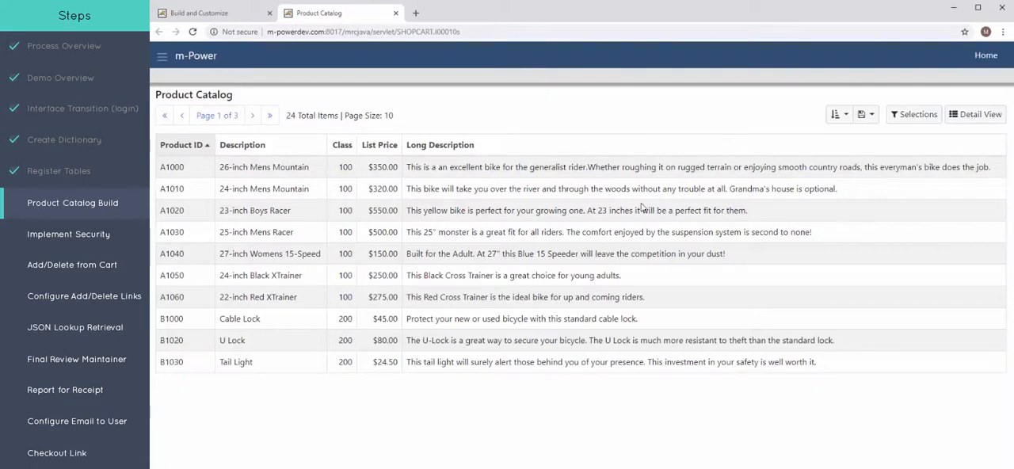
mouse_move(874, 193)
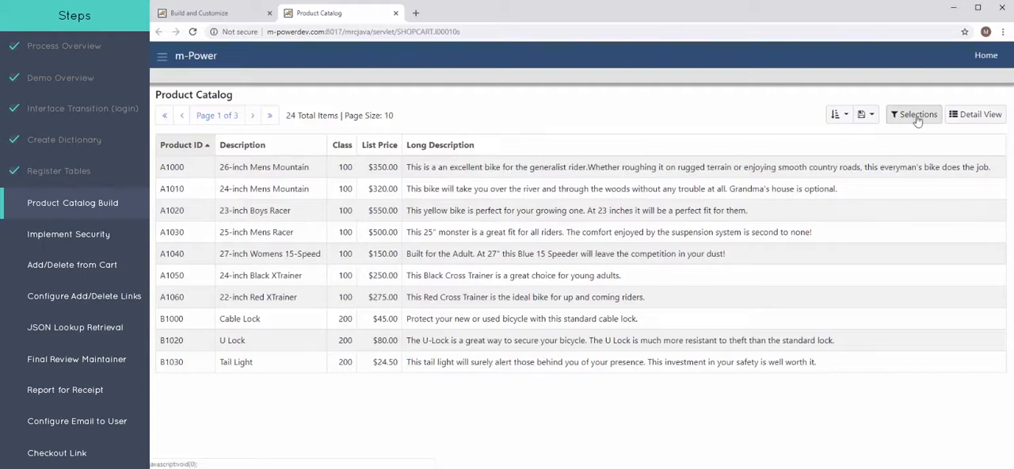
mouse_move(936, 124)
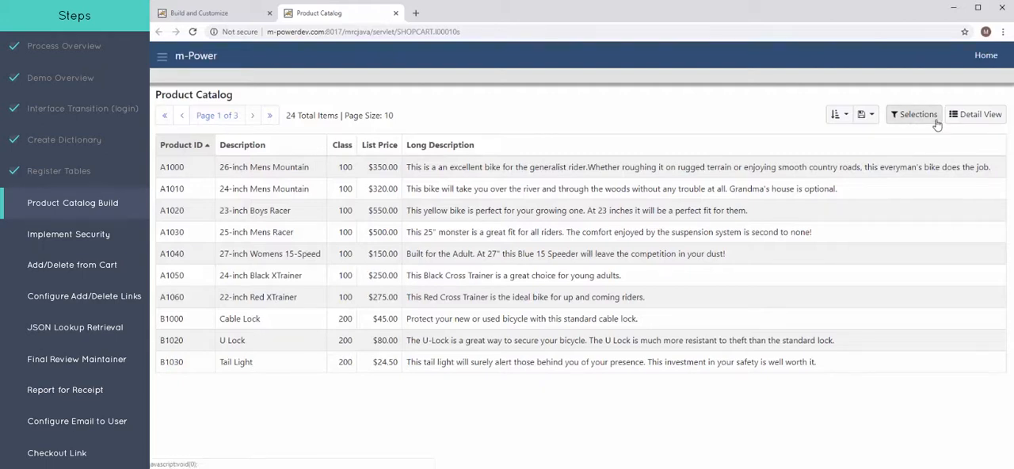
click(914, 114)
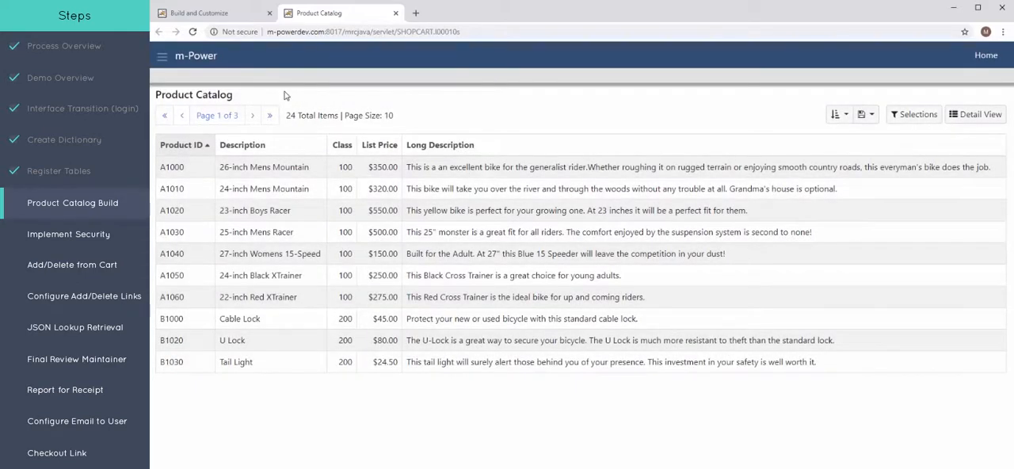
mouse_move(214, 13)
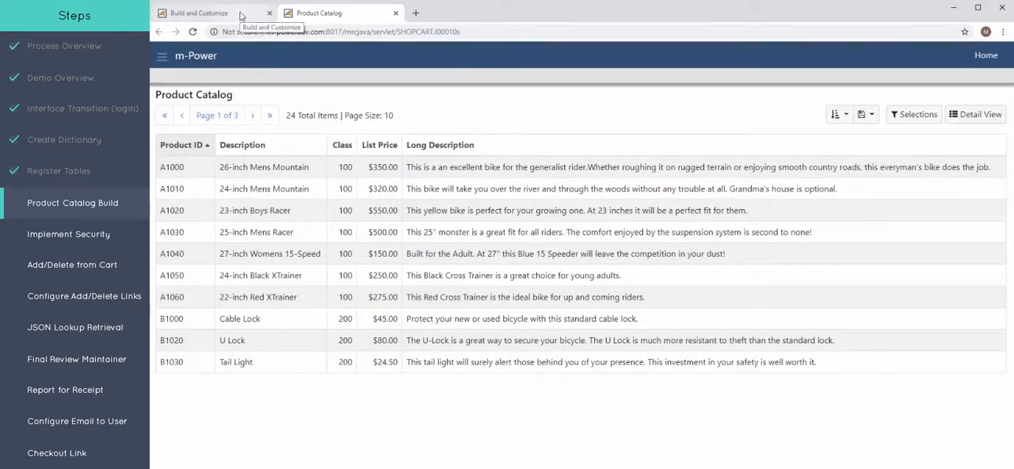
- Reopen the app's Application Settings and save them, proceeding to data selection
click(214, 13)
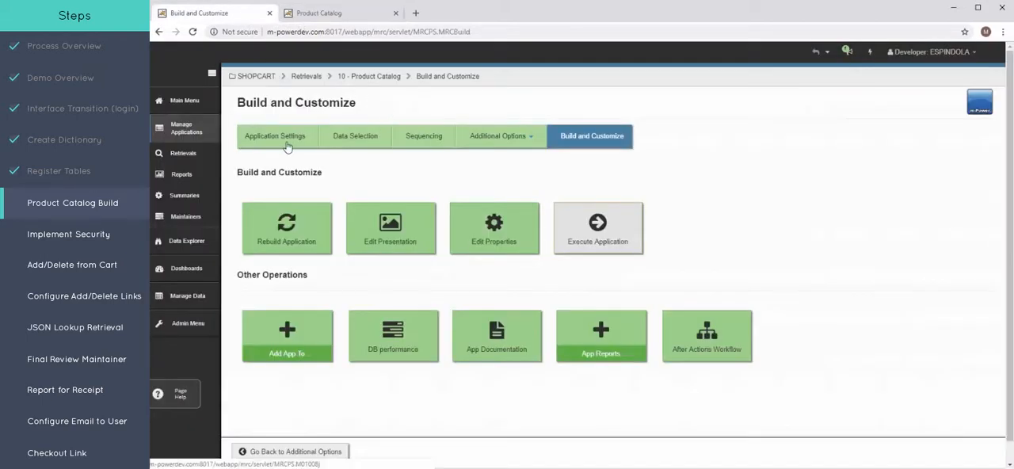
click(275, 136)
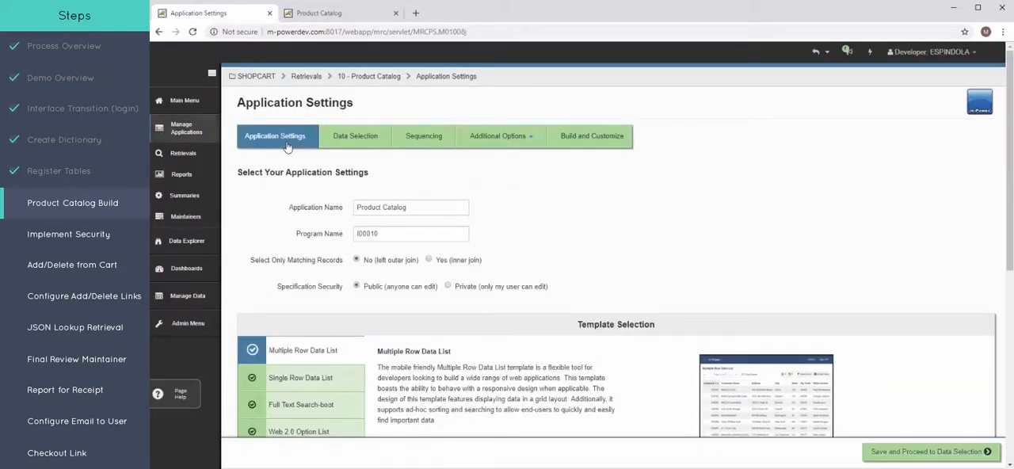
scroll(down, 3)
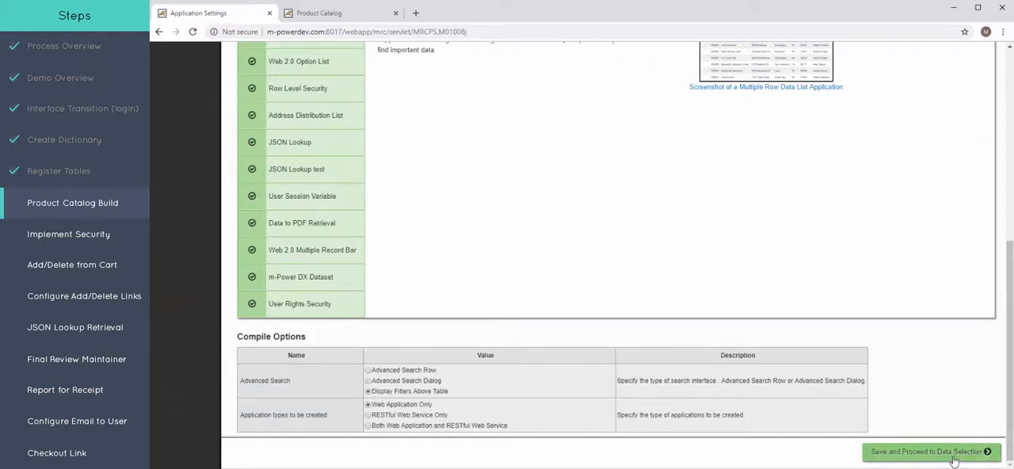
click(931, 452)
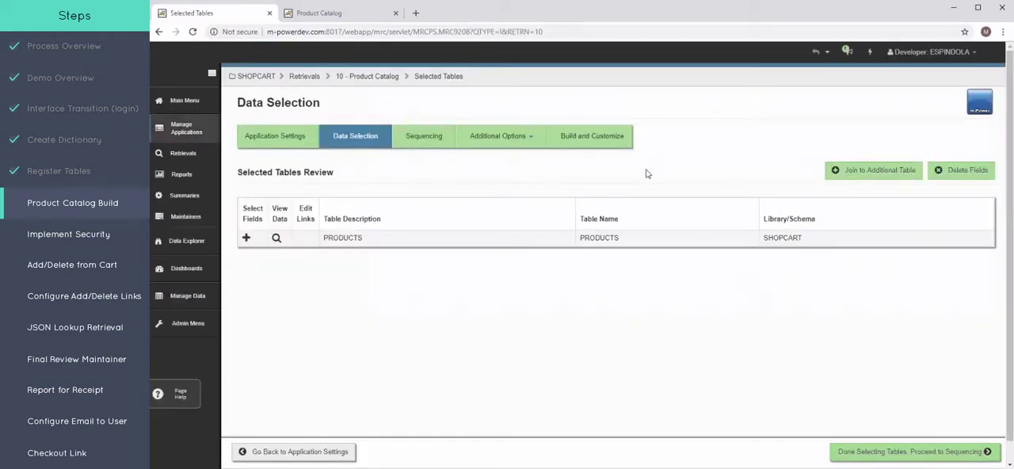
- Rebuild the Product Catalog application, overwriting its existing HTML presentation
click(591, 137)
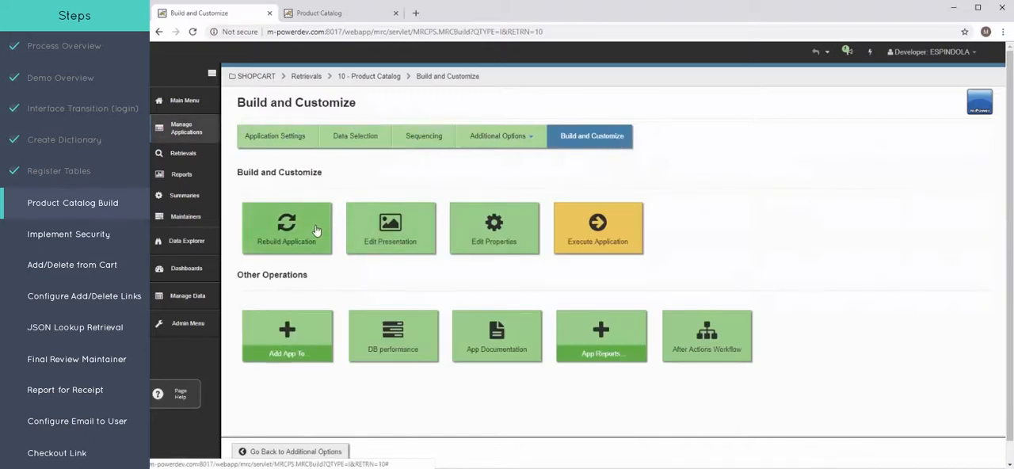
click(287, 228)
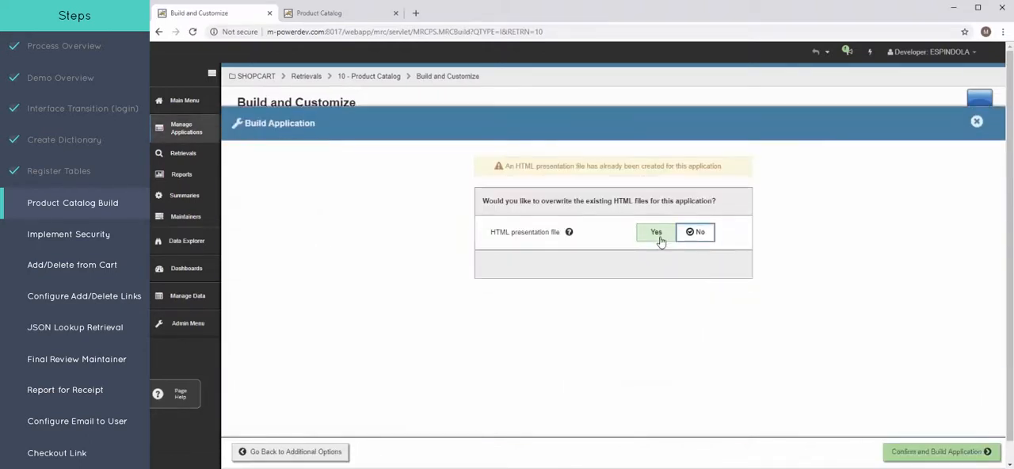
click(656, 231)
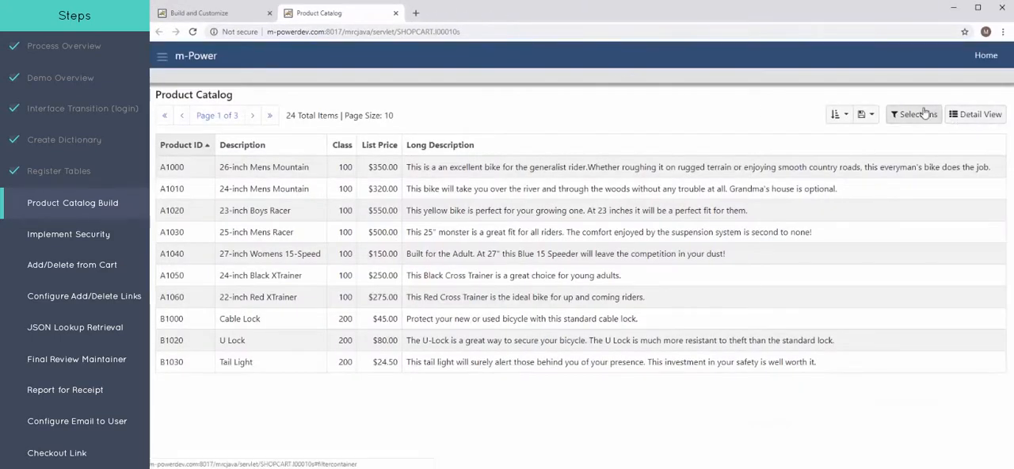
- Check the catalog's filter fields and page size 10, browse pages 2 and 3, then return to Build and Customize
click(912, 114)
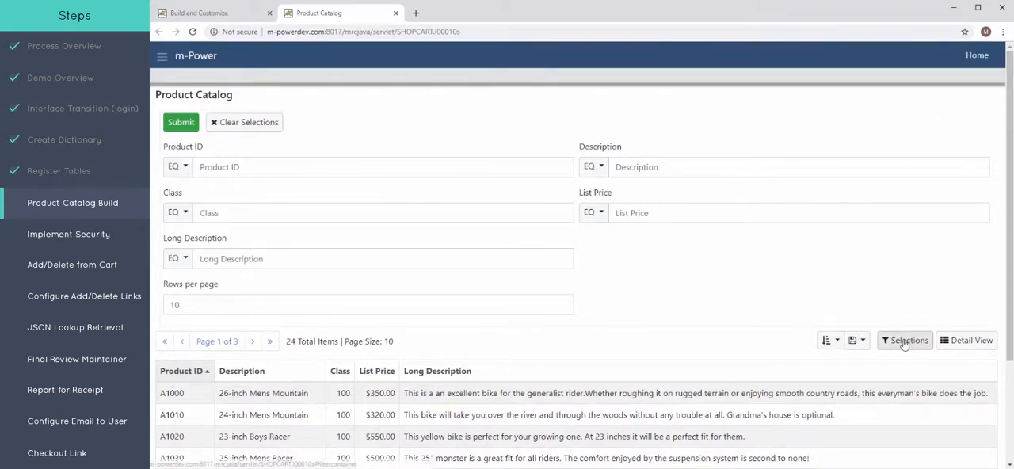
click(904, 339)
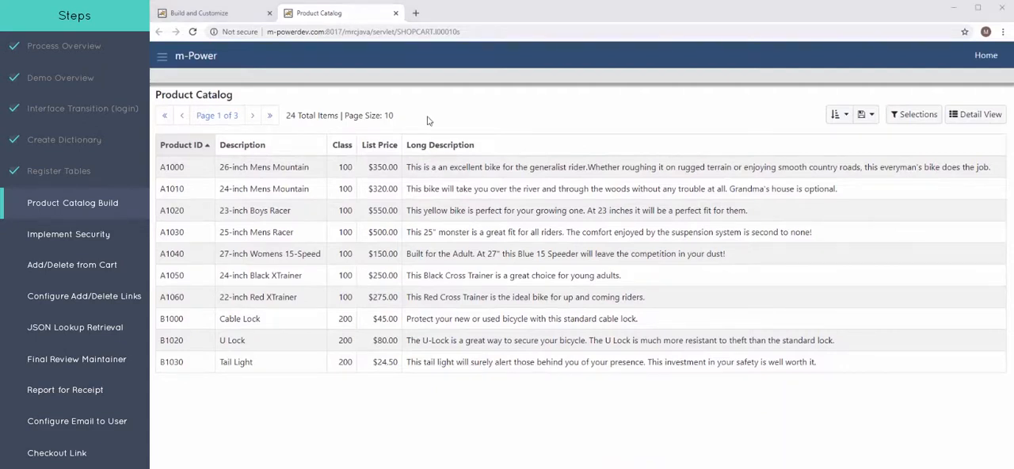
mouse_move(333, 146)
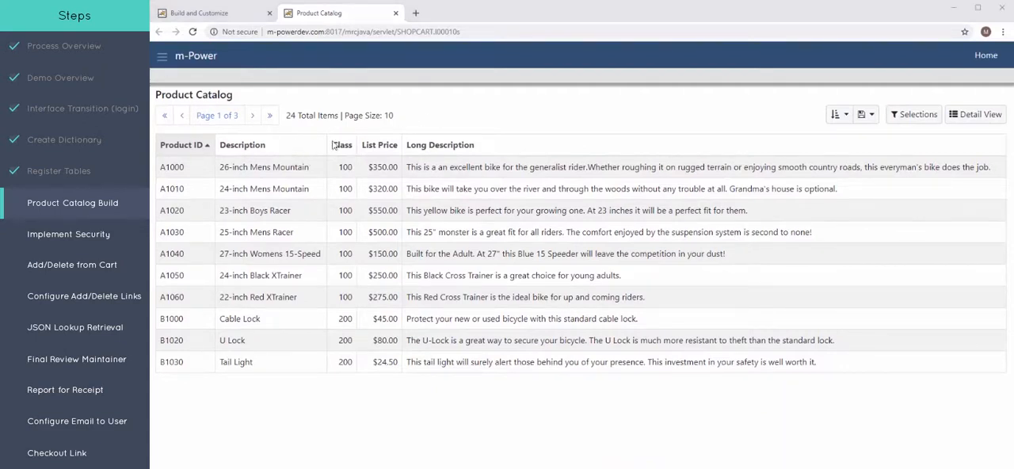
double_click(389, 114)
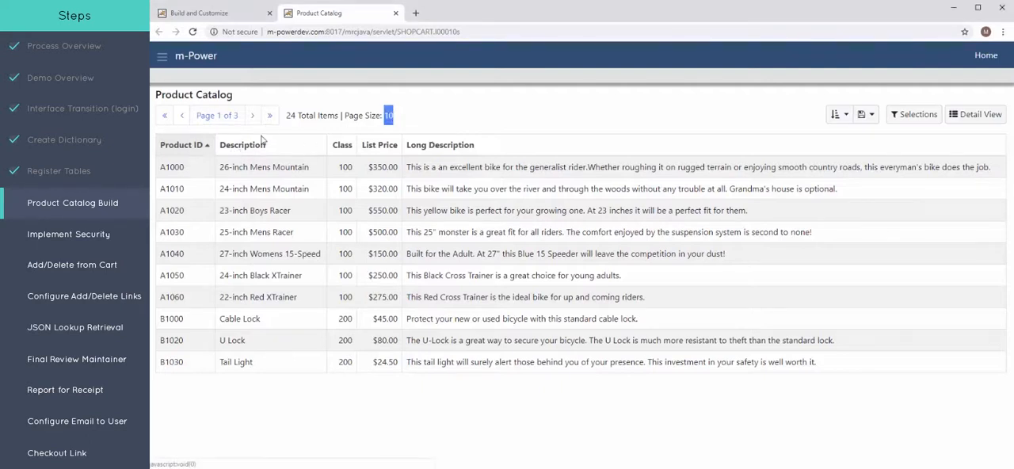
click(252, 114)
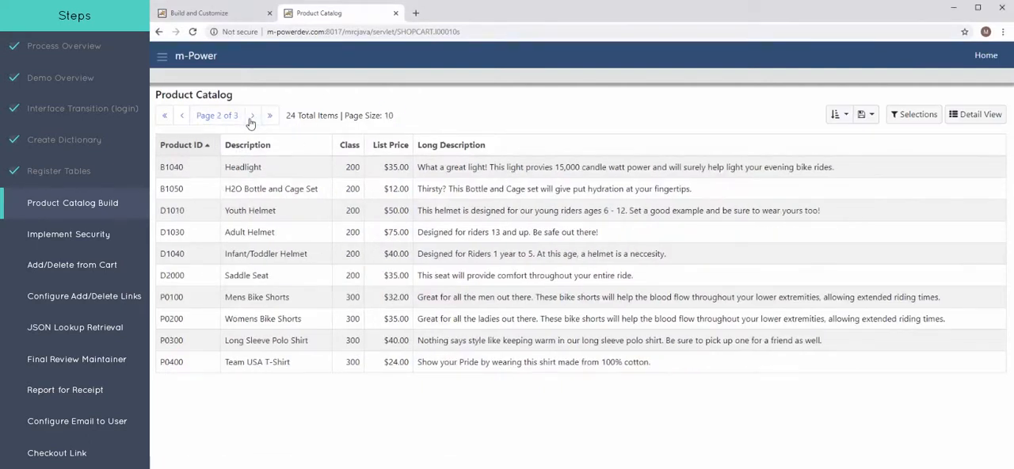
click(269, 114)
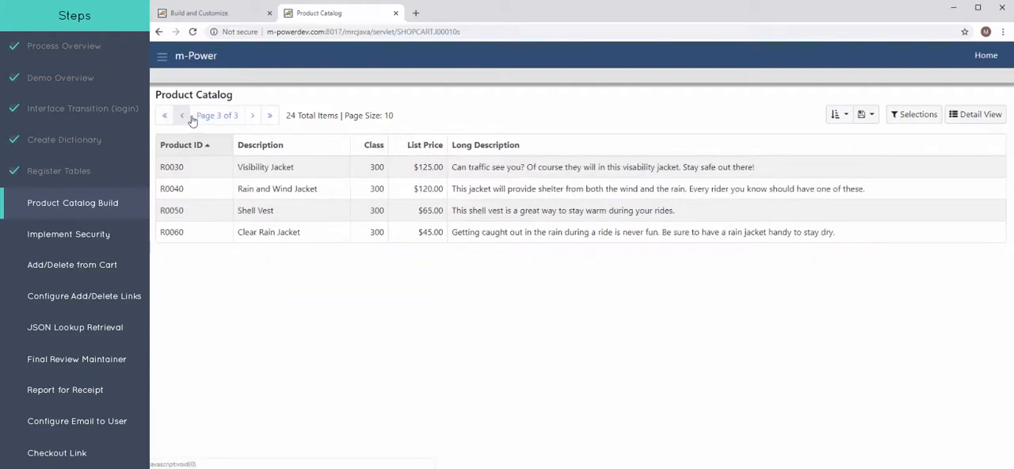
click(200, 13)
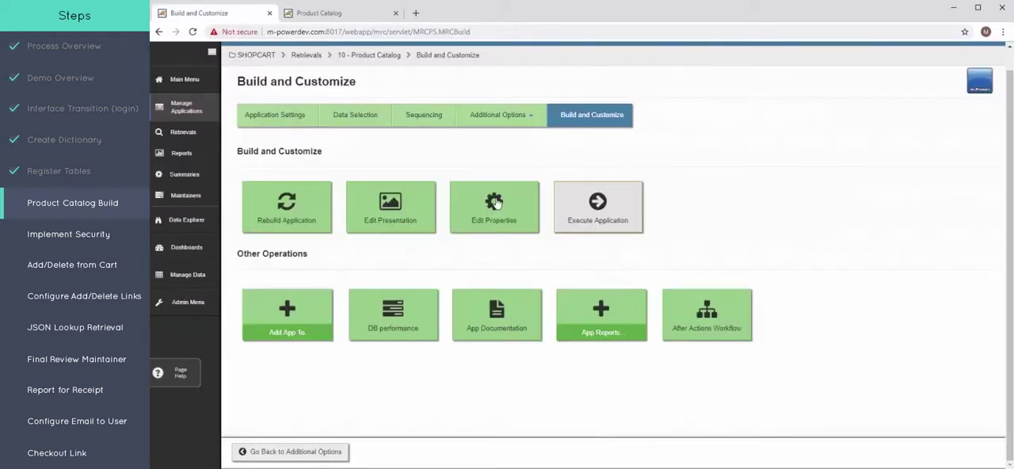
- Set Maximum Rows to Display to 30 and Automatically Save Row Count to No, and save the properties
click(494, 206)
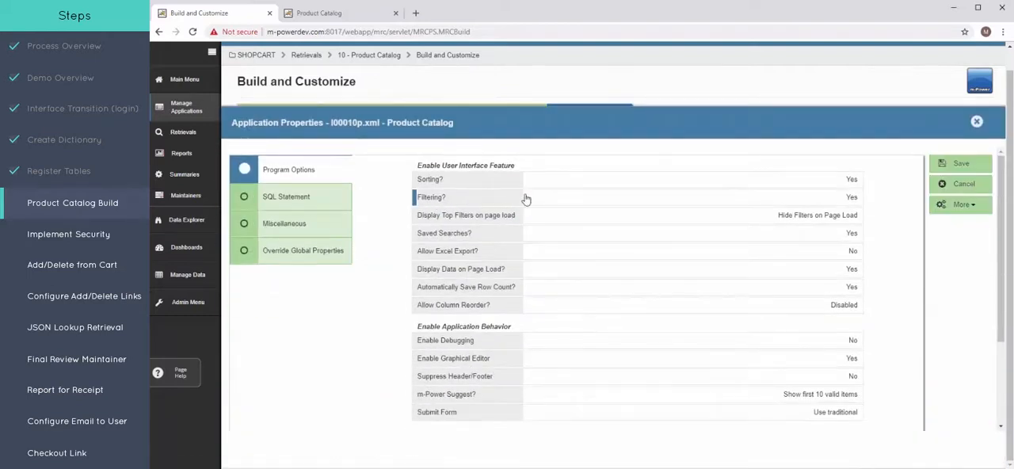
scroll(down, 3)
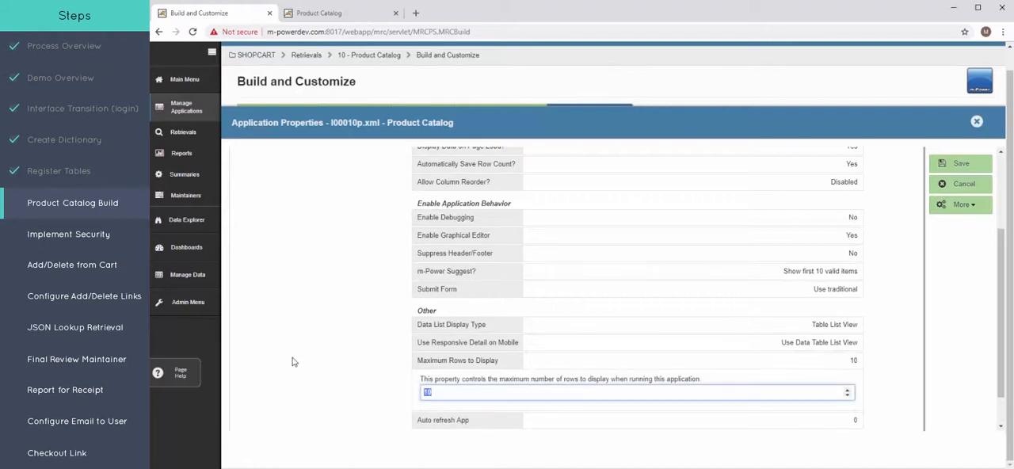
text(30)
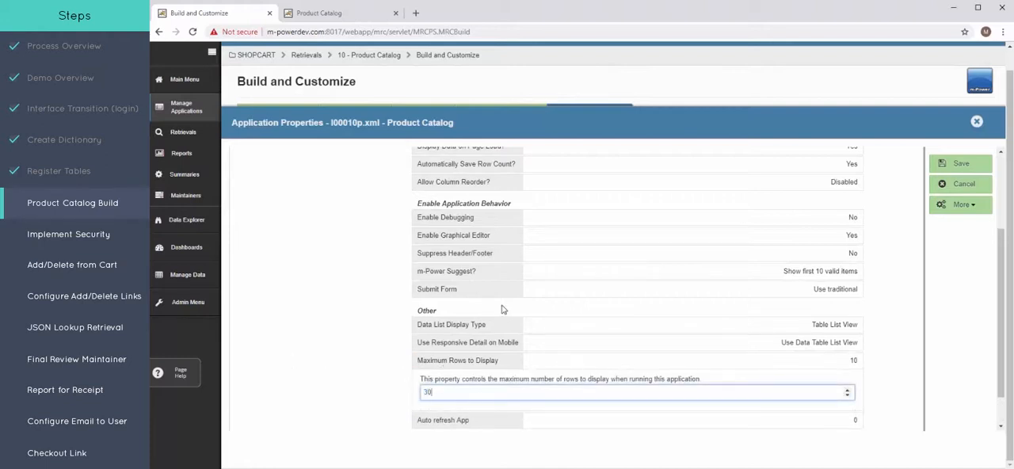
scroll(up, 3)
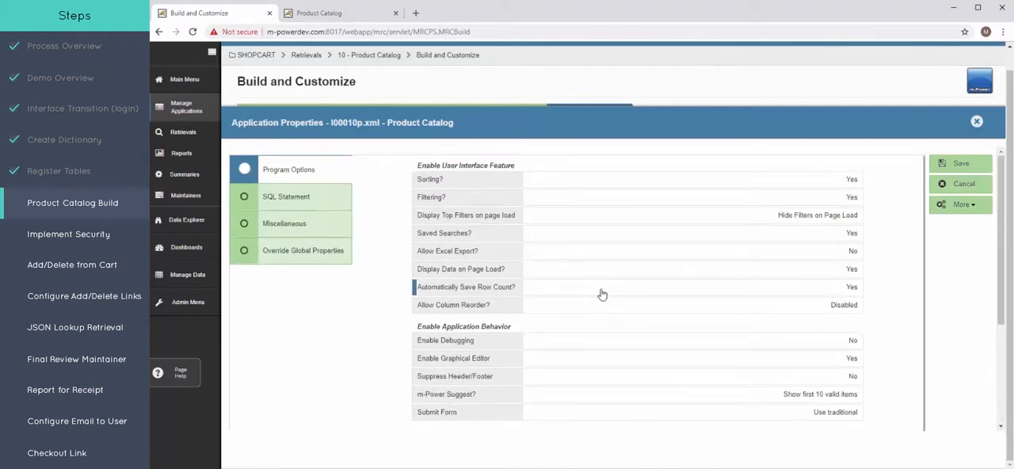
mouse_move(545, 293)
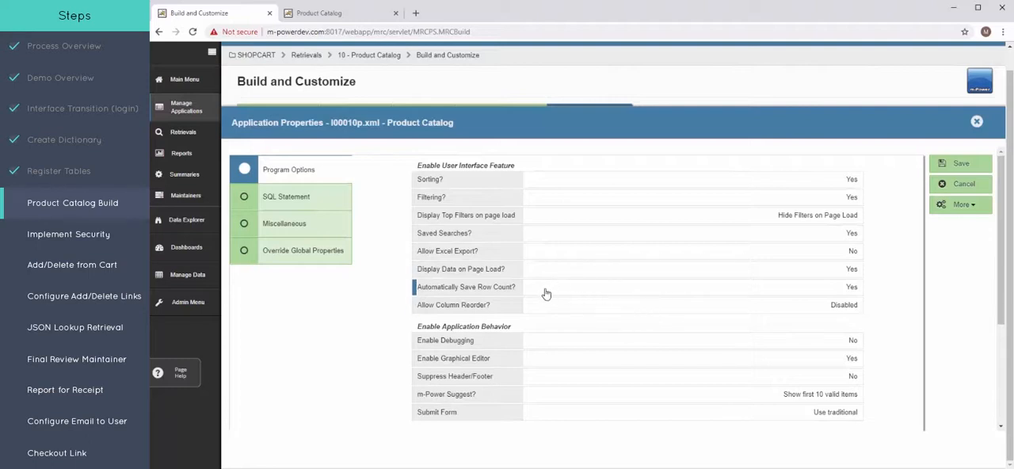
click(466, 287)
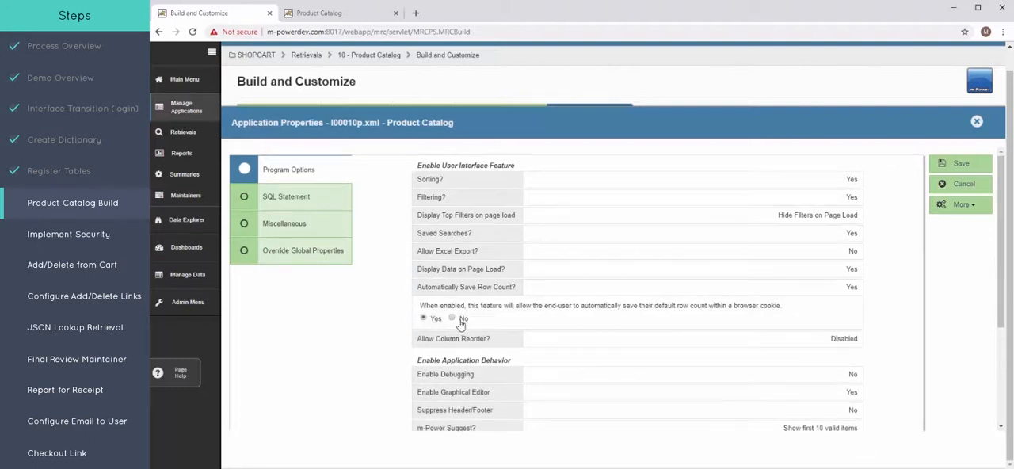
click(452, 317)
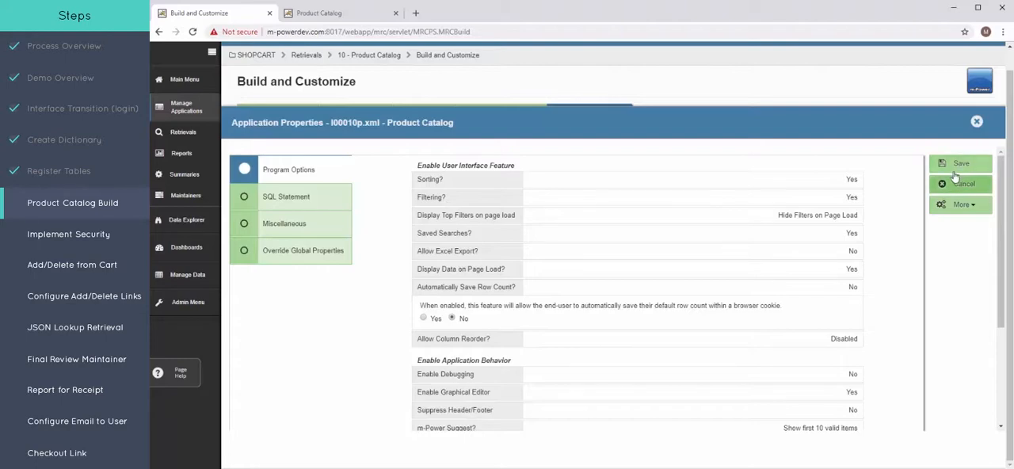
click(960, 166)
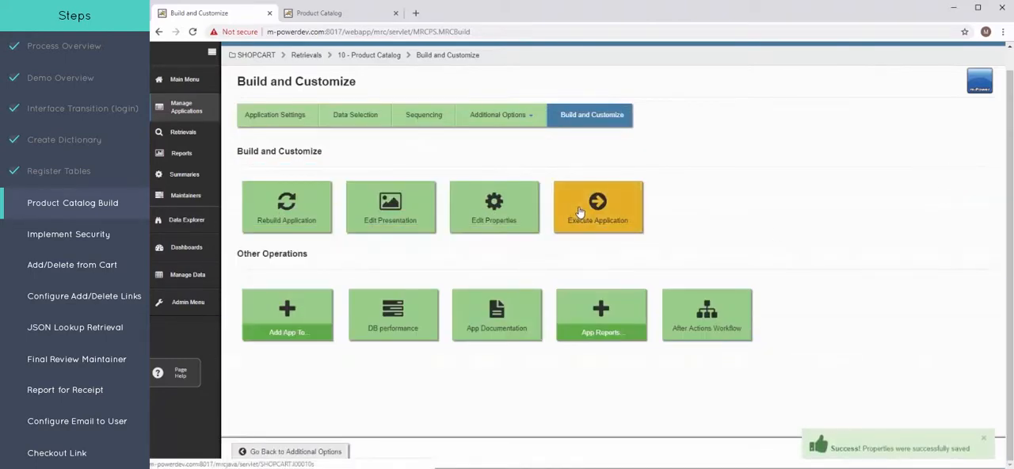
- Execute the updated catalog so all 24 products appear on one page
click(597, 206)
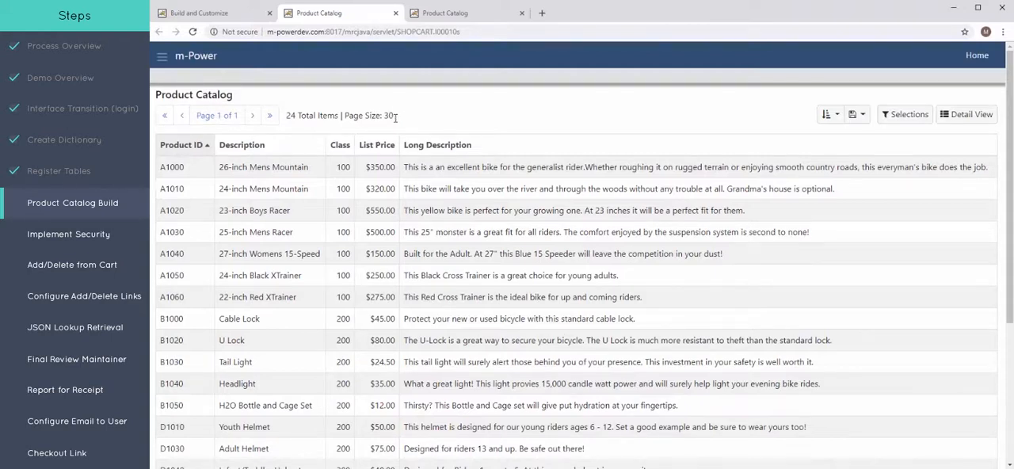
scroll(down, 3)
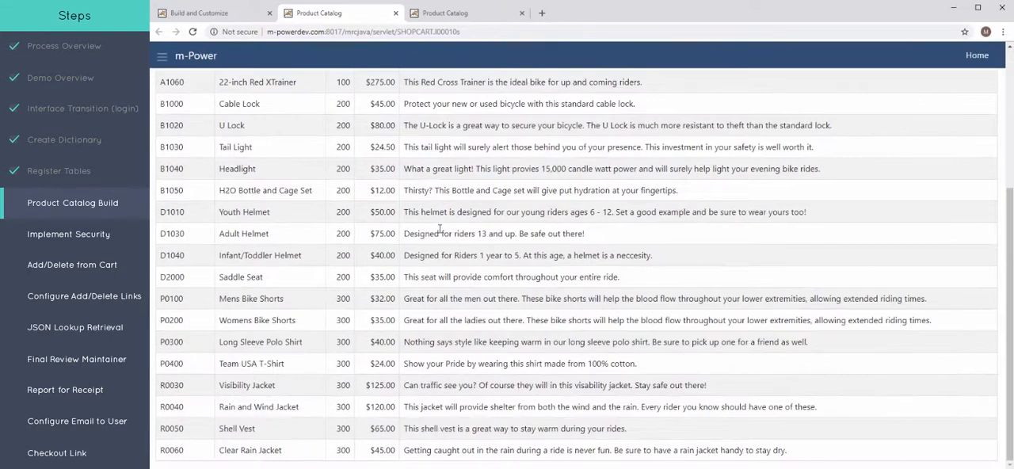
click(521, 13)
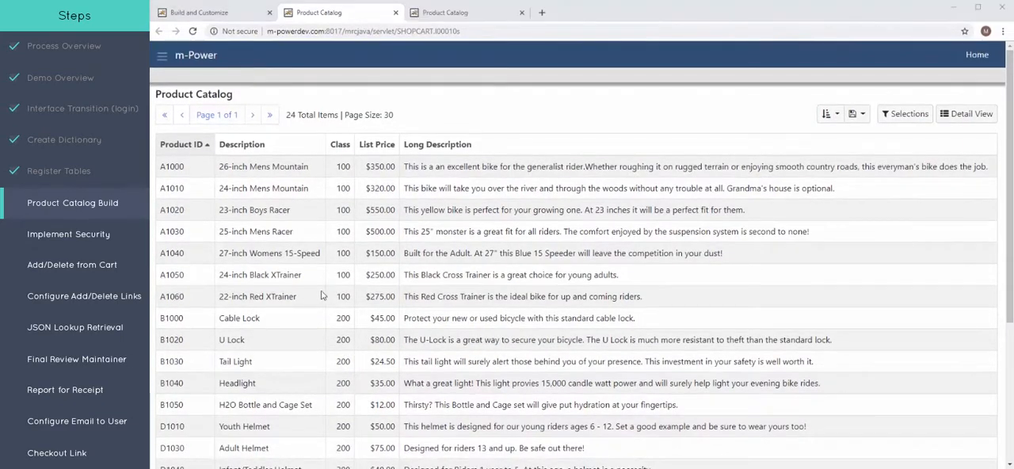
mouse_move(398, 61)
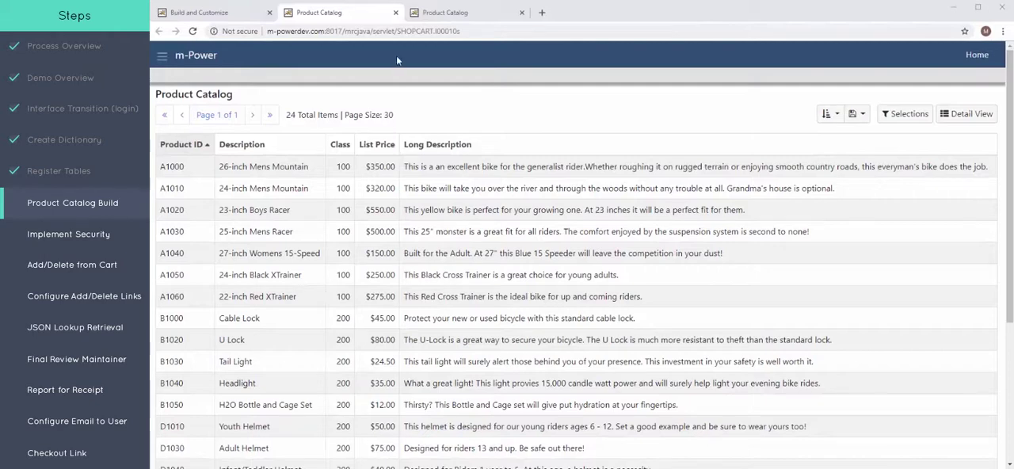
mouse_move(408, 155)
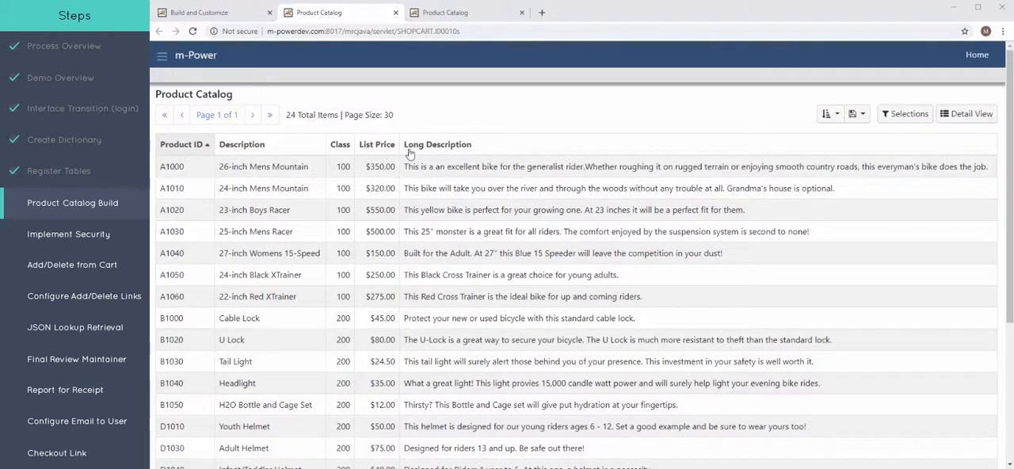
- Edit the catalog presentation in m-Painter and delete the product data table
click(203, 12)
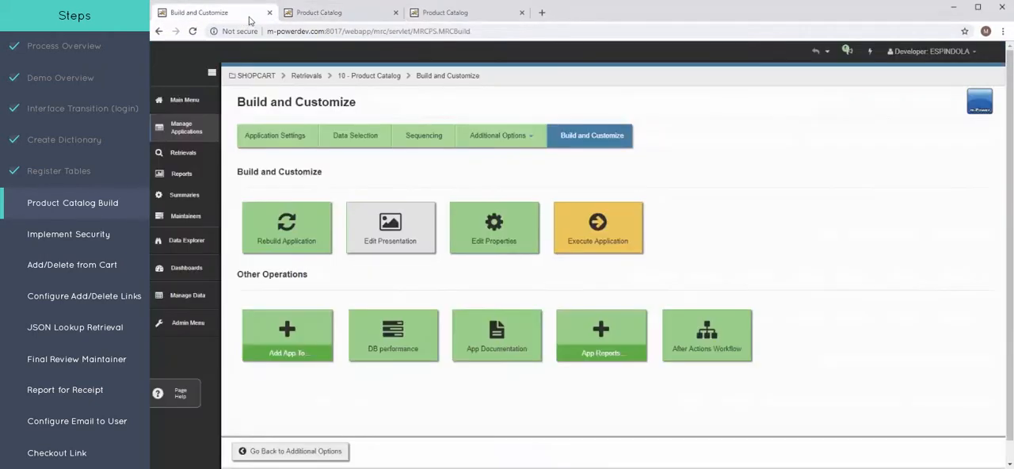
mouse_move(389, 228)
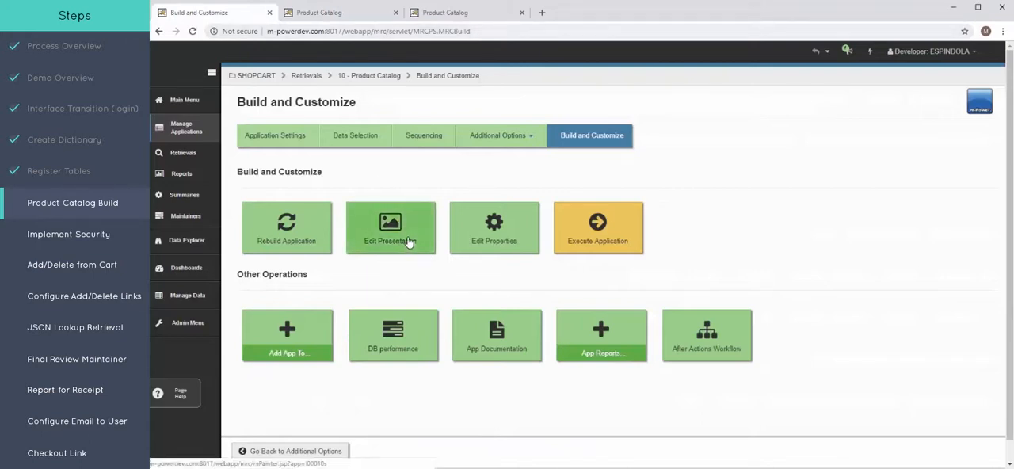
click(390, 228)
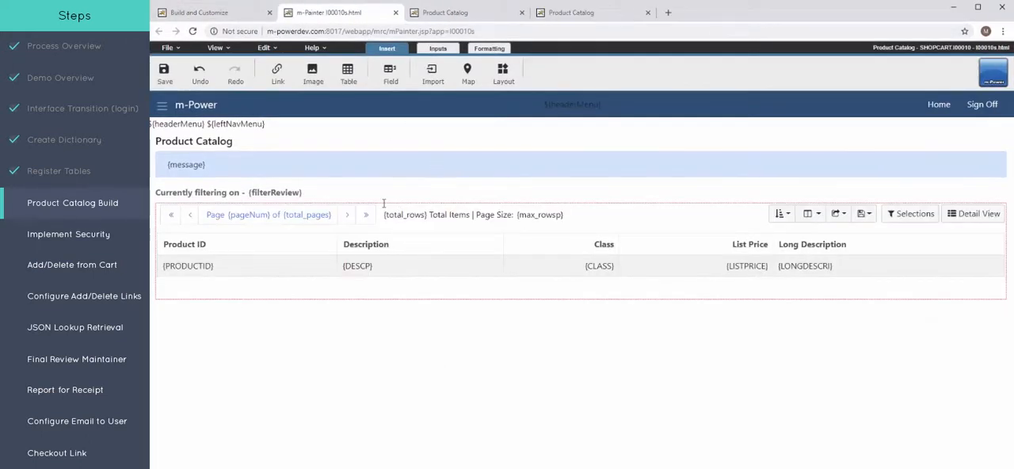
mouse_move(399, 268)
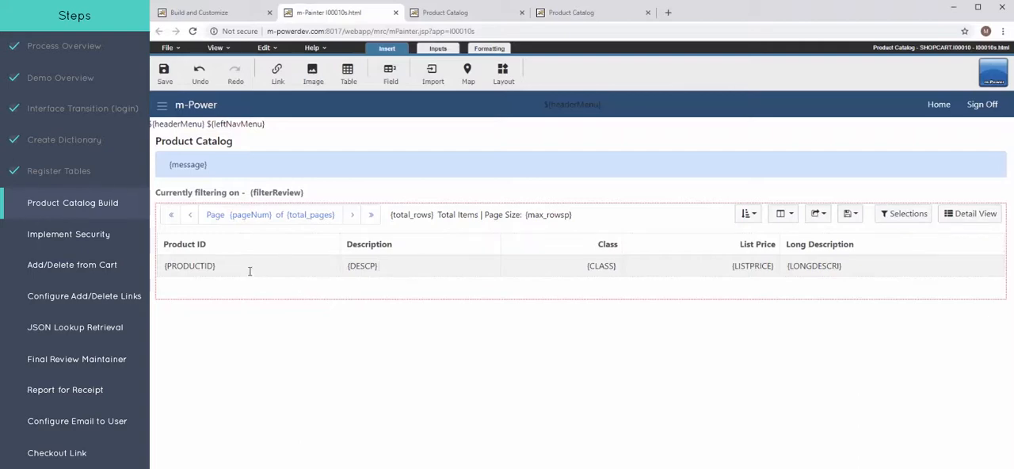
right_click(250, 273)
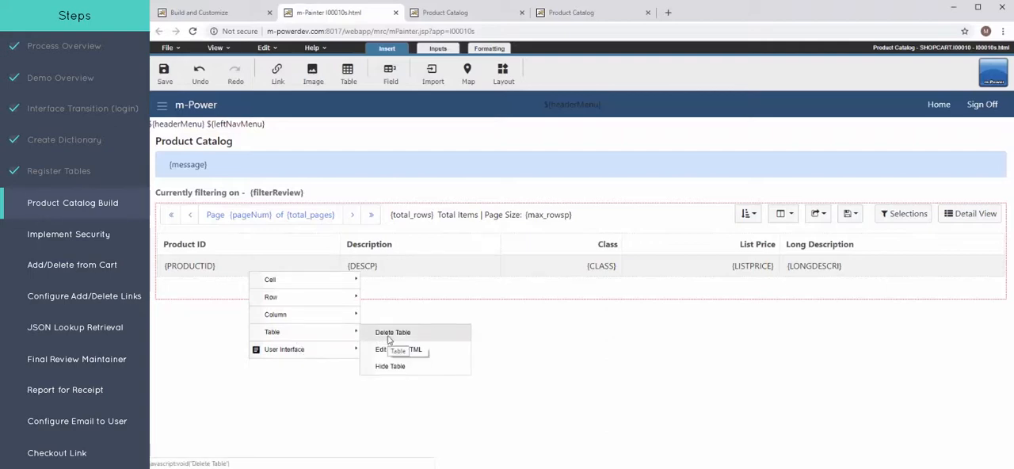
click(393, 332)
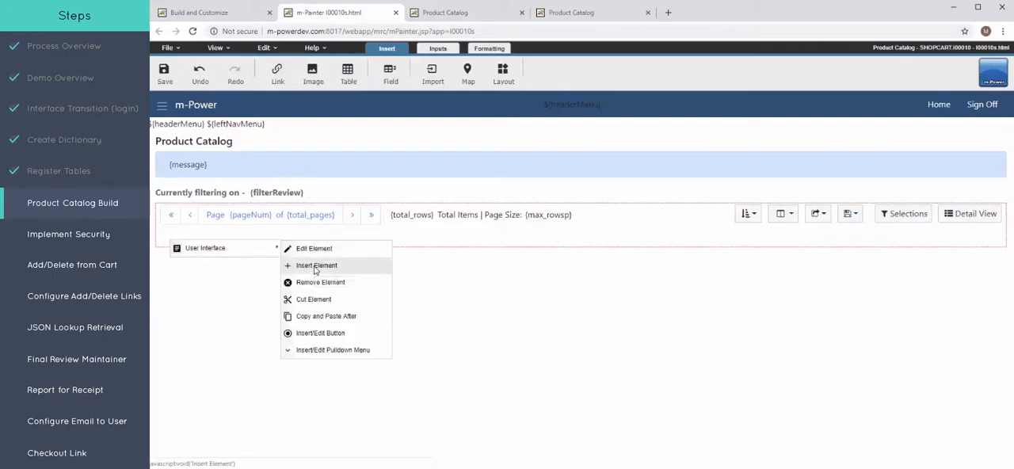
- Insert a basic Bootstrap card component onto the catalog page and save the layout
click(317, 267)
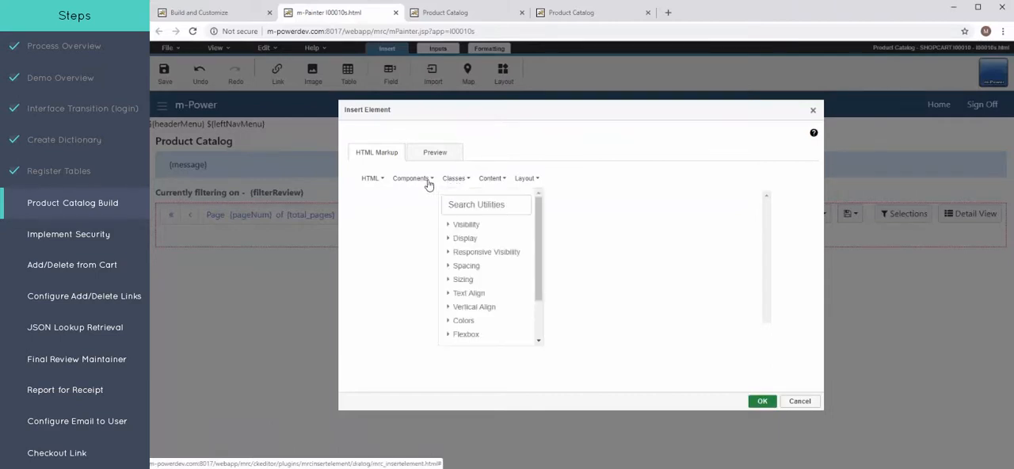
click(412, 177)
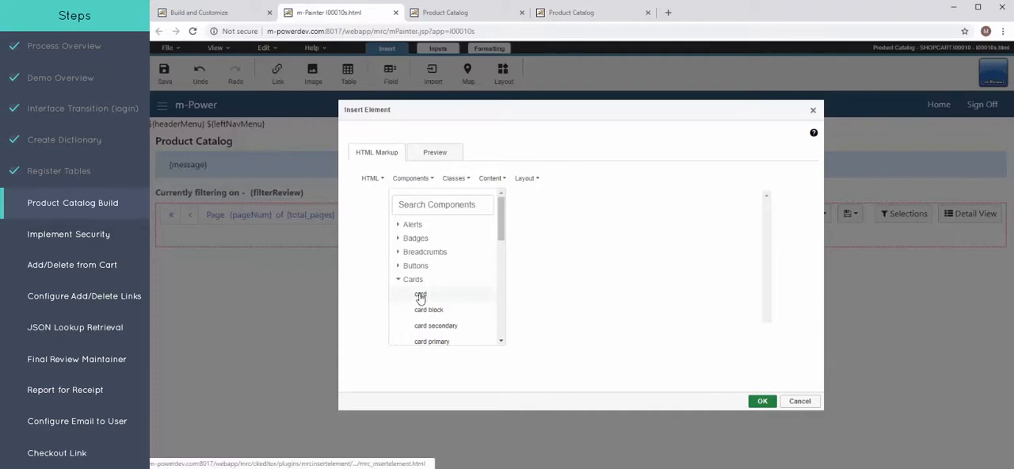
click(422, 295)
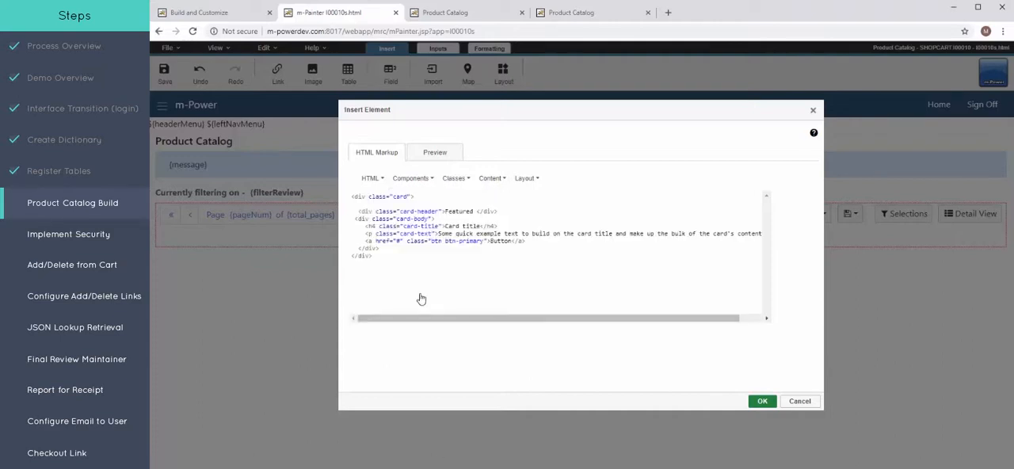
mouse_move(788, 361)
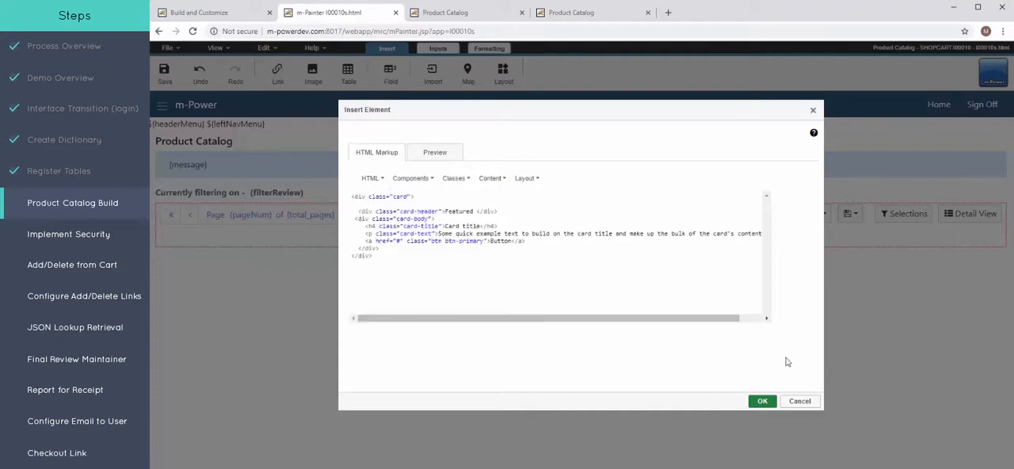
click(760, 399)
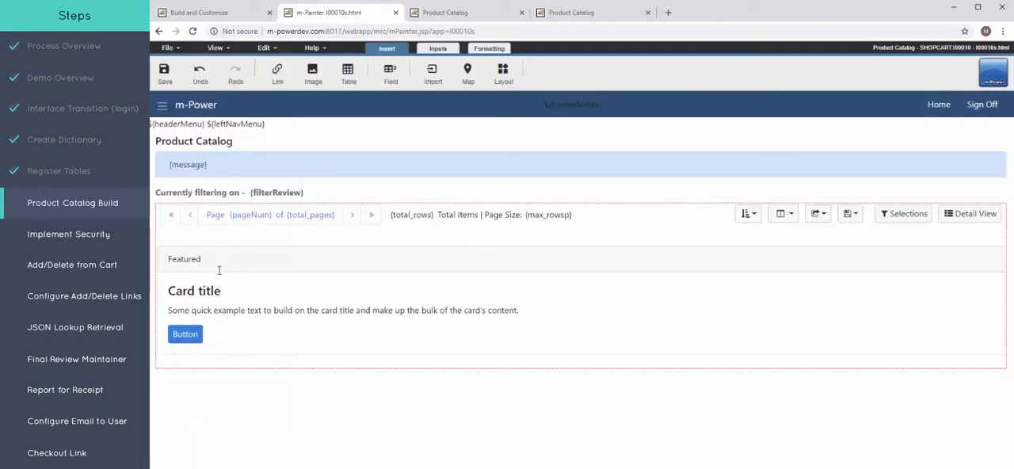
mouse_move(165, 73)
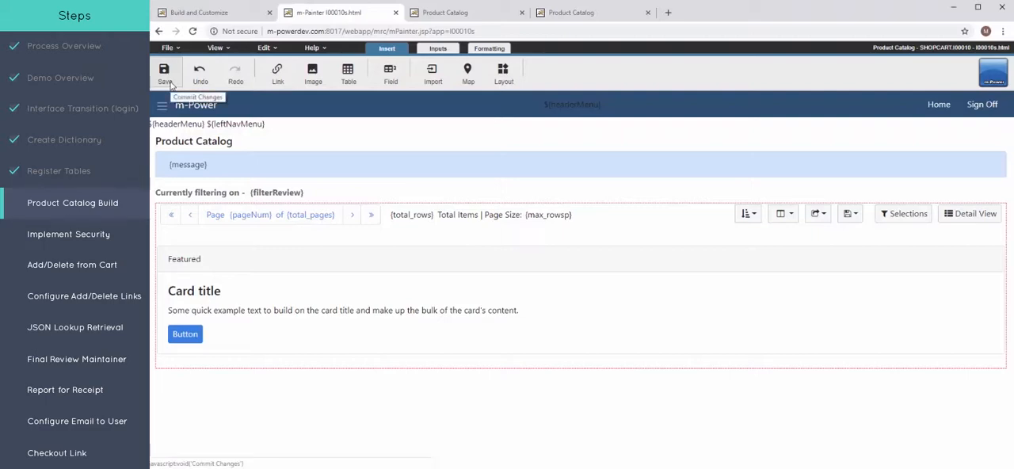
click(165, 73)
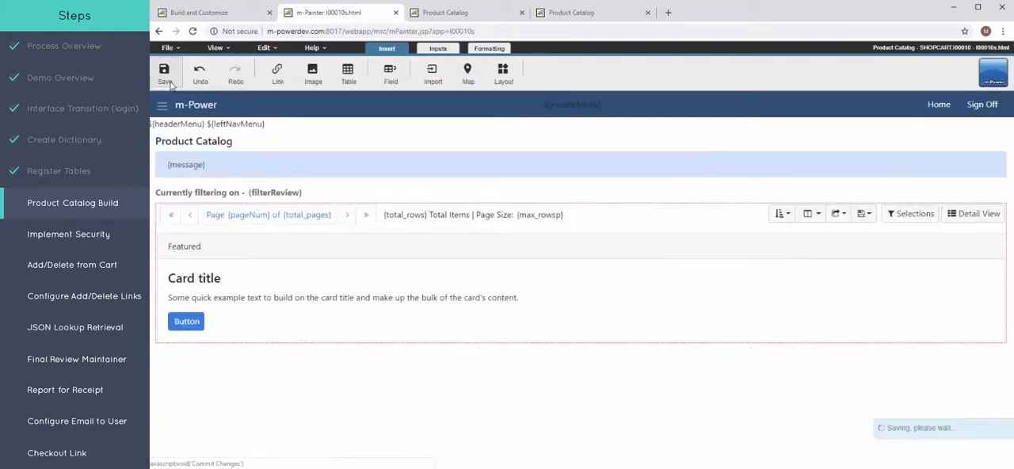
- View the live catalog with the saved card layout, close the duplicate tab and return to m-Painter
click(165, 71)
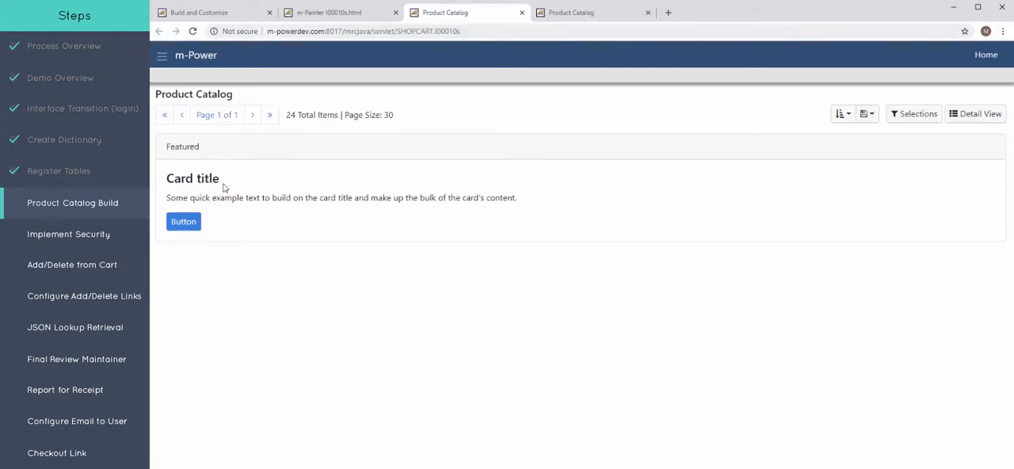
mouse_move(333, 13)
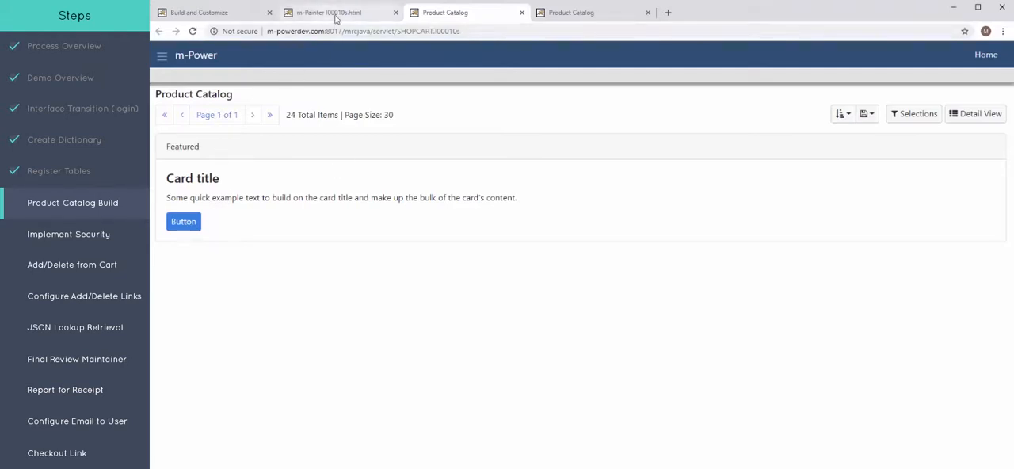
click(648, 12)
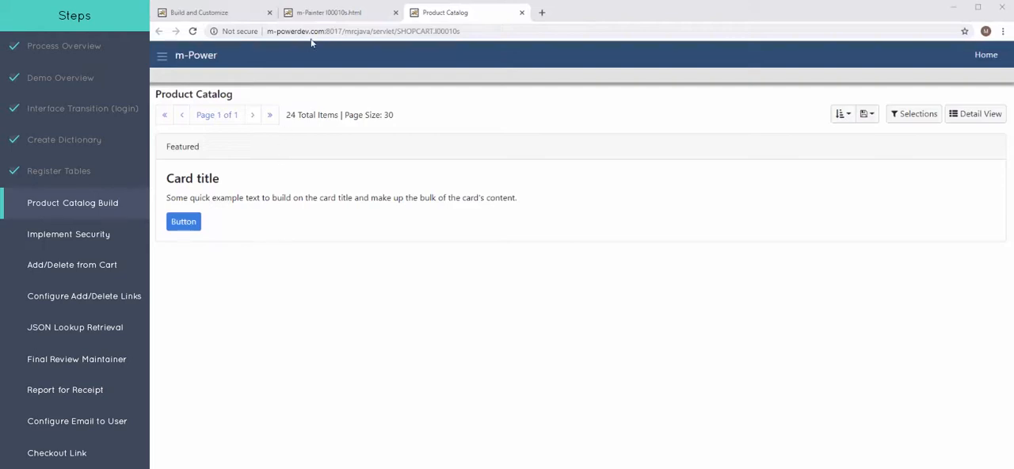
click(340, 13)
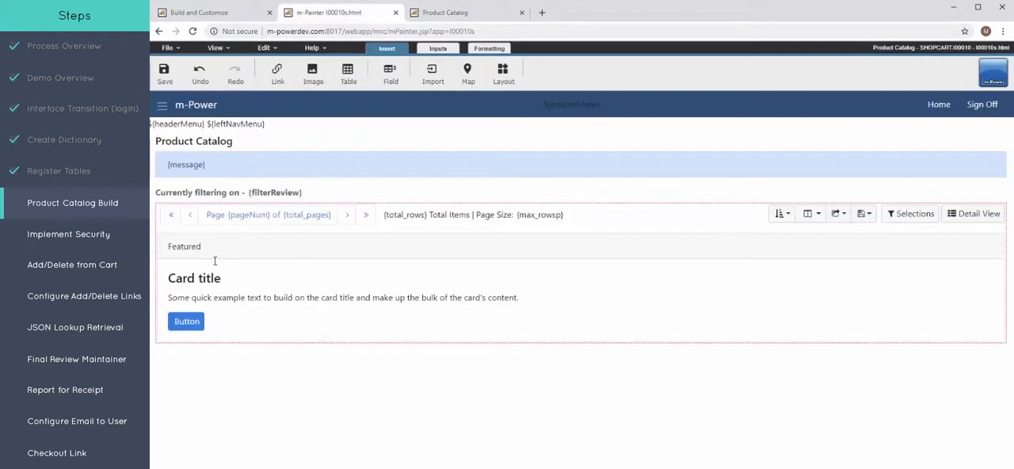
- Insert PRODUCTID and CLASS into the card header and DESCP as the card title
double_click(183, 247)
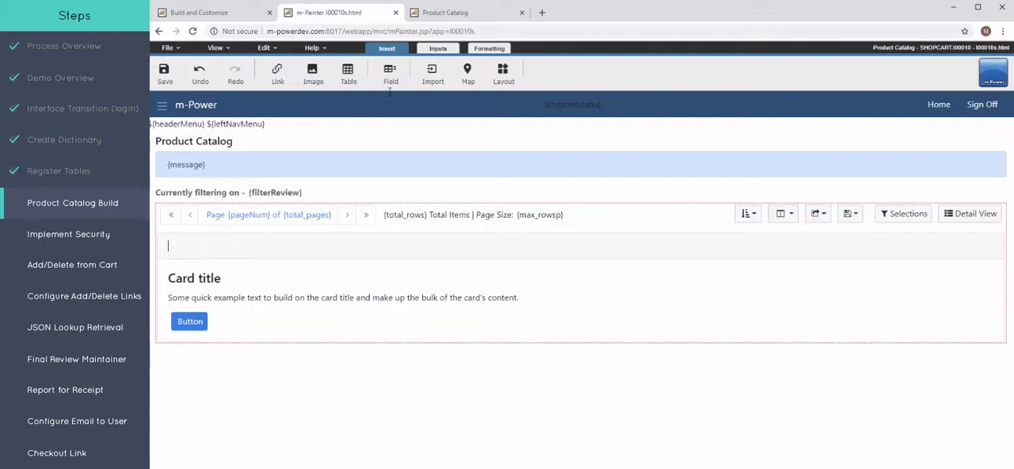
click(390, 73)
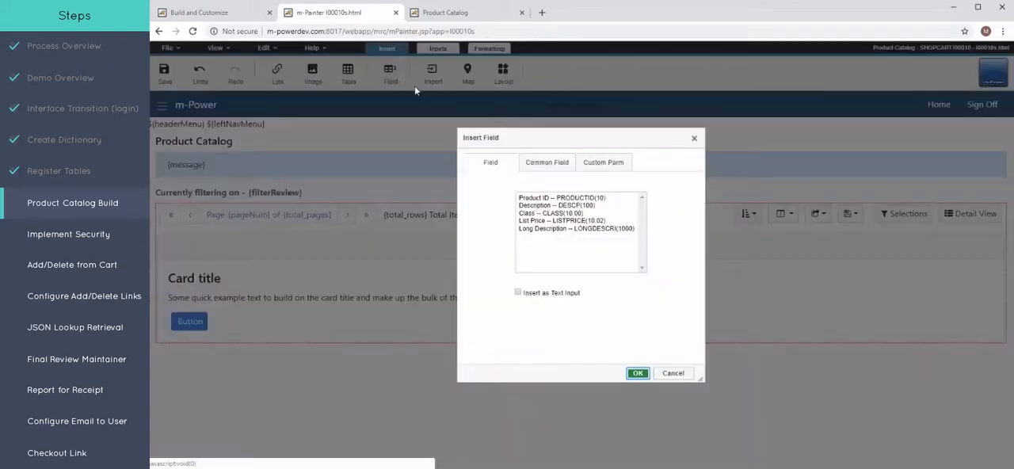
click(562, 197)
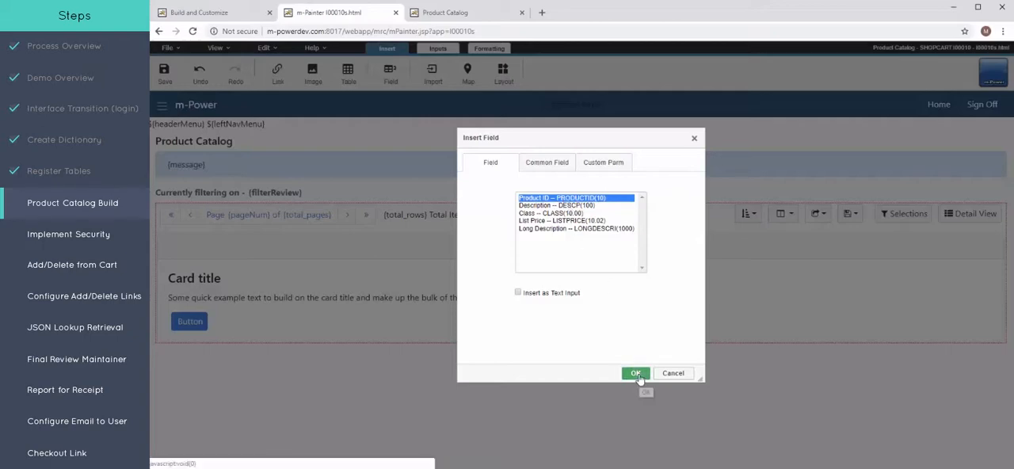
click(635, 374)
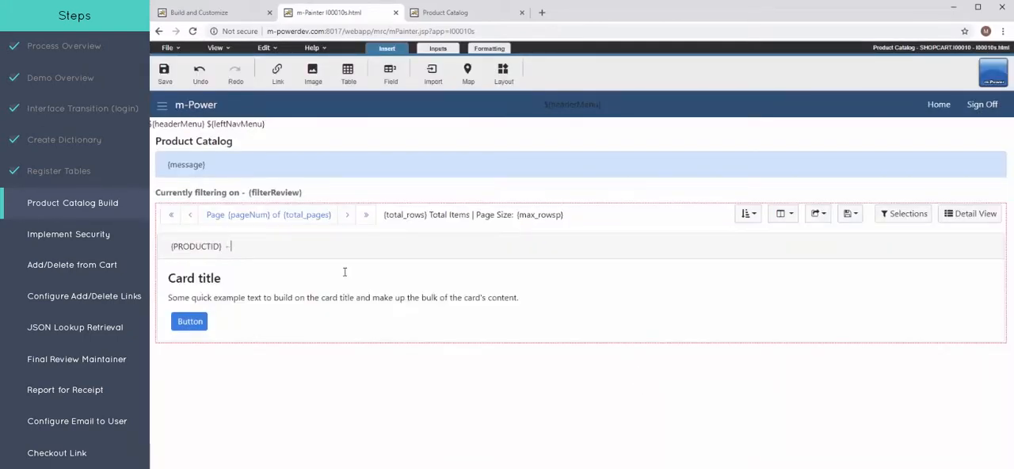
click(389, 72)
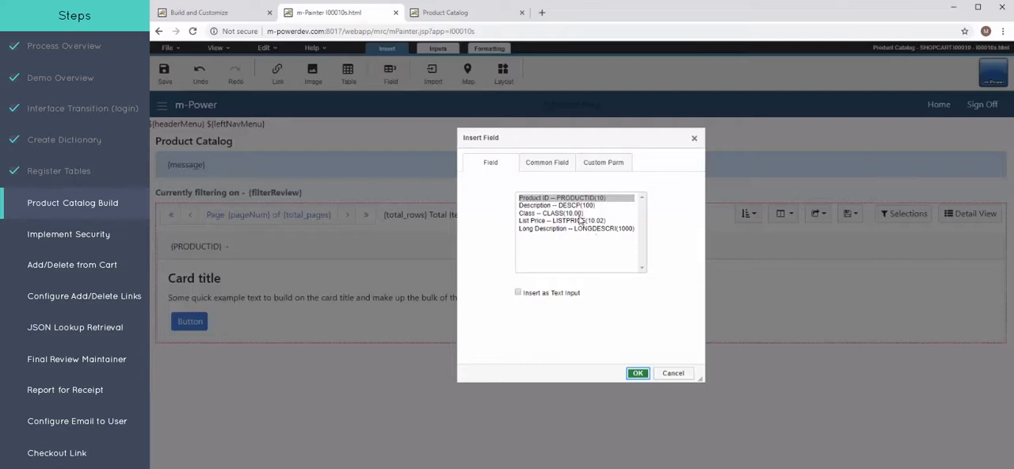
click(637, 373)
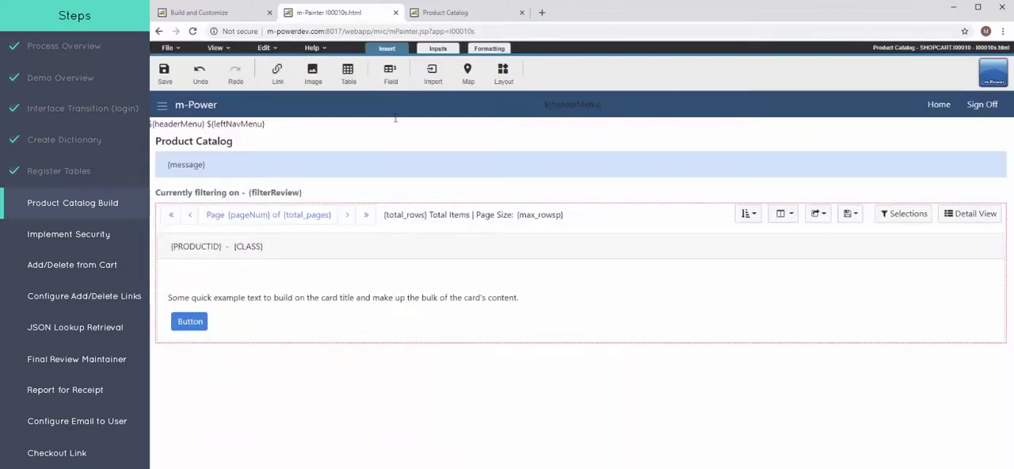
click(390, 73)
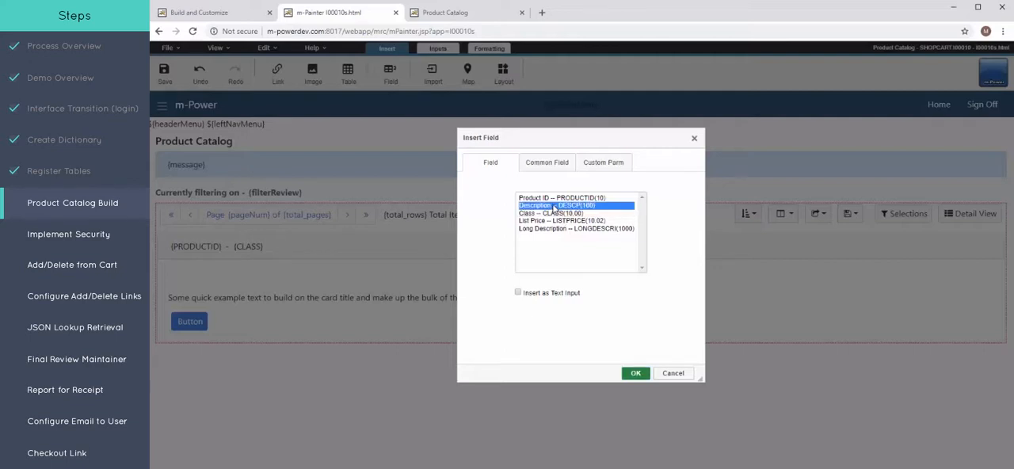
click(635, 374)
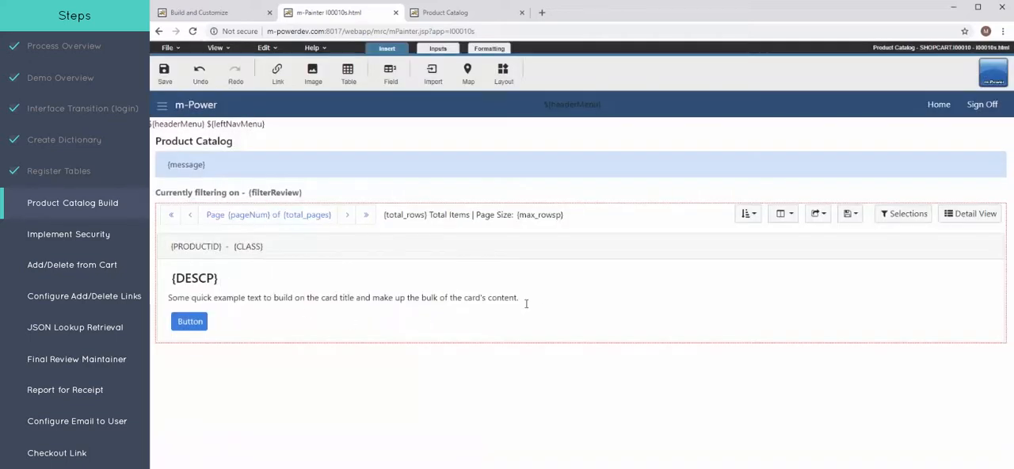
- Replace the body text with LONGDESCR and add LISTPRICE below it, then view the live catalog
triple_click(342, 298)
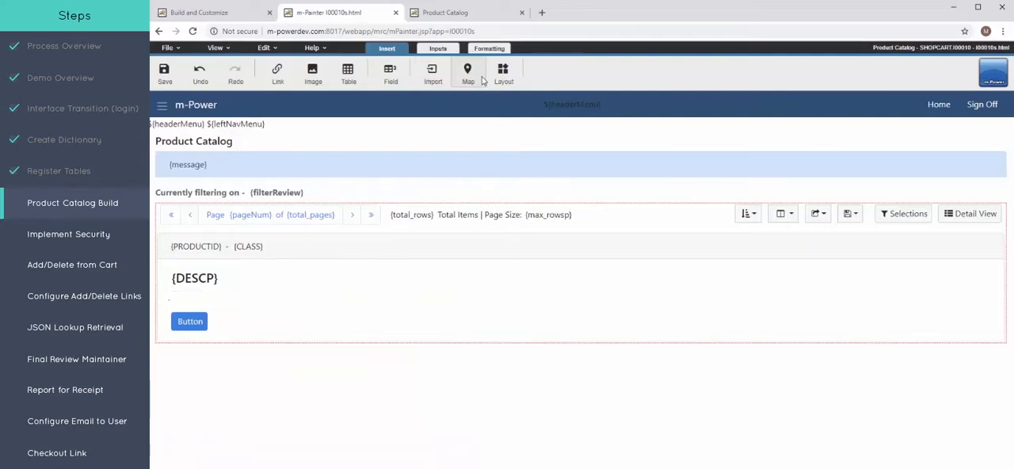
click(390, 73)
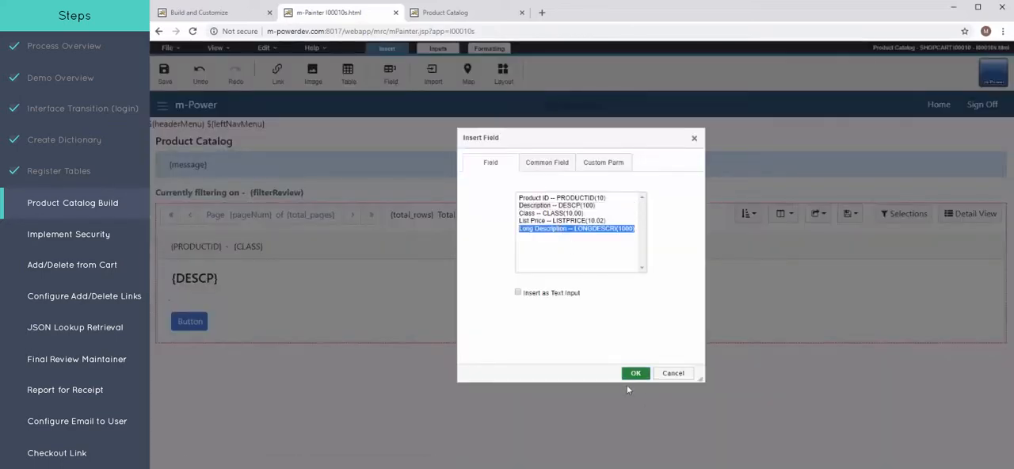
click(636, 372)
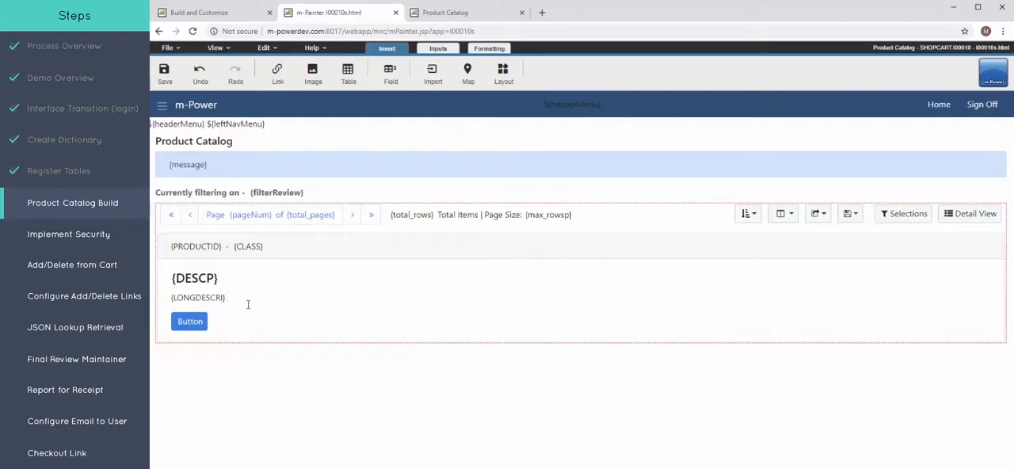
click(389, 73)
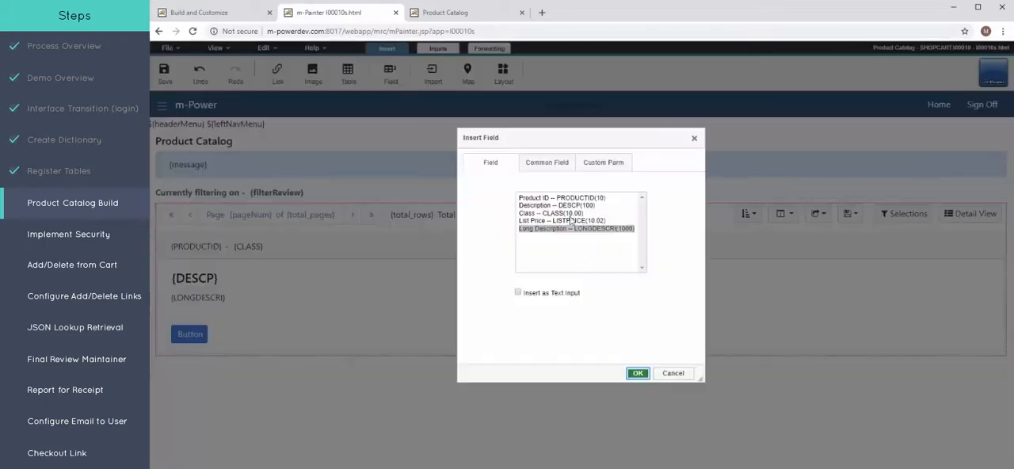
click(637, 373)
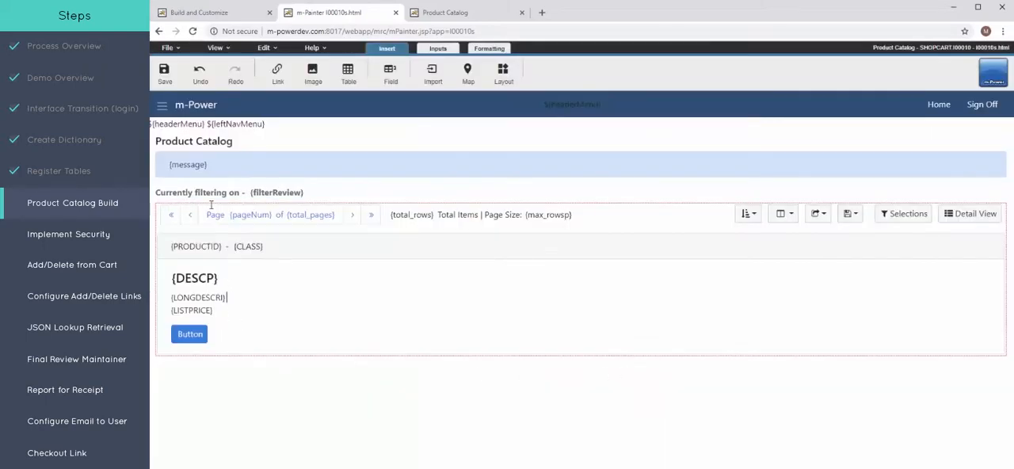
click(165, 73)
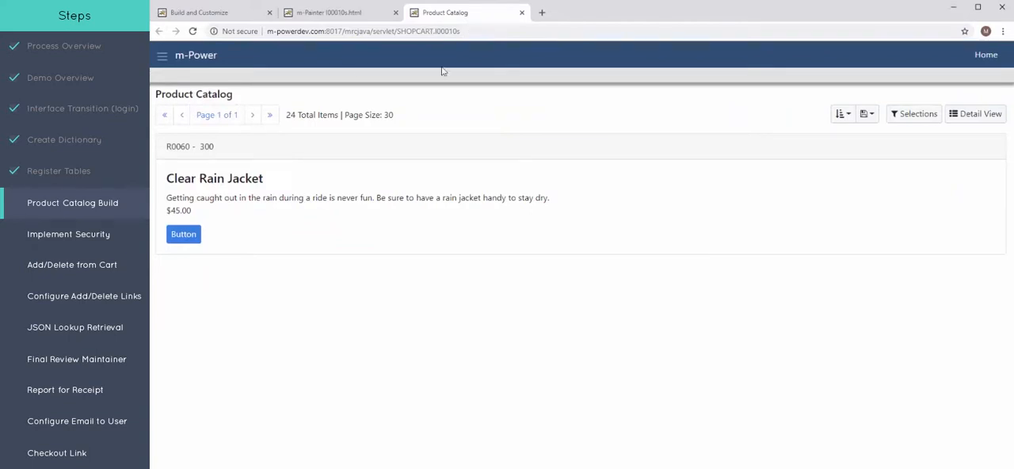
mouse_move(260, 165)
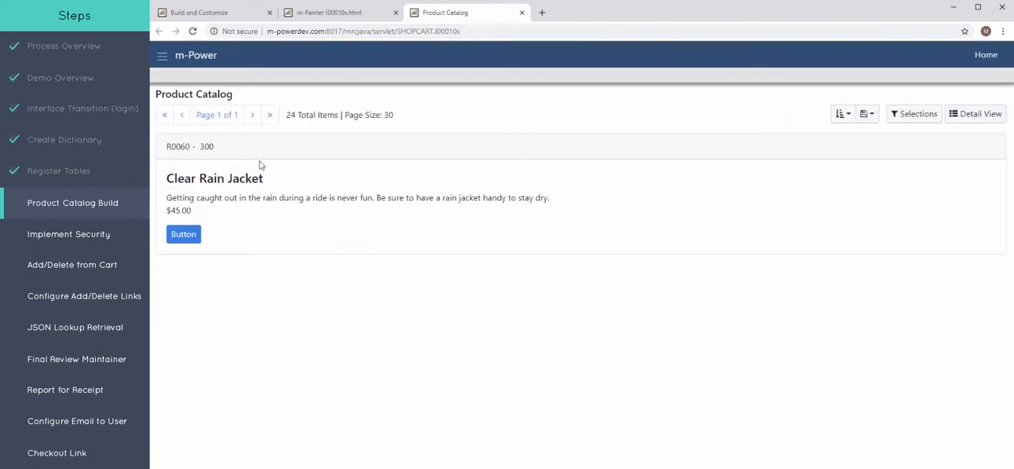
mouse_move(225, 193)
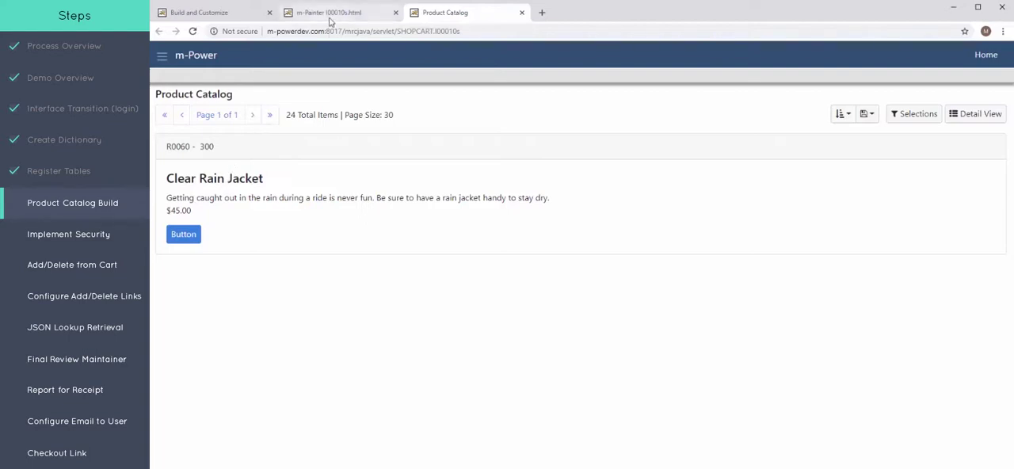
- Return from the Clear Rain Jacket catalog preview to the m-Painter editor
click(328, 12)
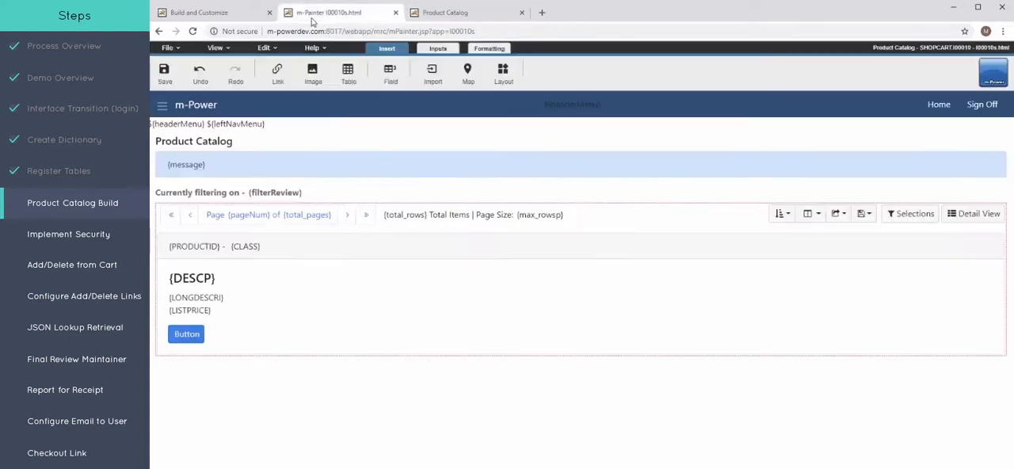
- Center-align the card title, body fields, button and header fields from the Formatting tab
click(488, 48)
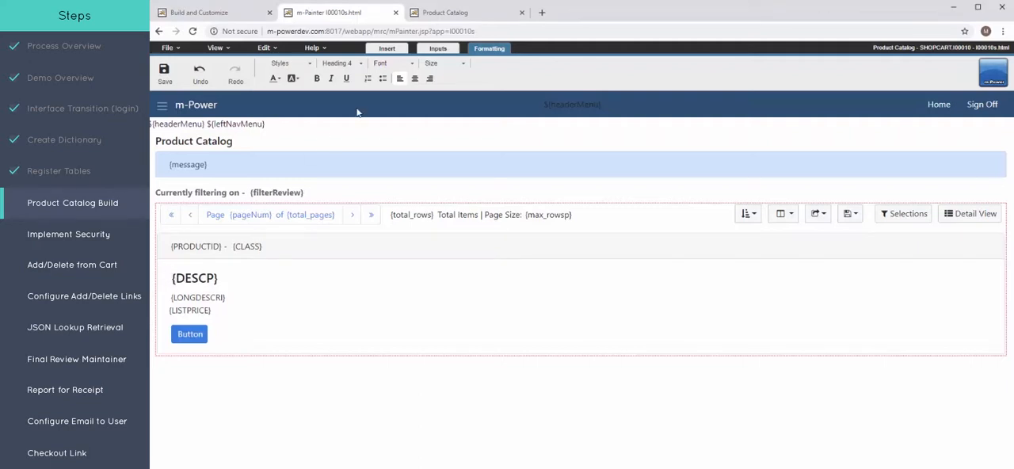
click(415, 79)
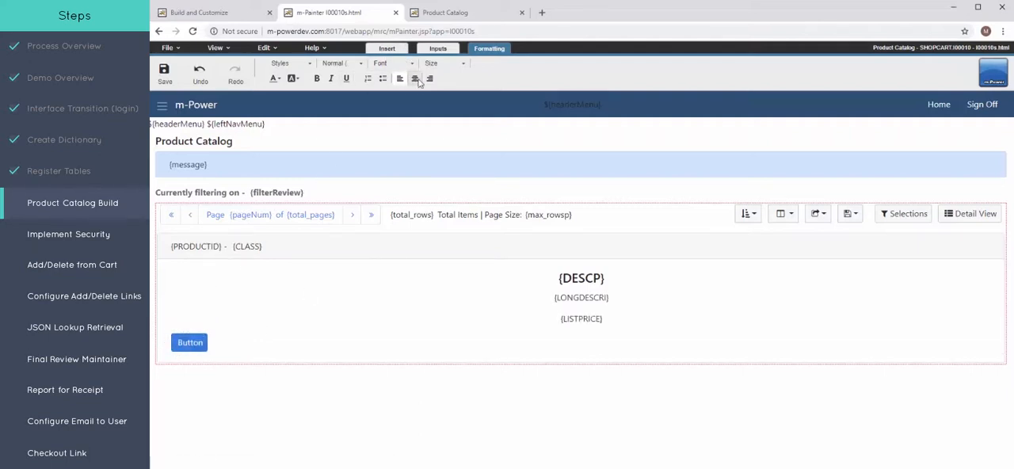
click(415, 77)
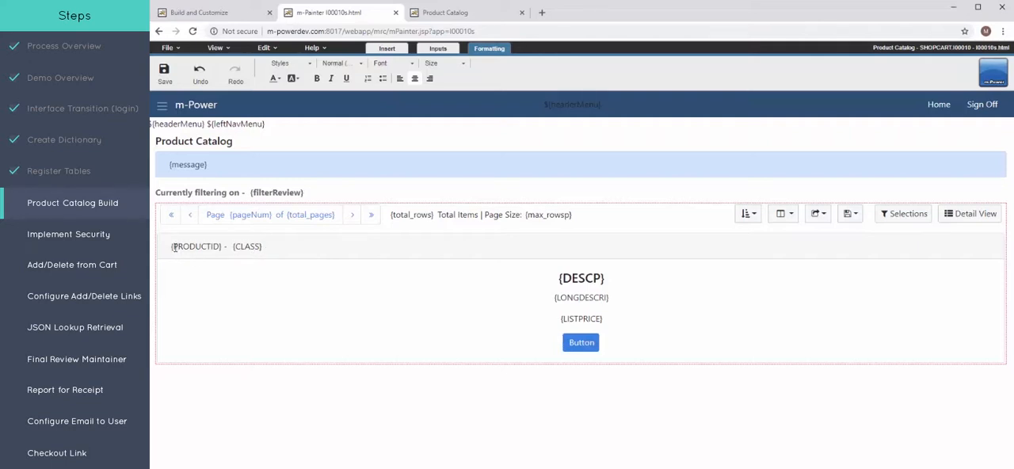
click(415, 78)
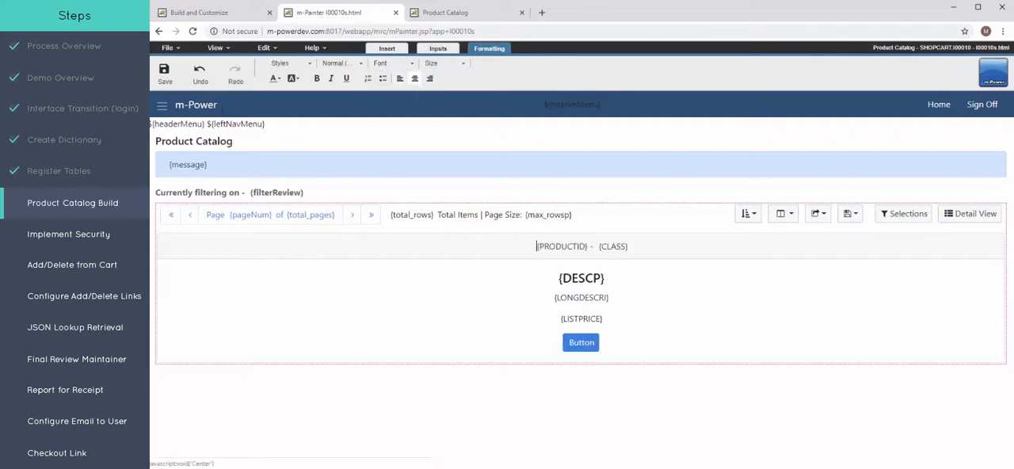
mouse_move(164, 71)
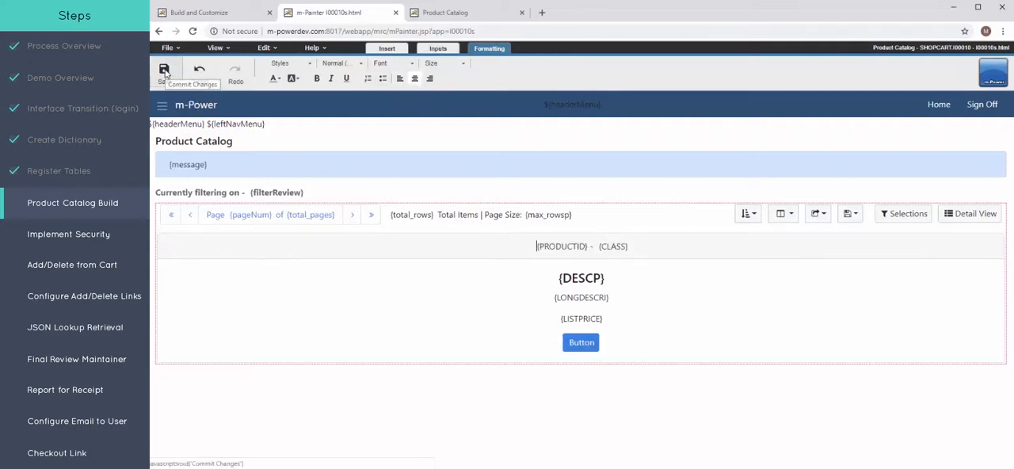
- Save the centered card layout and return to the m-Painter page designer
click(165, 71)
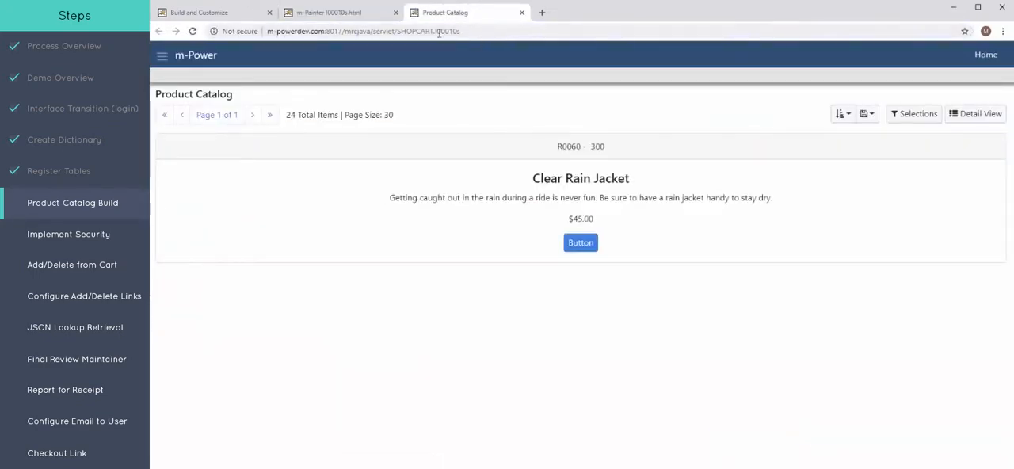
click(324, 13)
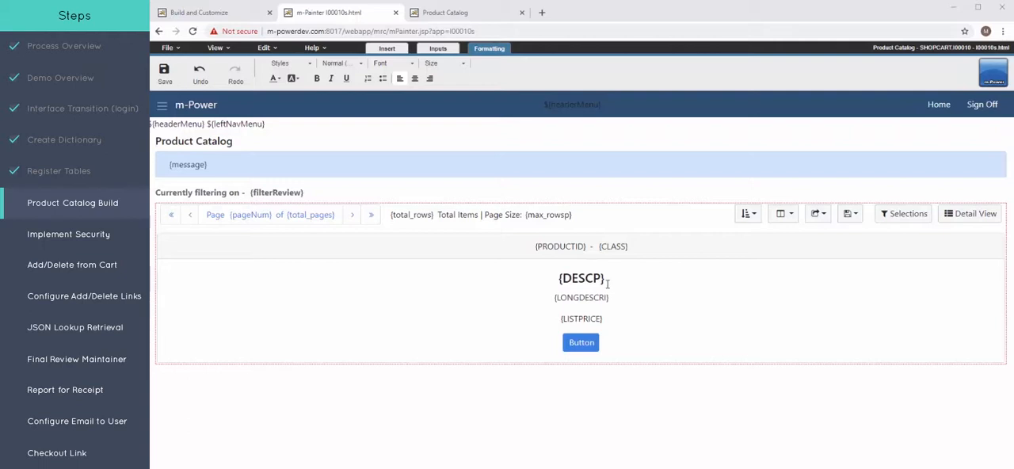
click(579, 278)
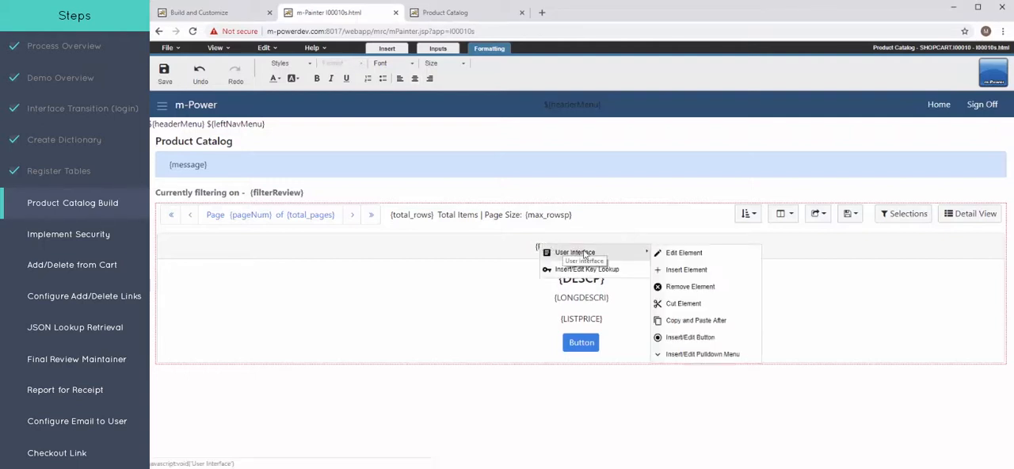
click(682, 252)
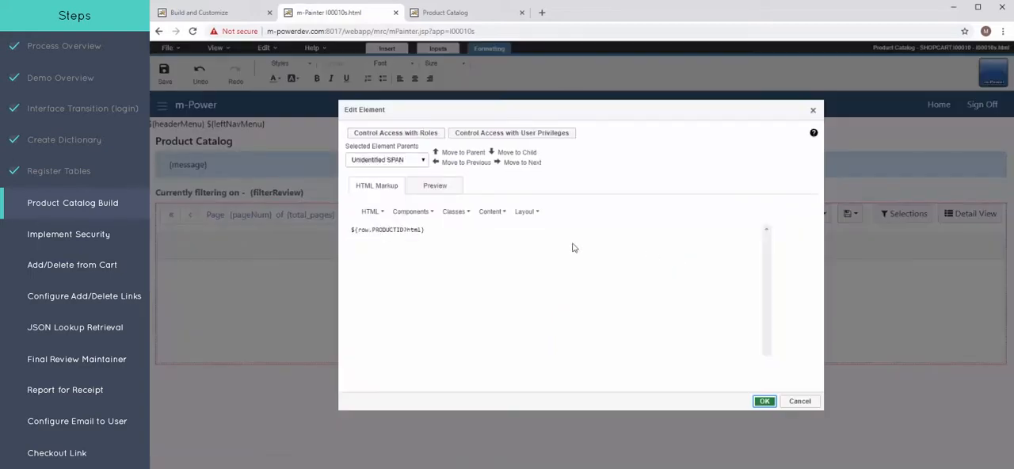
triple_click(386, 230)
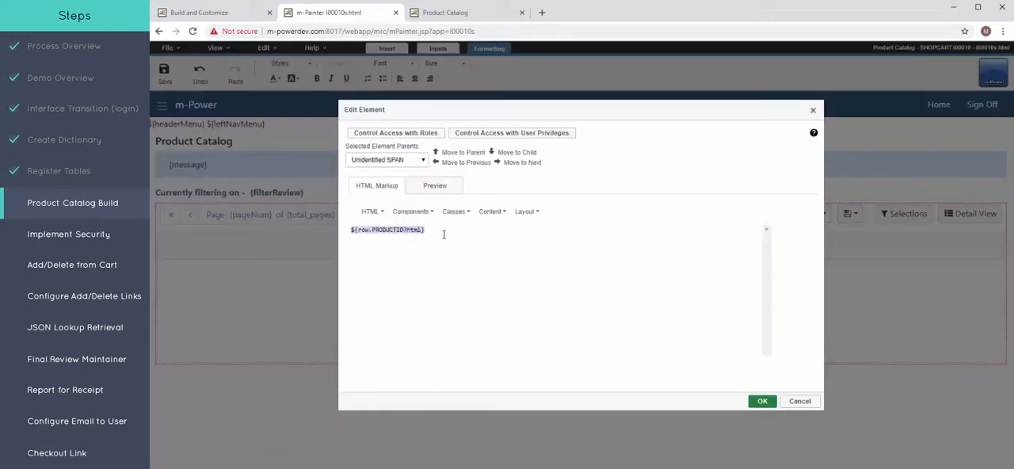
click(760, 401)
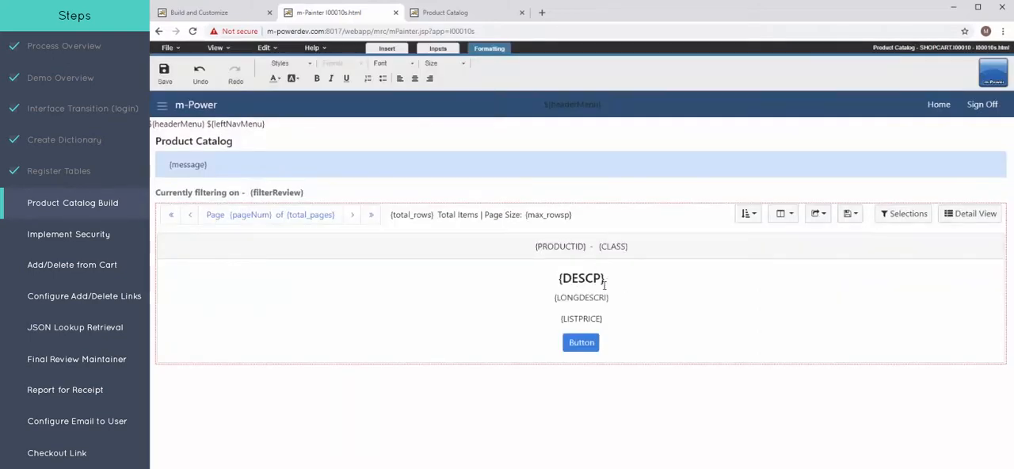
click(583, 278)
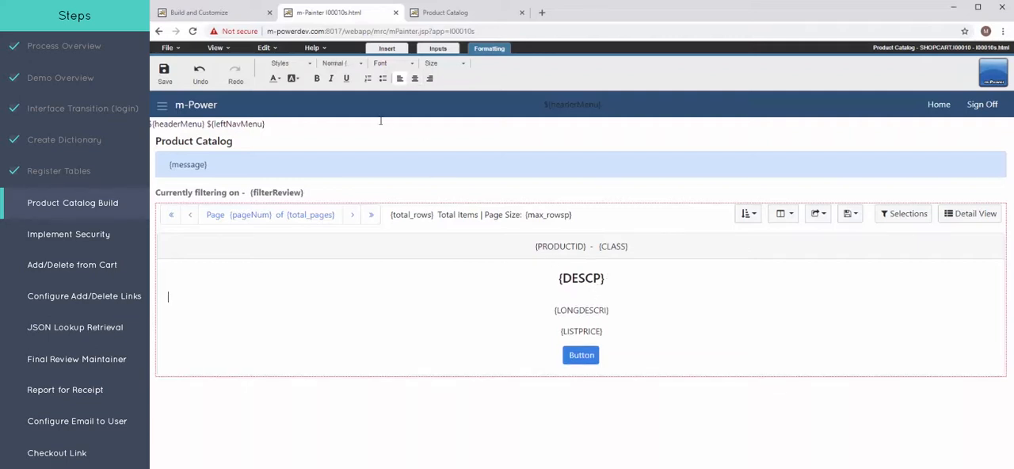
- Insert a server image whose URL is the products folder plus ${row.PRODUCTID}.gif
click(387, 47)
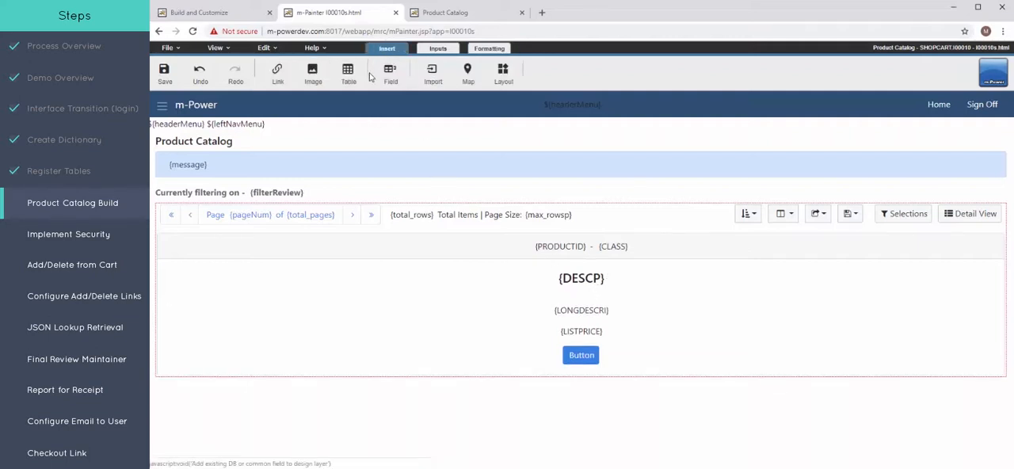
click(312, 73)
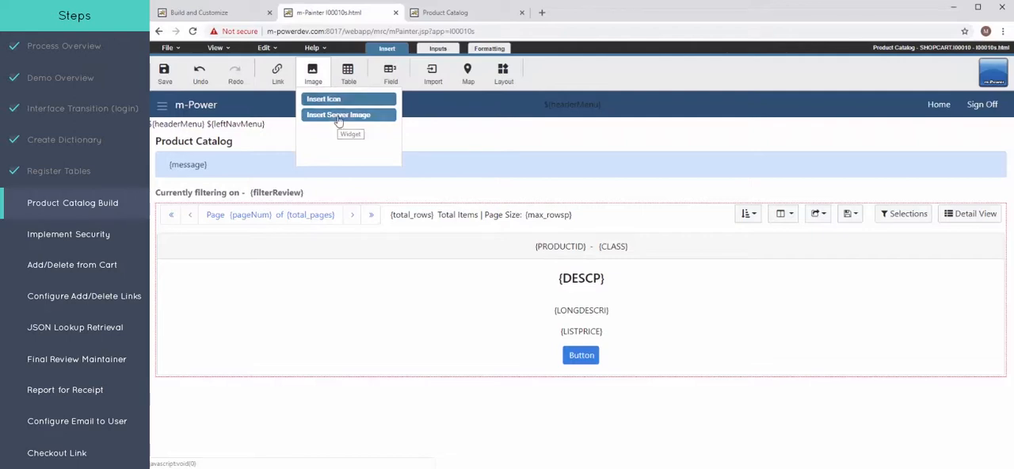
click(339, 114)
text(/mrcjava/im)
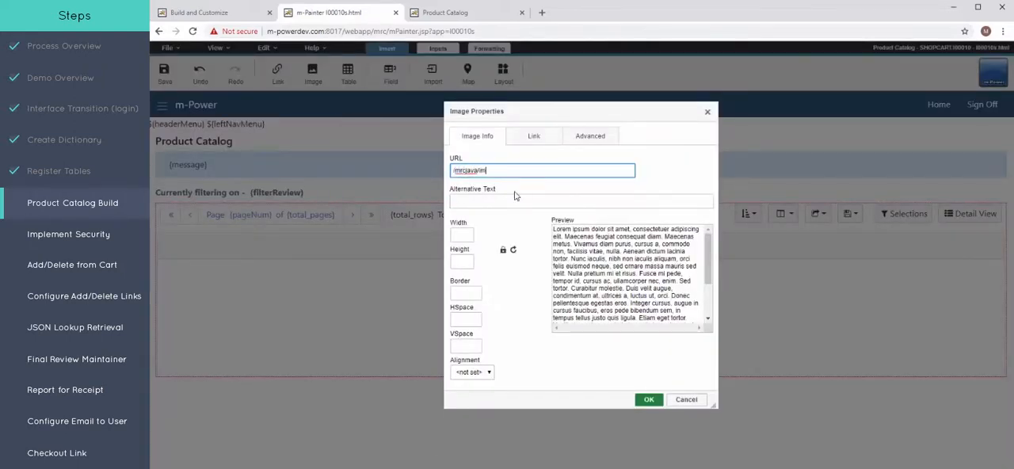
text(age/)
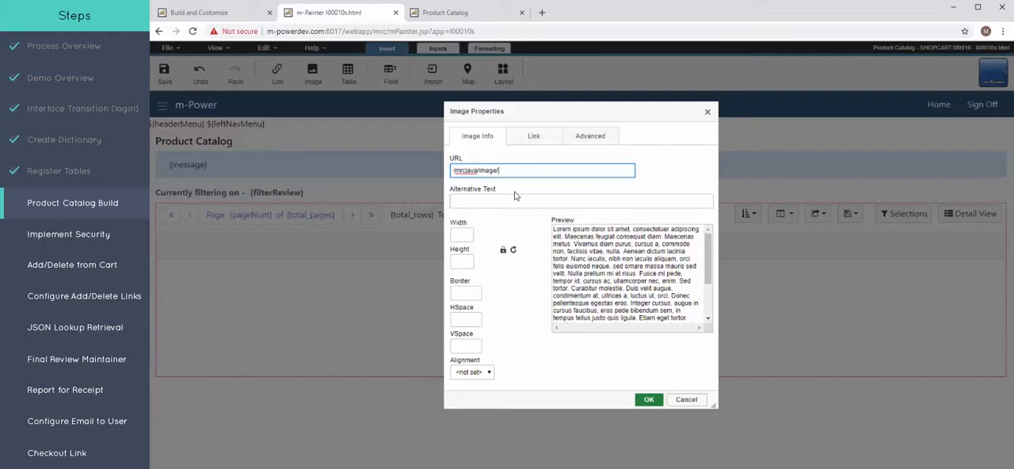
text(products/)
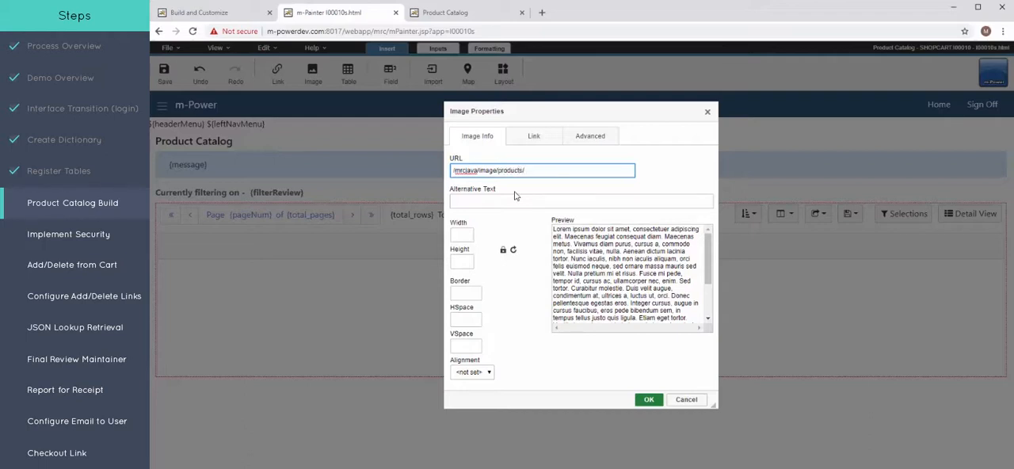
right_click(542, 171)
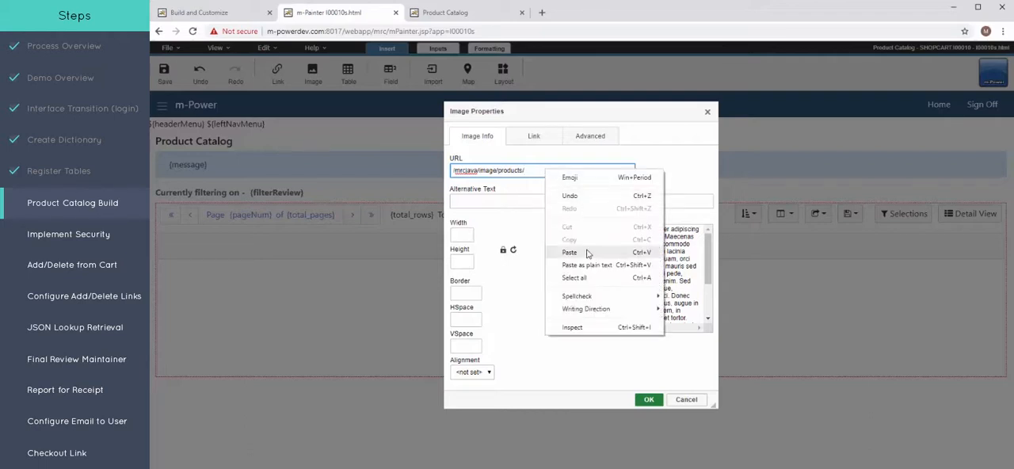
click(569, 252)
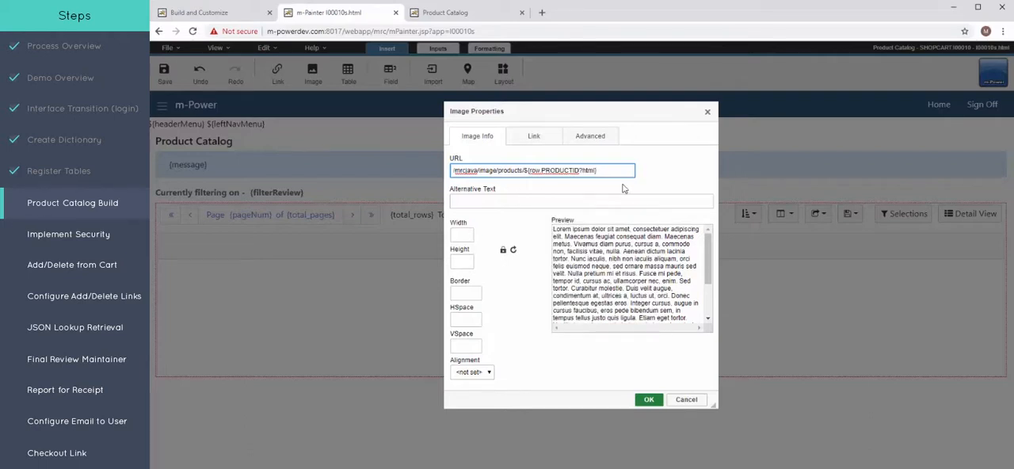
text(.gif)
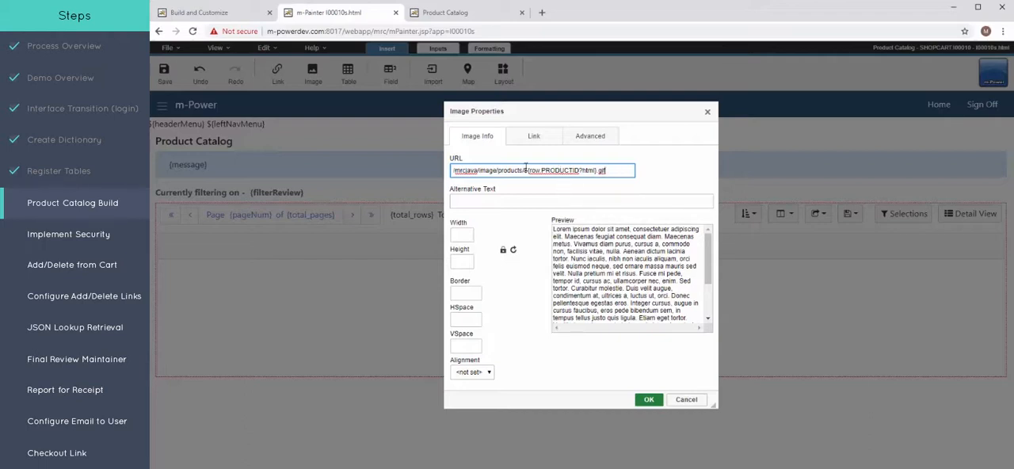
- Set the image's alternative text to 'image' and confirm adding it to the card
click(580, 199)
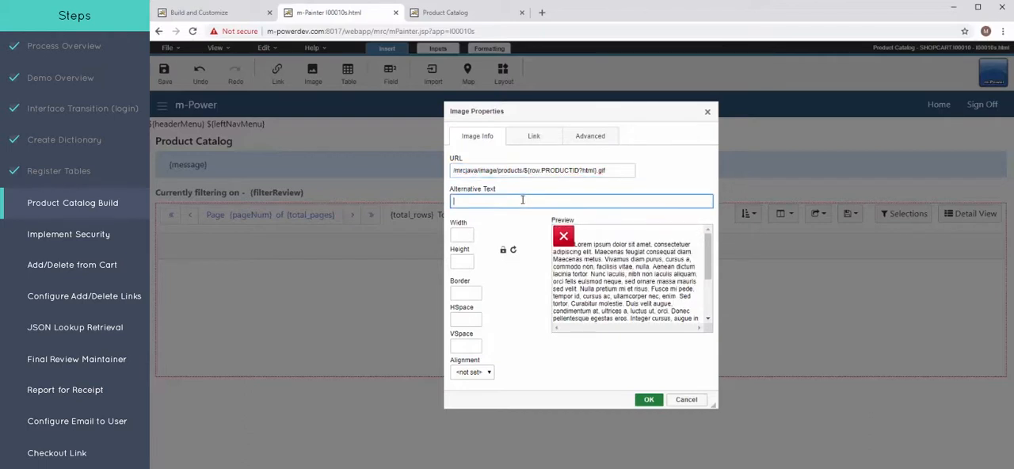
text(imal)
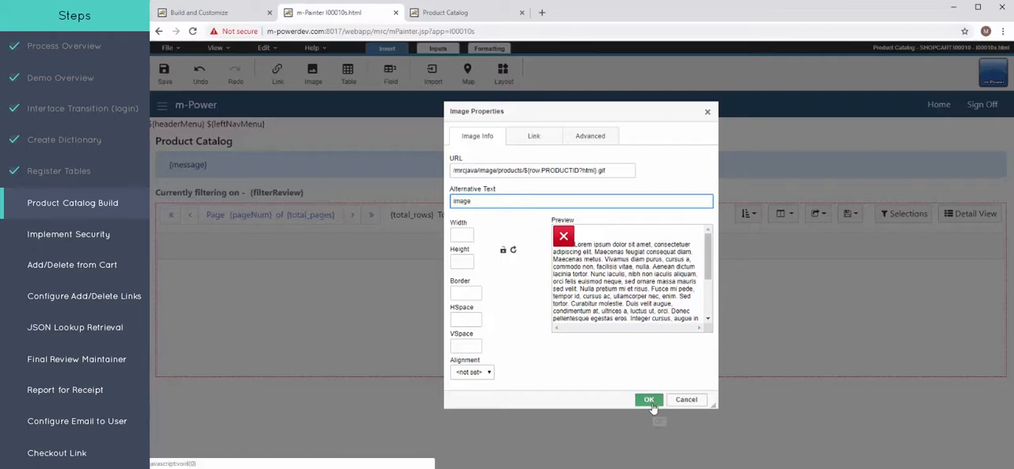
click(648, 399)
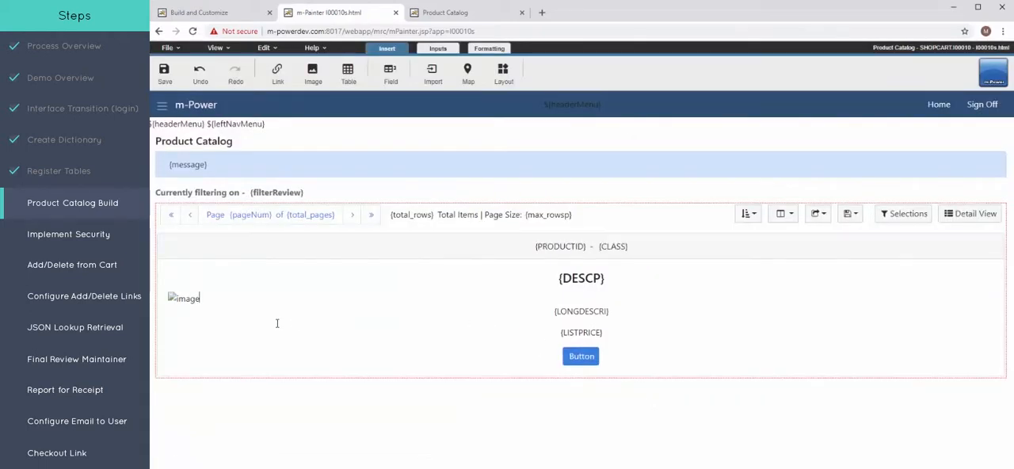
click(488, 48)
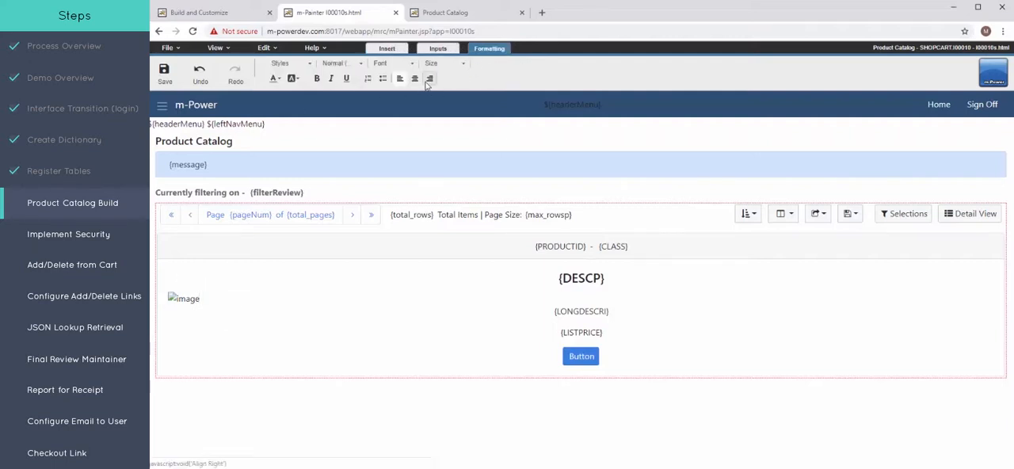
- Center the product image, bold the header Product ID field, save and view the live catalog
click(415, 79)
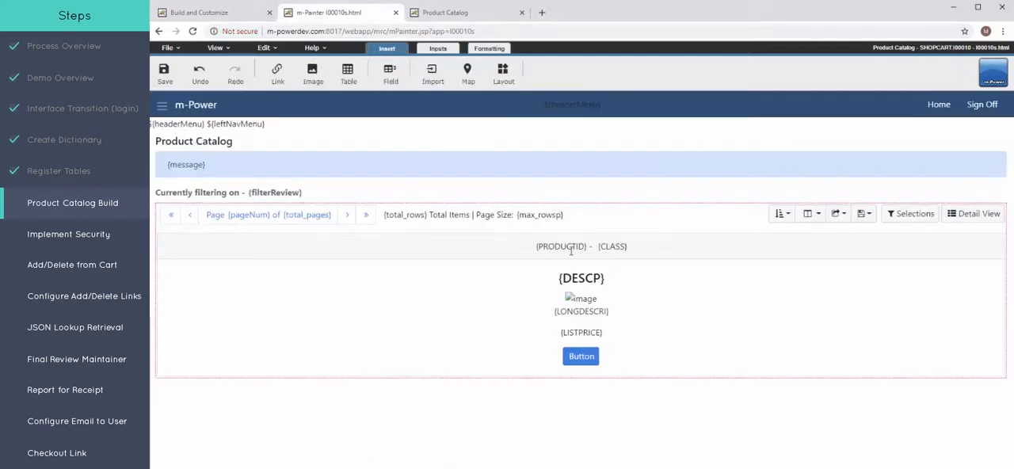
click(561, 247)
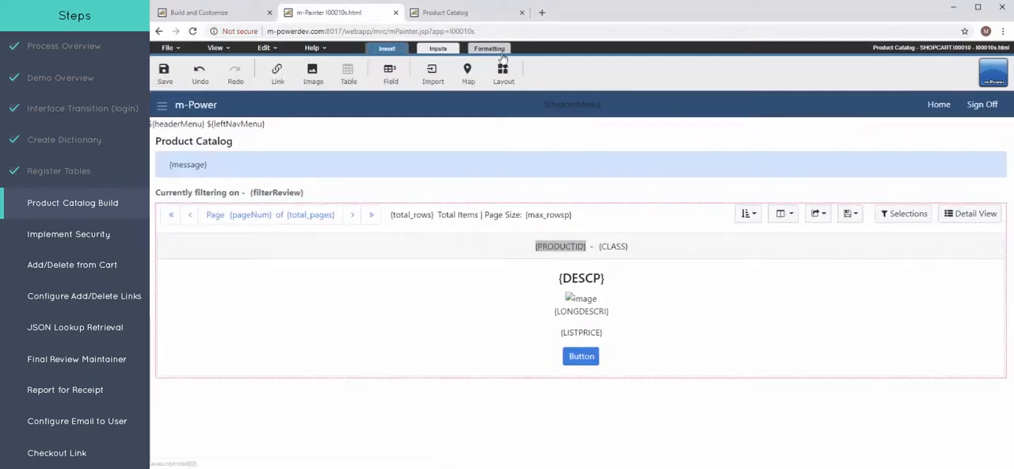
click(488, 47)
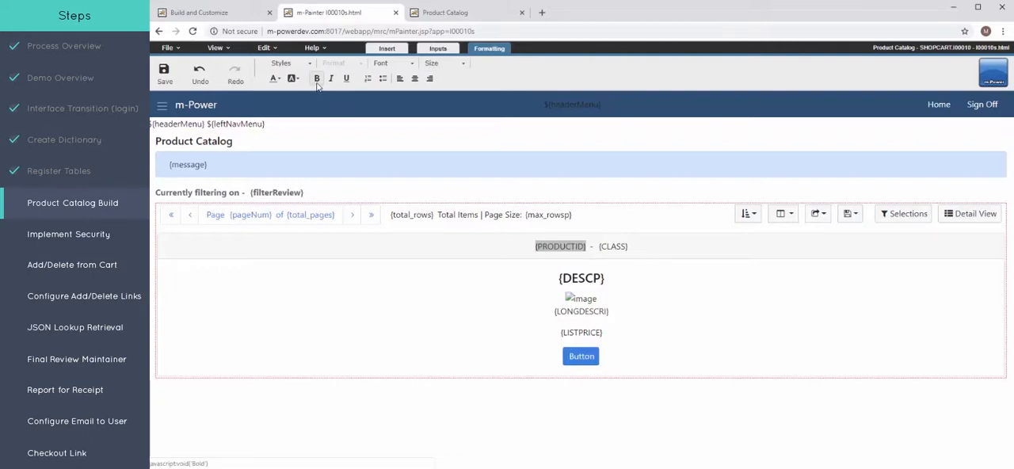
click(316, 77)
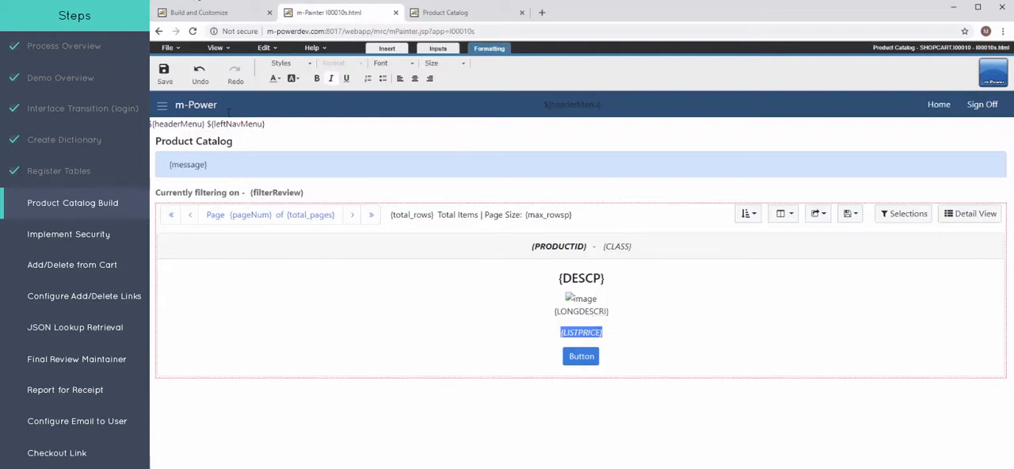
click(165, 73)
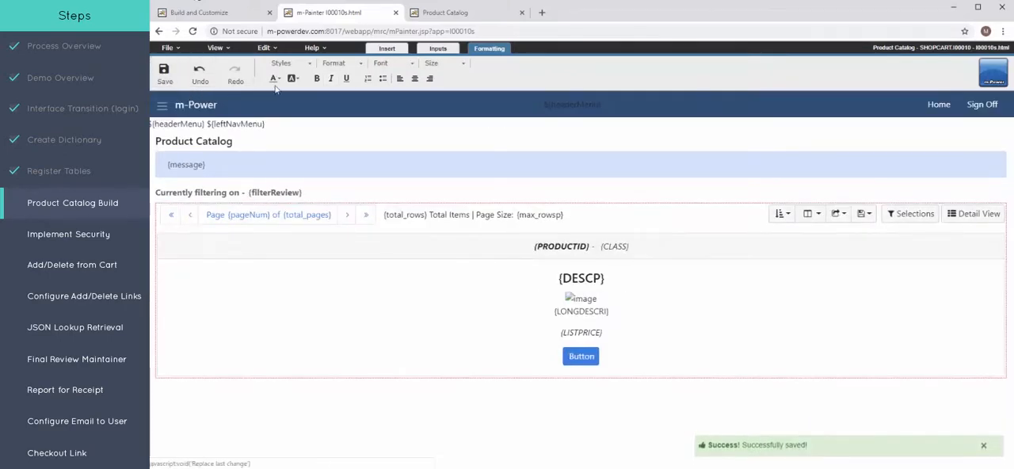
click(445, 12)
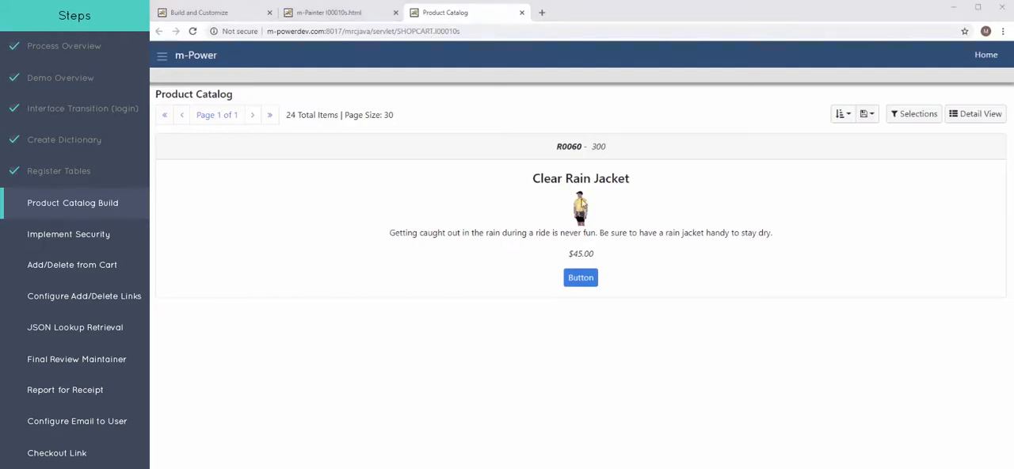
mouse_move(404, 294)
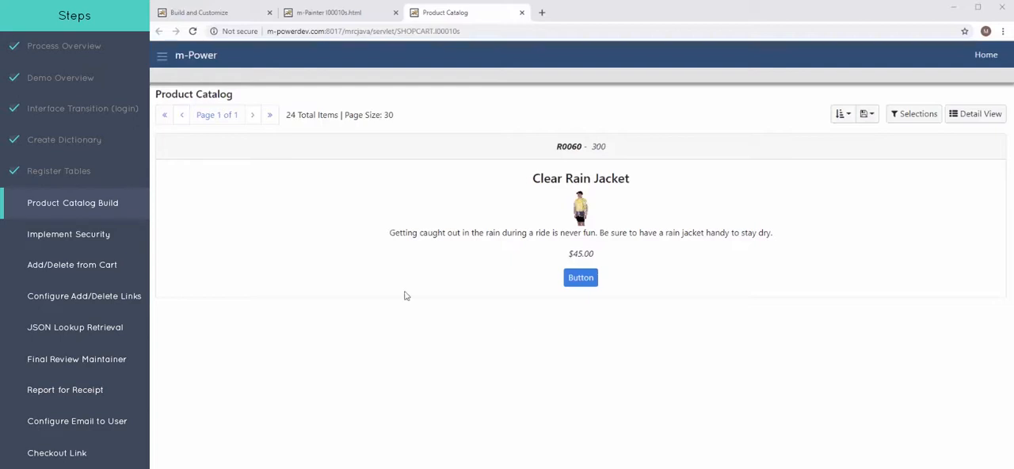
mouse_move(357, 44)
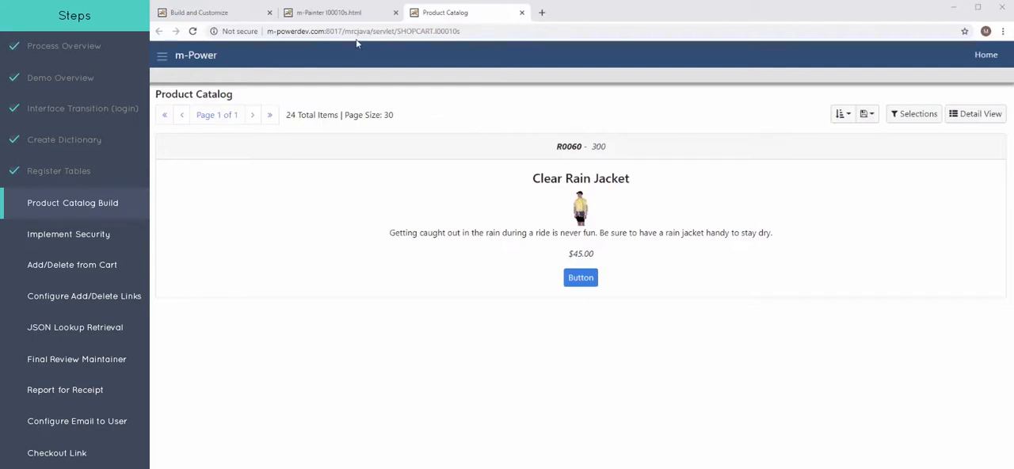
mouse_move(406, 217)
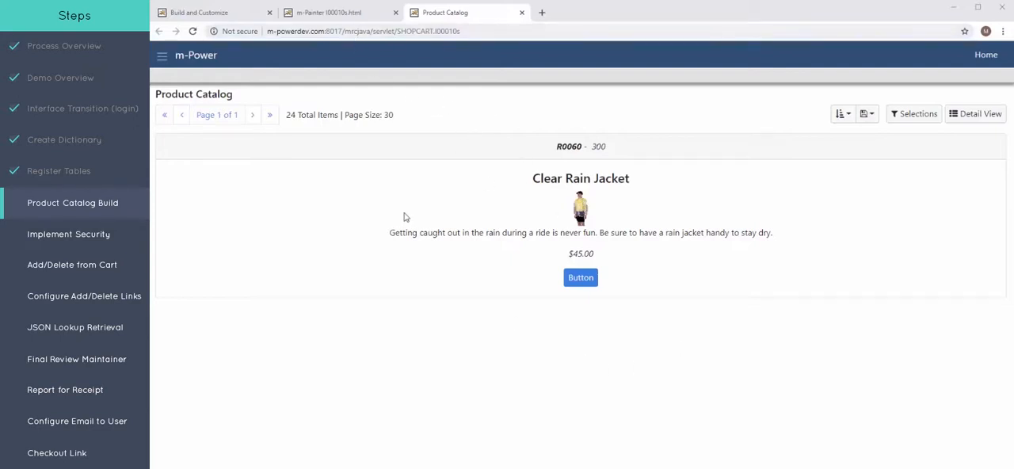
mouse_move(495, 155)
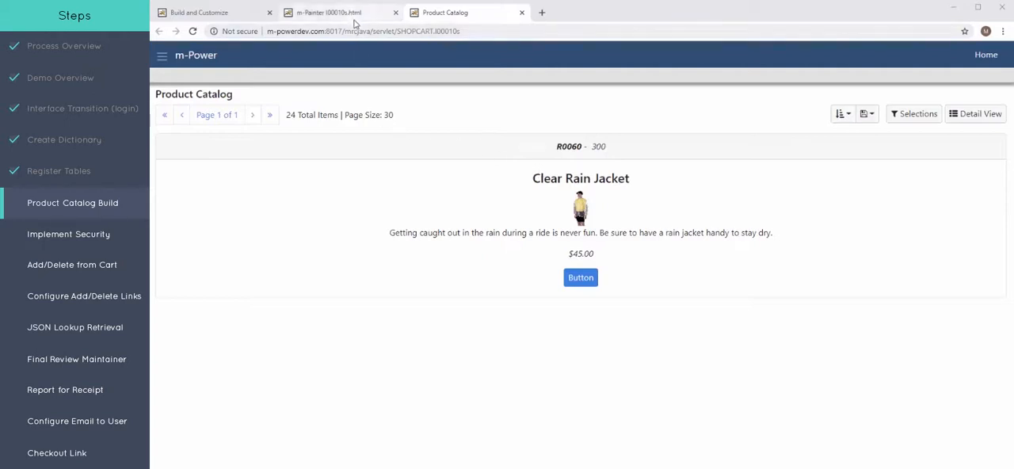
- Turn on Layout > Toggle Grid Mode in m-Painter and scroll to the product card row
click(333, 13)
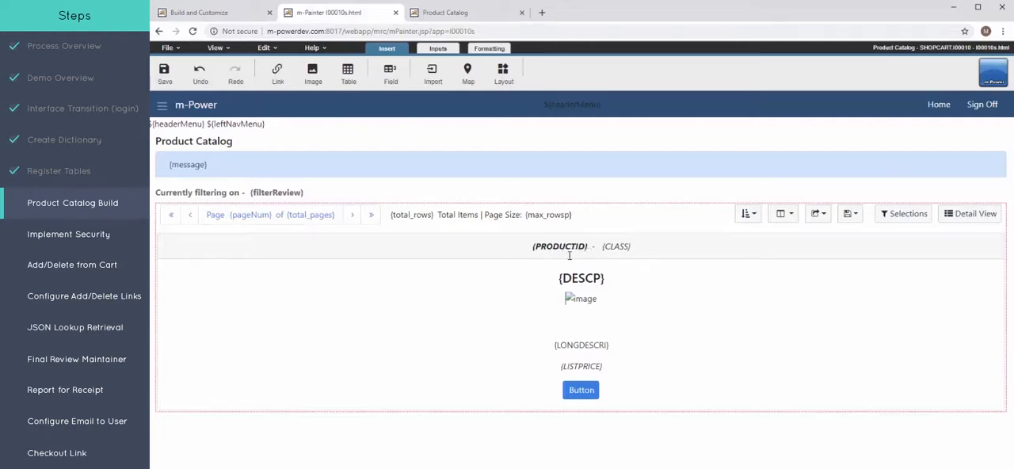
mouse_move(503, 238)
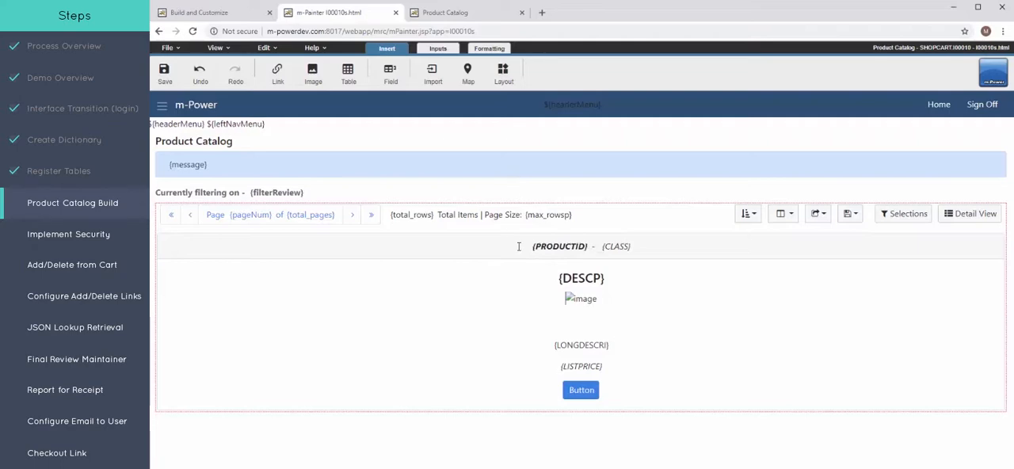
click(504, 73)
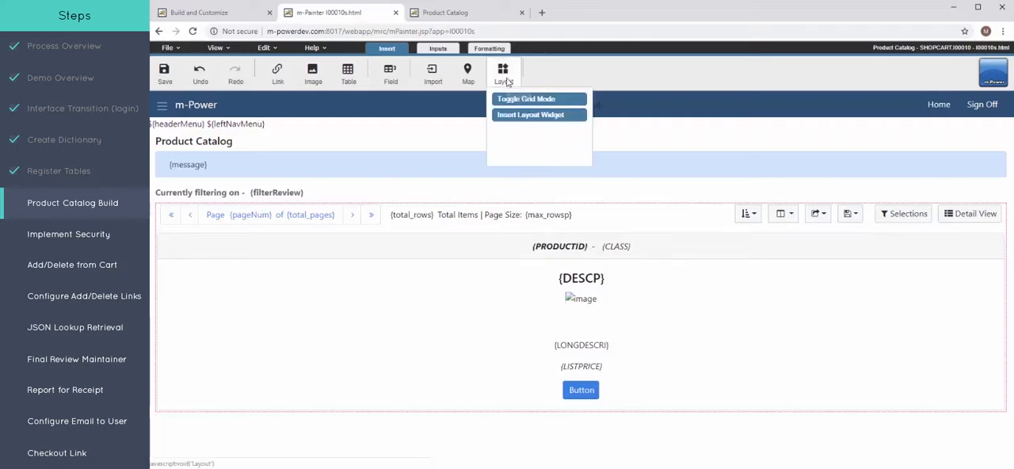
click(526, 99)
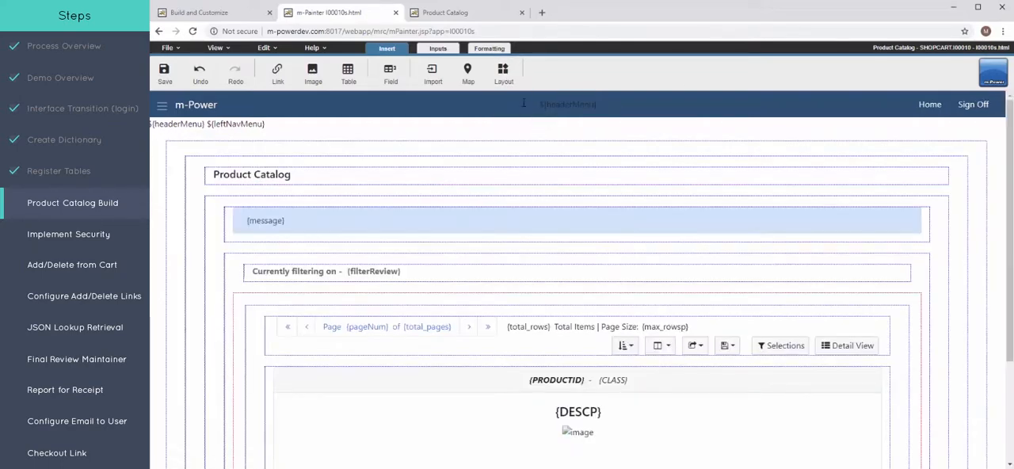
scroll(down, 3)
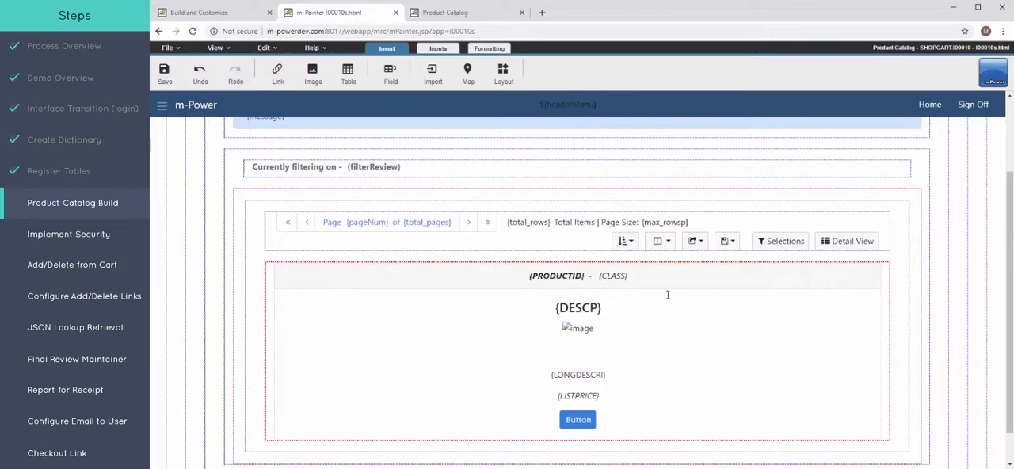
mouse_move(693, 306)
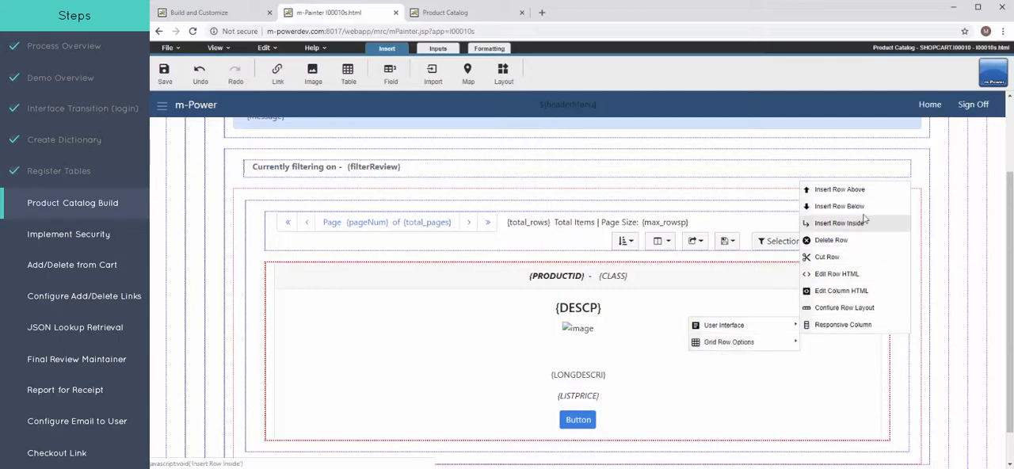
- Configure the card row as four columns with the card contents dragged into the first column
click(842, 308)
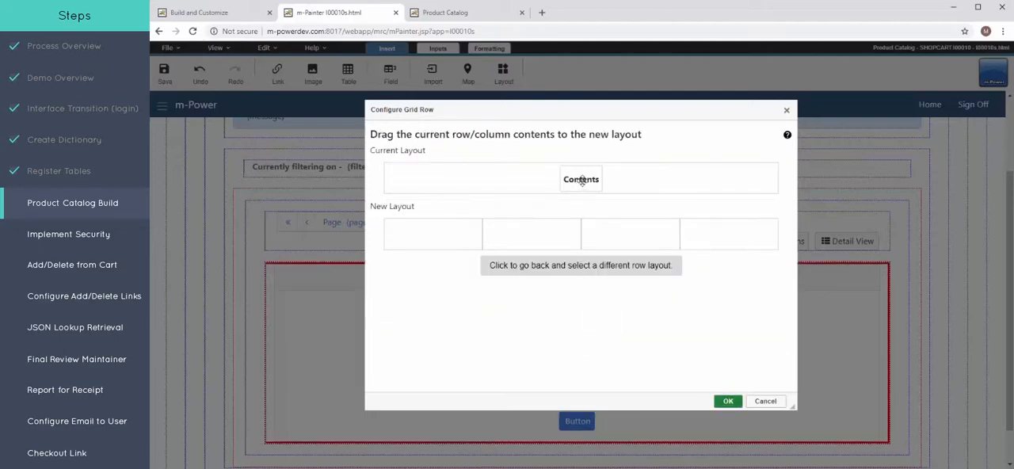
drag(580, 177, 447, 231)
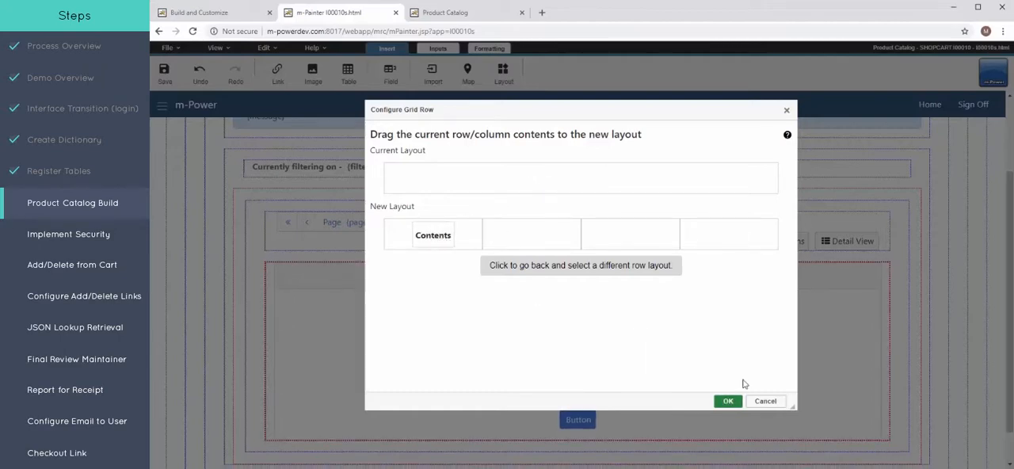
click(727, 400)
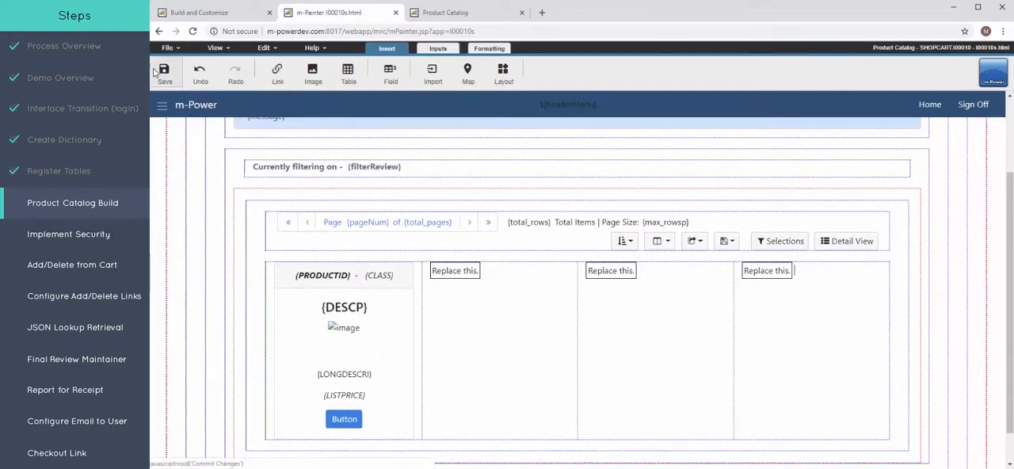
- Save the four-column row layout, preview it in the live catalog and return to m-Painter
click(466, 12)
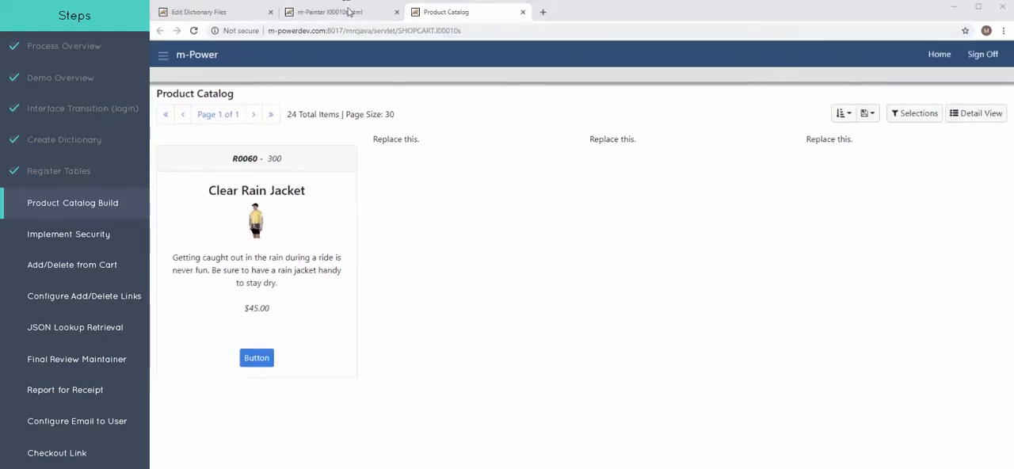
click(341, 13)
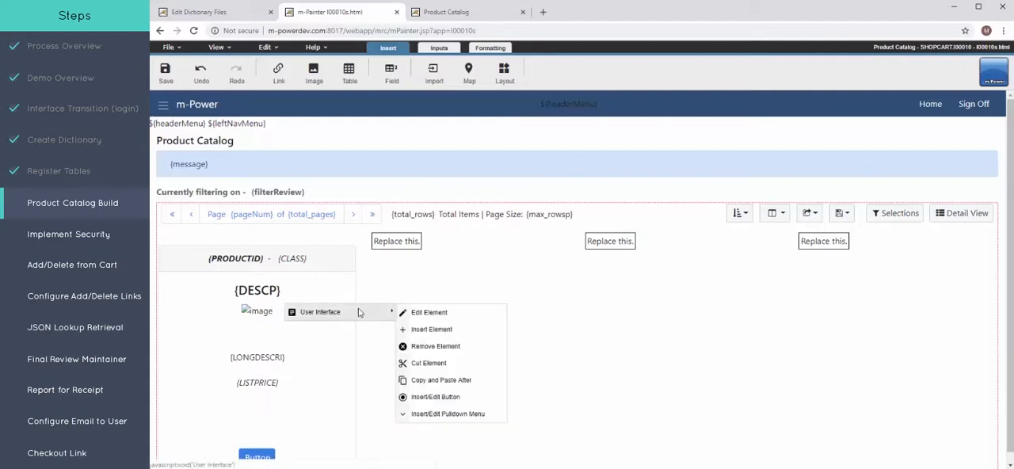
- Insert a Freemarker List Retrieval Data loop at the start of the card's Grid Column markup
click(427, 312)
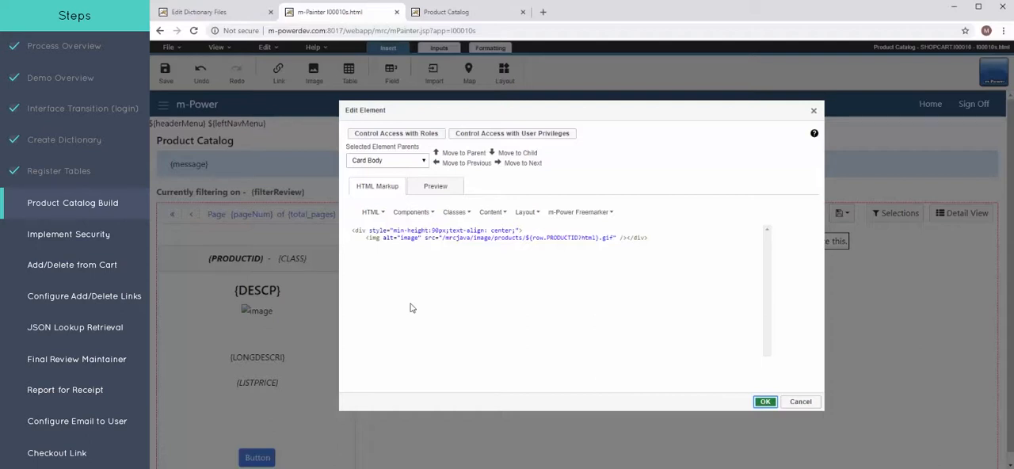
mouse_move(447, 292)
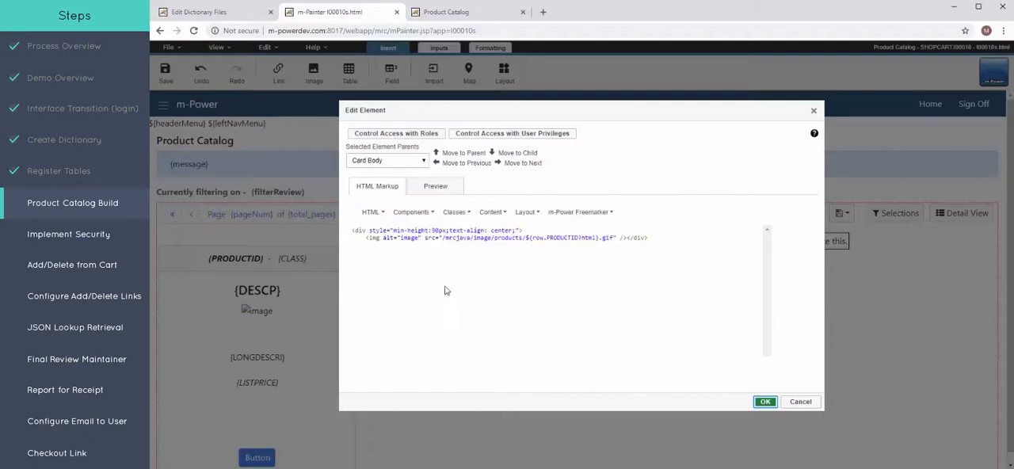
mouse_move(466, 158)
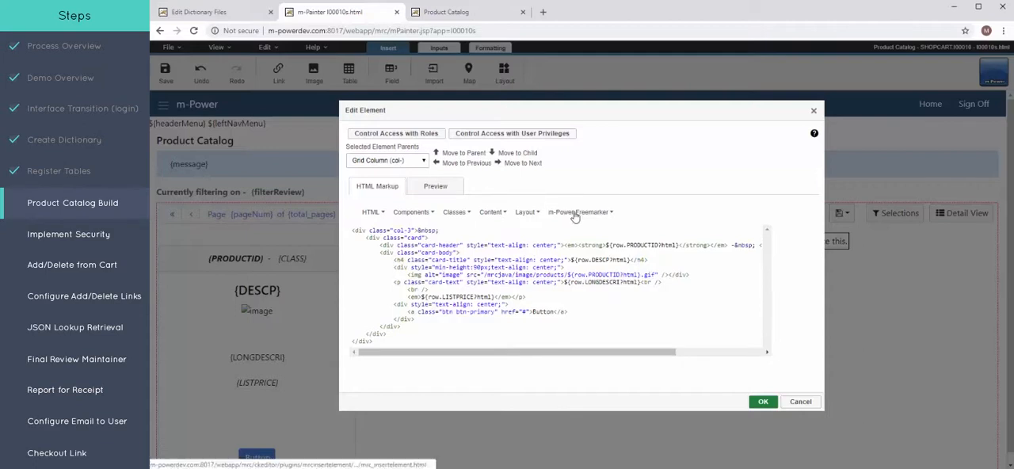
click(576, 213)
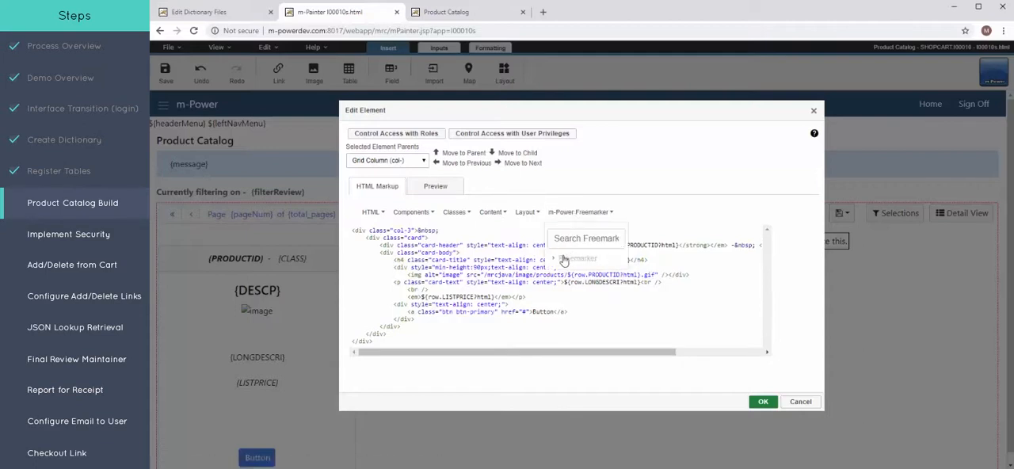
click(580, 212)
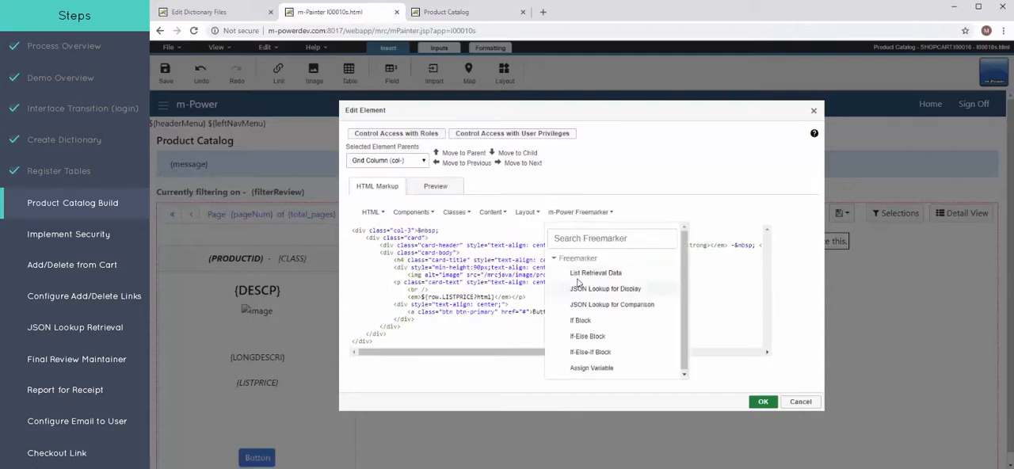
mouse_move(596, 273)
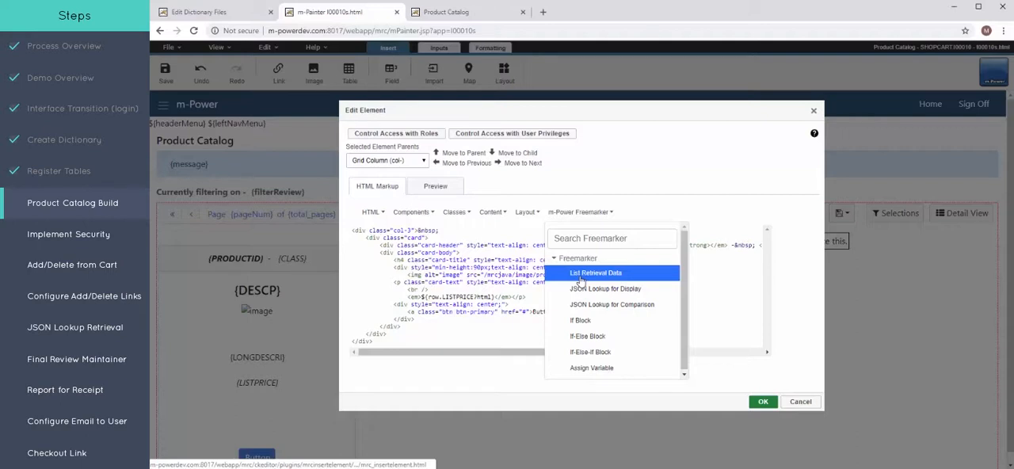
click(596, 273)
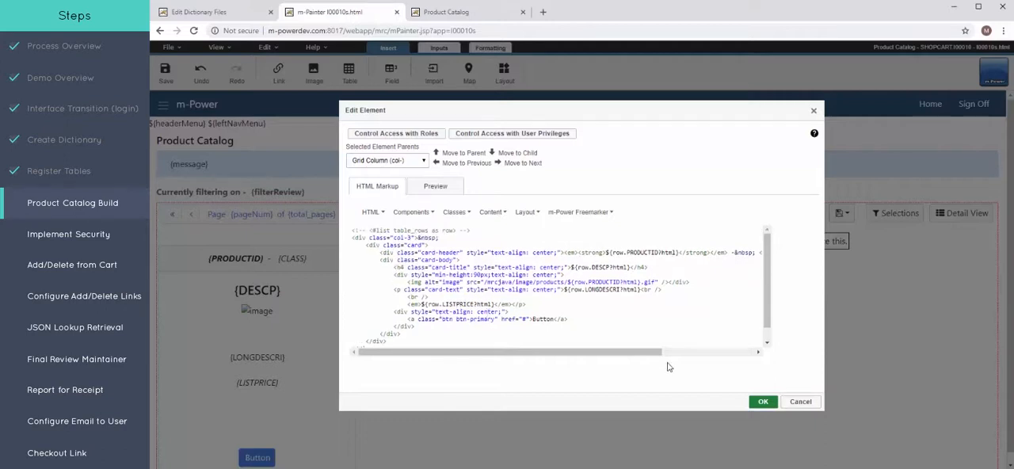
click(762, 403)
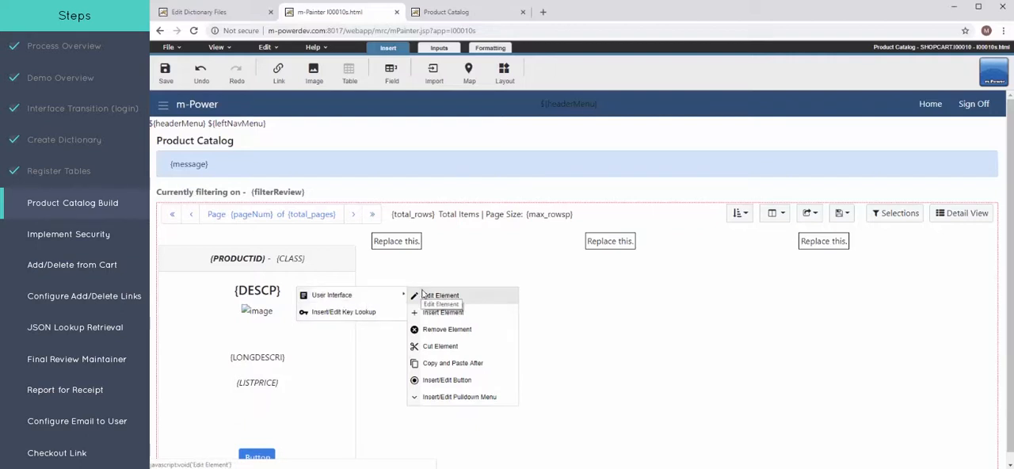
- Delete the three col-3 placeholder divs from the Grid Row's HTML, keeping only the looped card
click(441, 295)
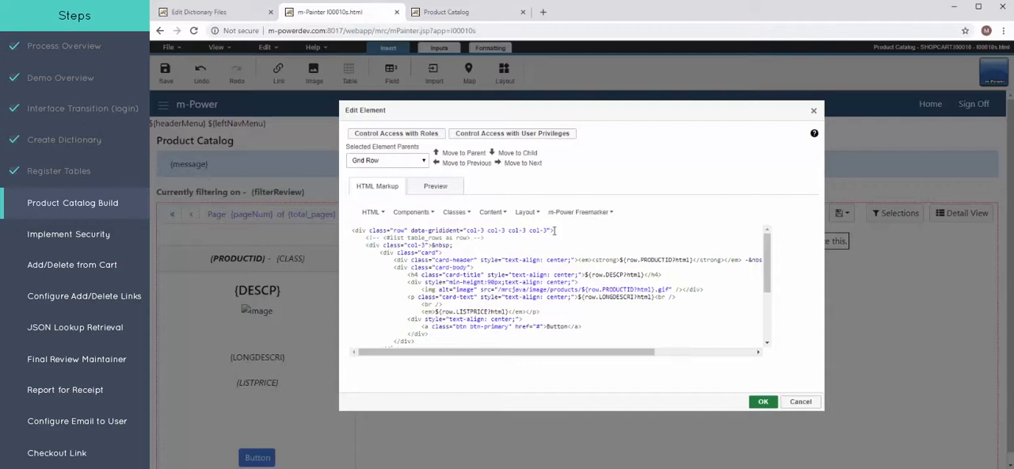
scroll(down, 3)
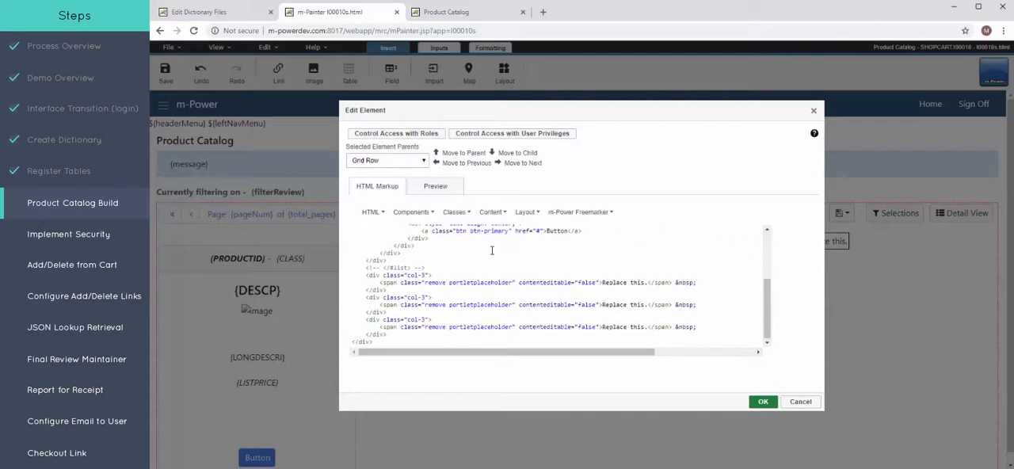
mouse_move(363, 274)
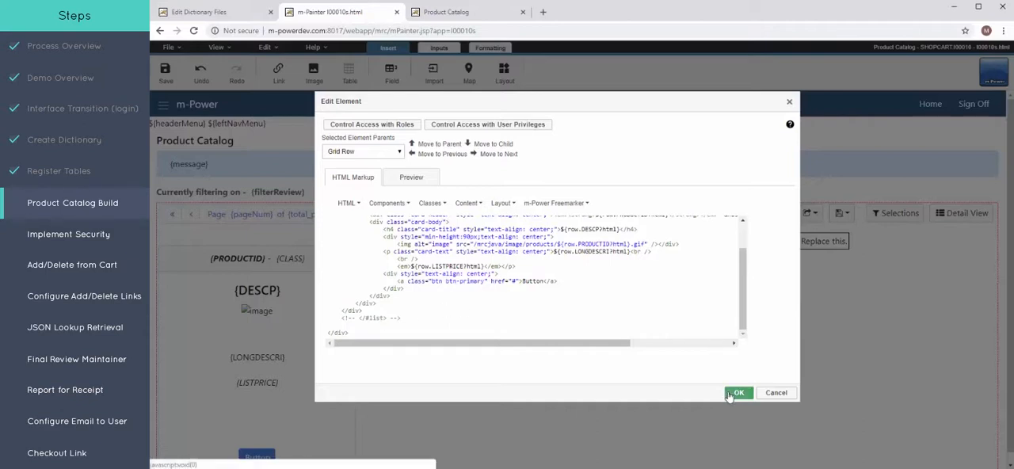
click(735, 393)
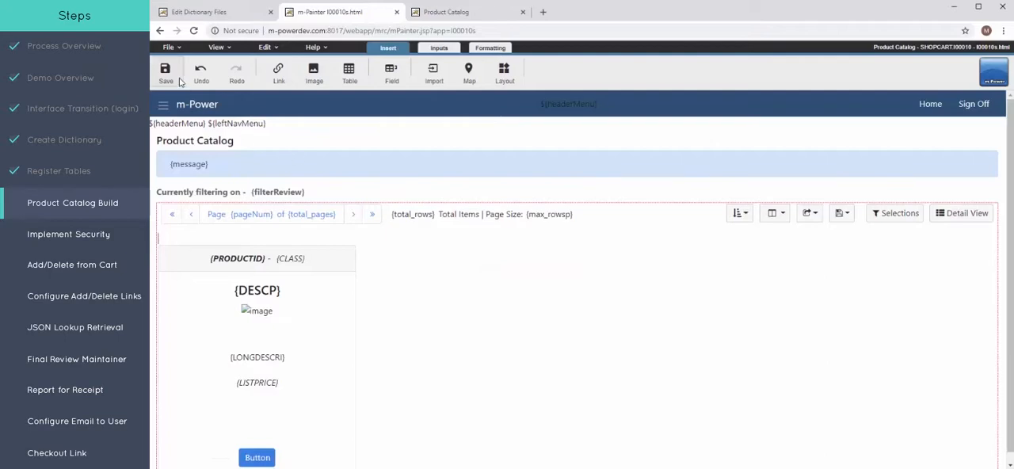
- Save the page design and scroll through all 24 product cards shown four per row
click(165, 71)
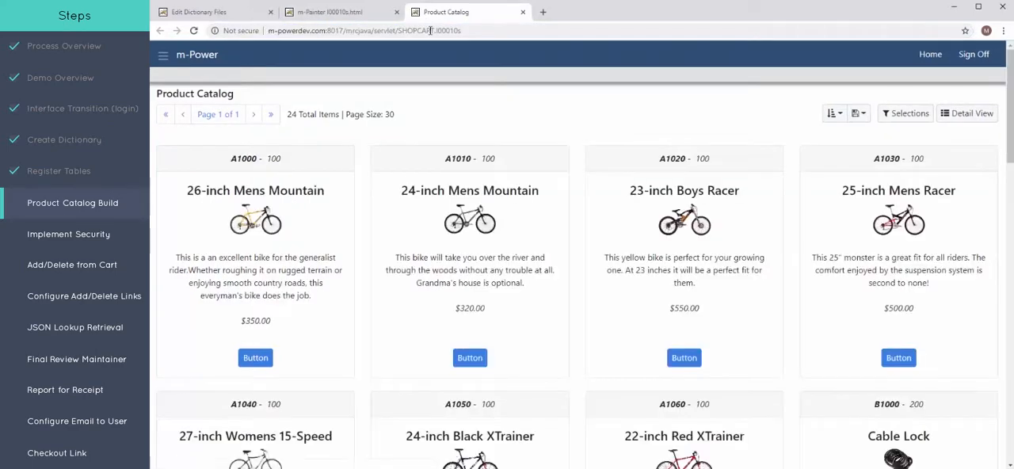
scroll(down, 3)
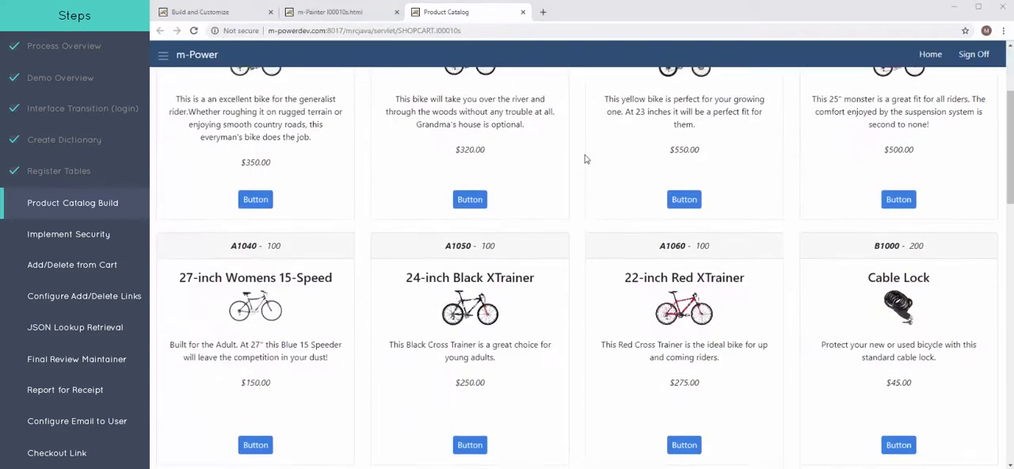
scroll(down, 3)
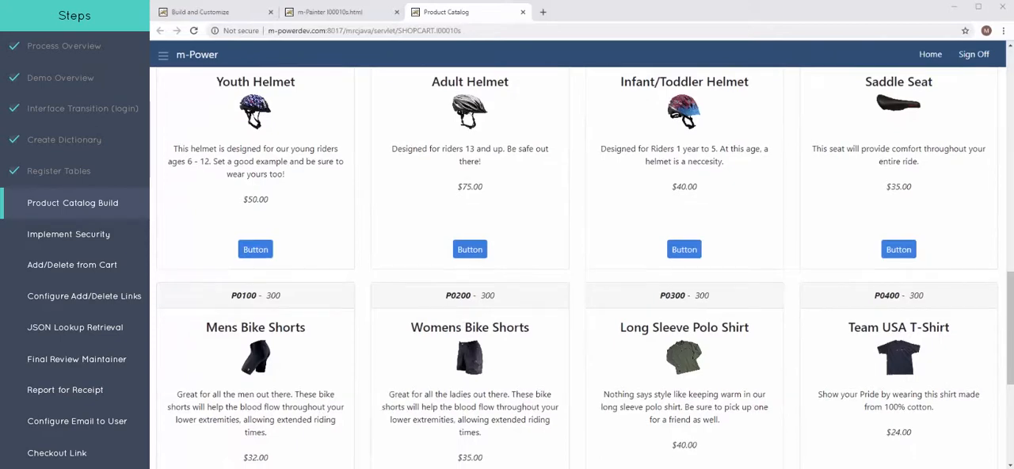
scroll(down, 3)
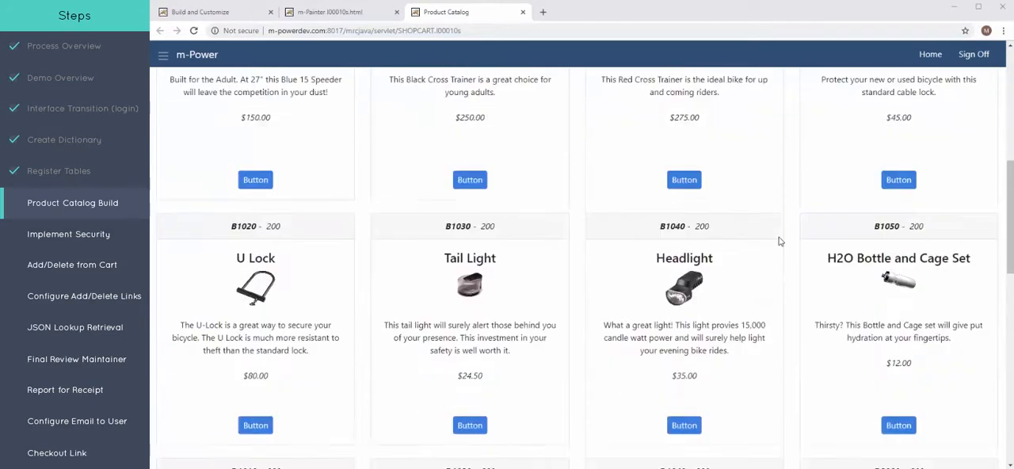
scroll(up, 3)
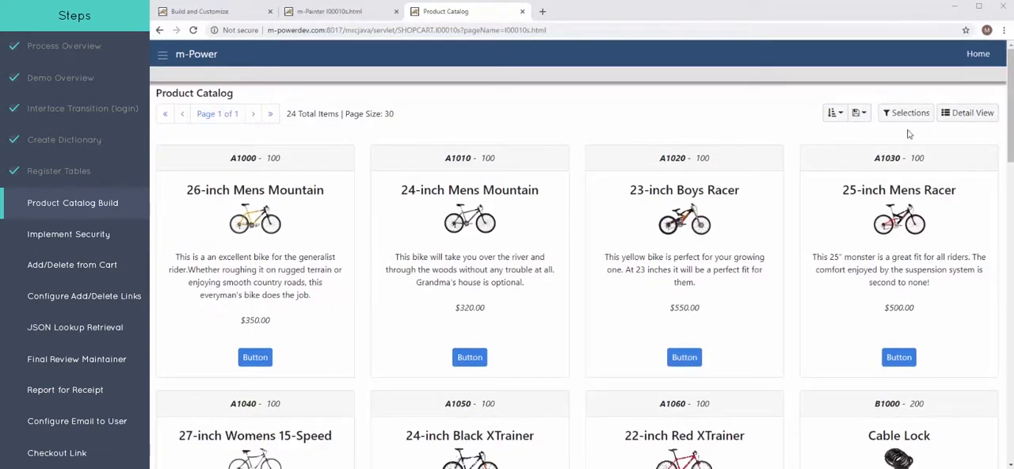
- View the catalog's filter selections form, then return to the m-Painter editor tab
click(906, 112)
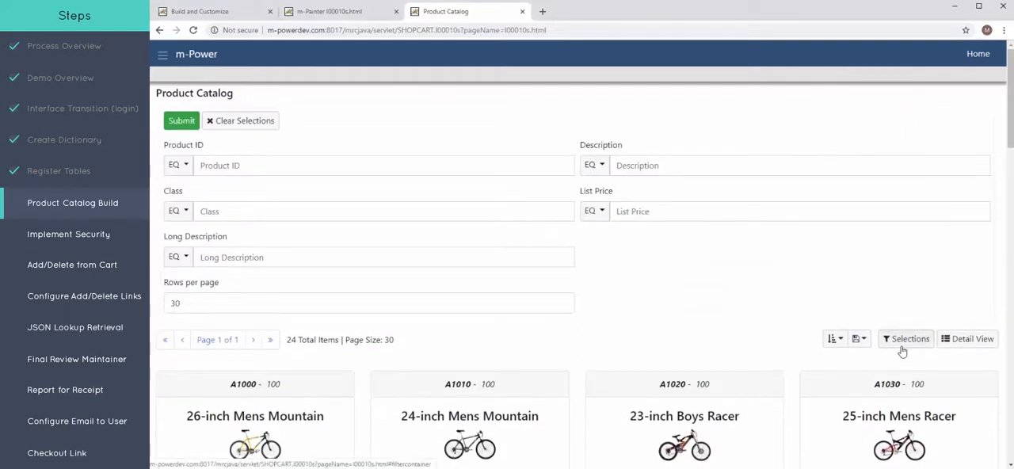
mouse_move(491, 189)
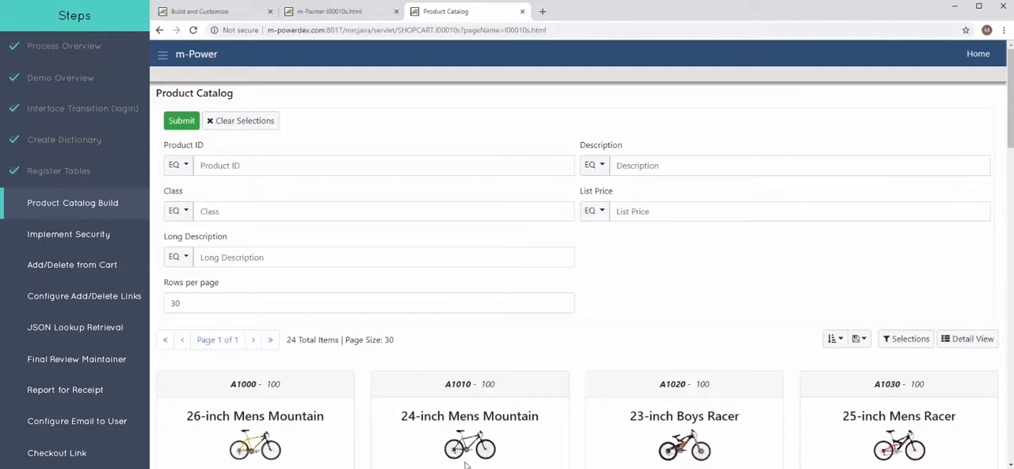
mouse_move(566, 330)
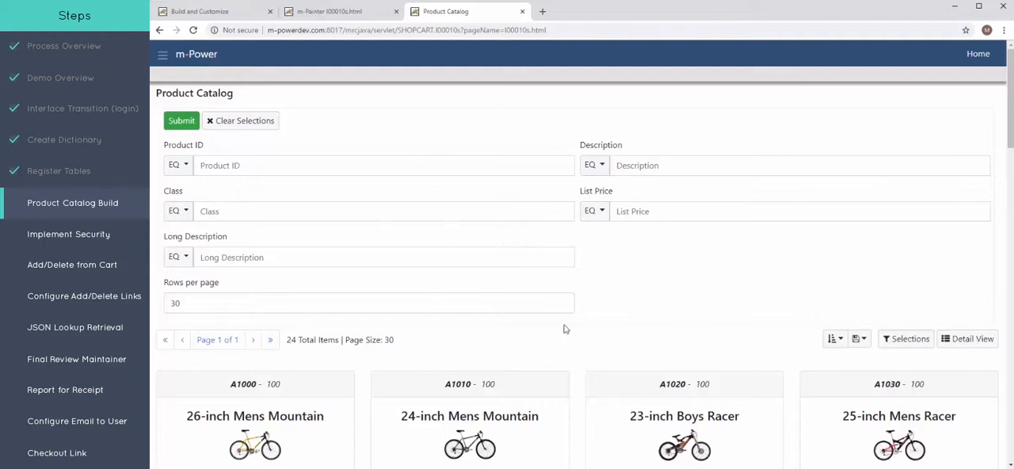
click(330, 11)
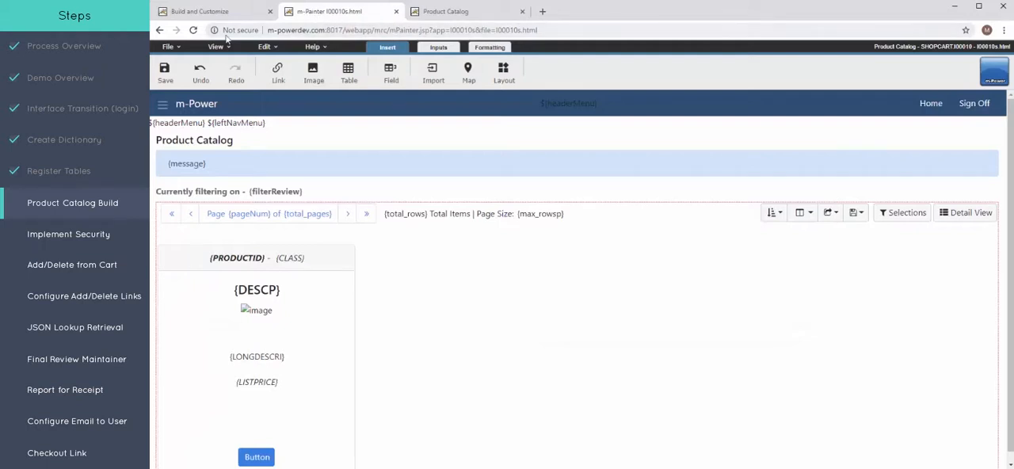
- Open the PC Selection Dialog English page file via File > Open File
click(168, 47)
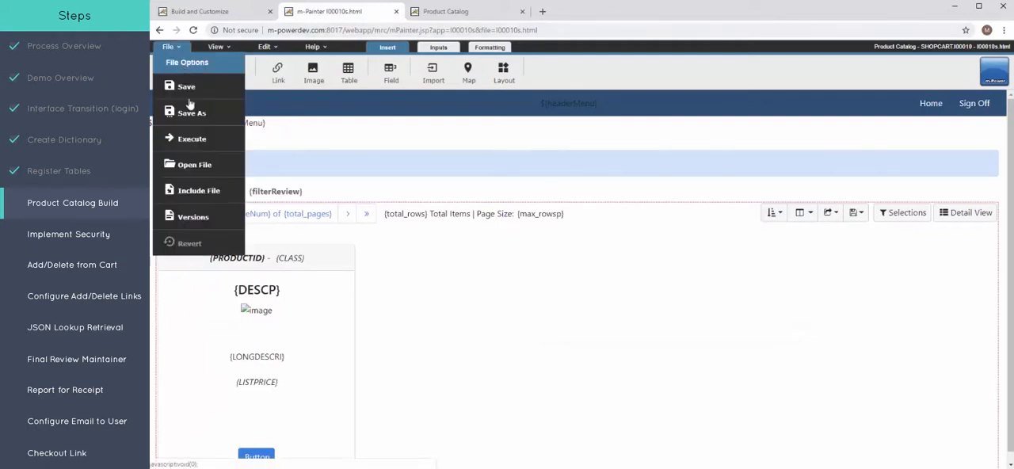
click(194, 165)
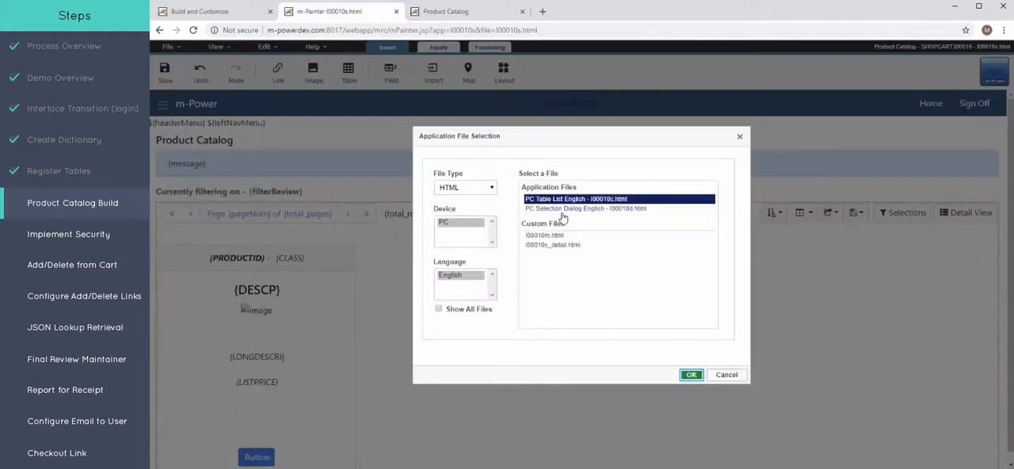
click(691, 373)
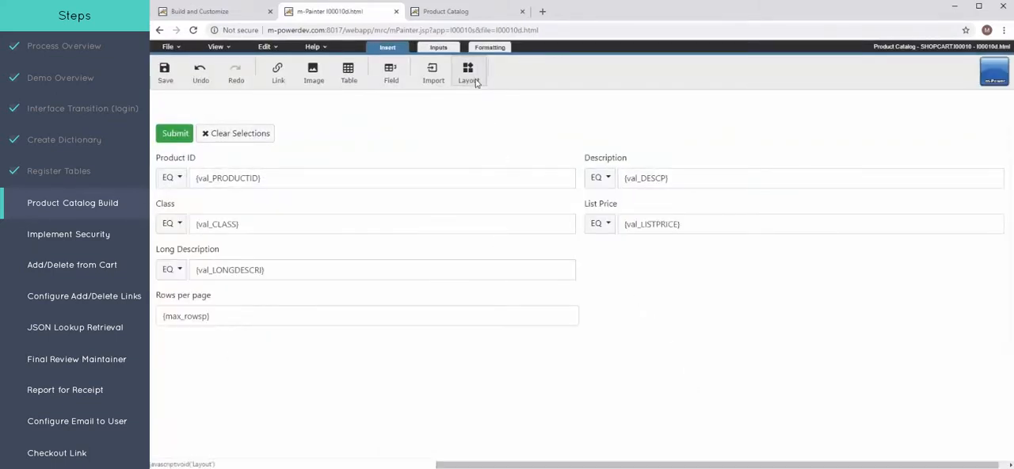
click(469, 71)
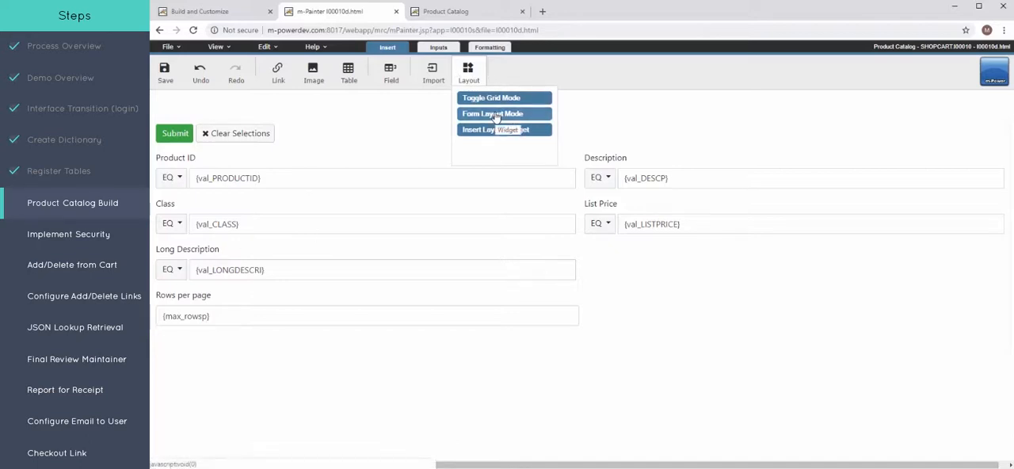
- In Form Layout Mode, drop Long Description and Product ID rows and apply a single filter row
click(491, 114)
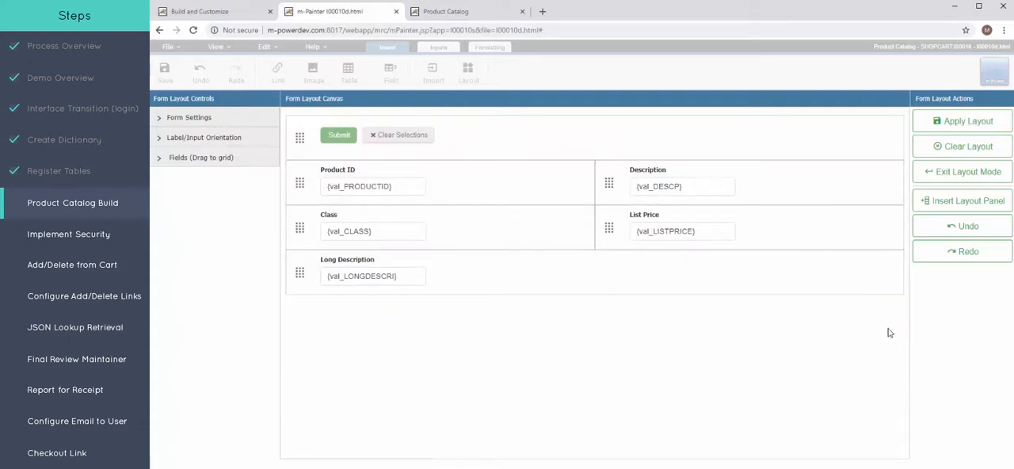
mouse_move(884, 275)
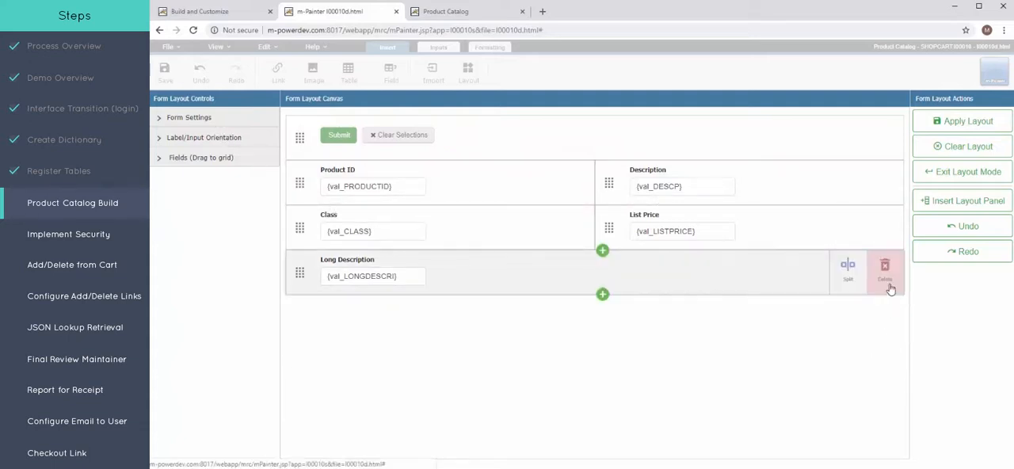
click(884, 269)
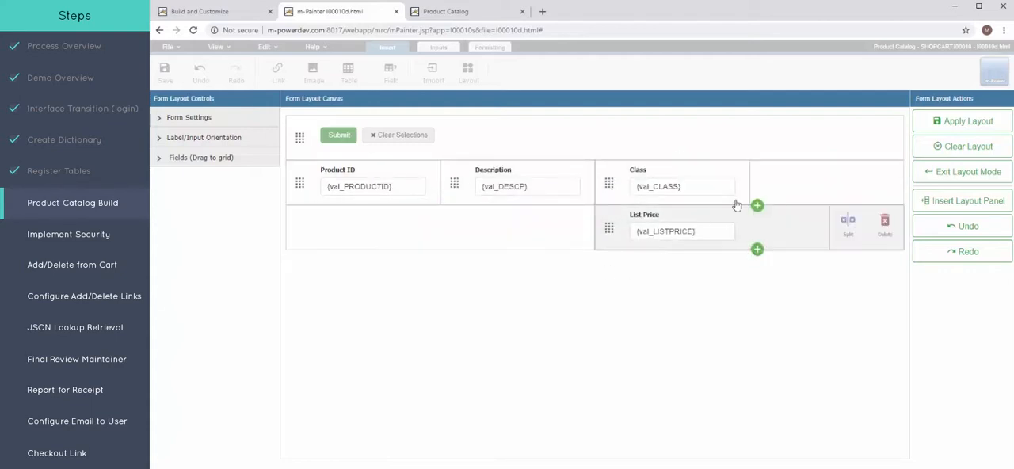
click(373, 187)
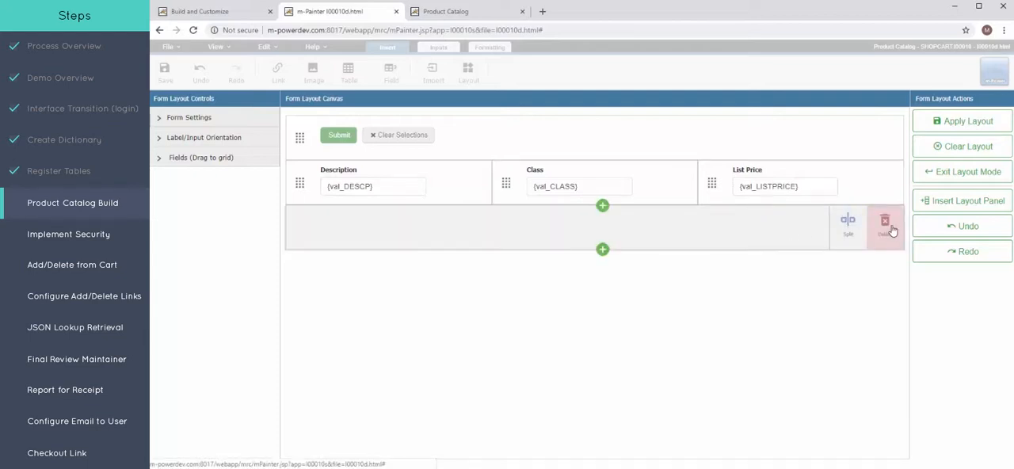
click(884, 225)
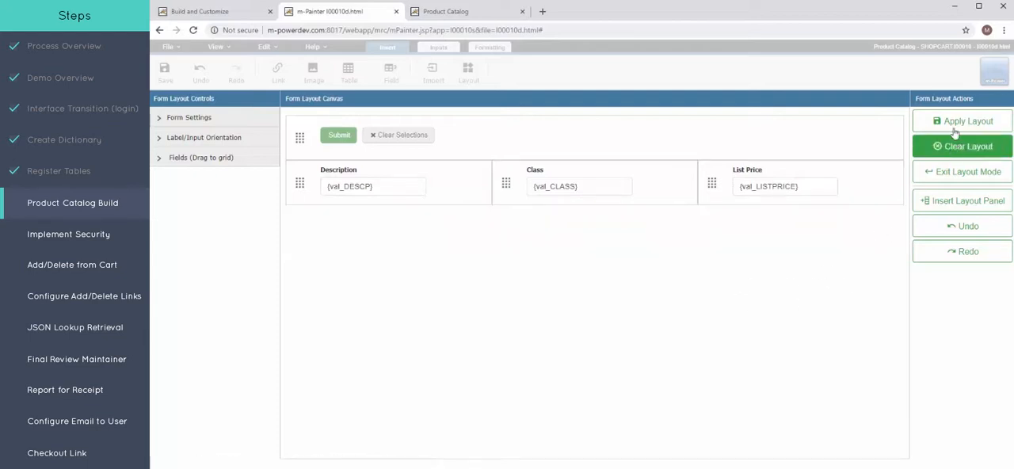
click(962, 121)
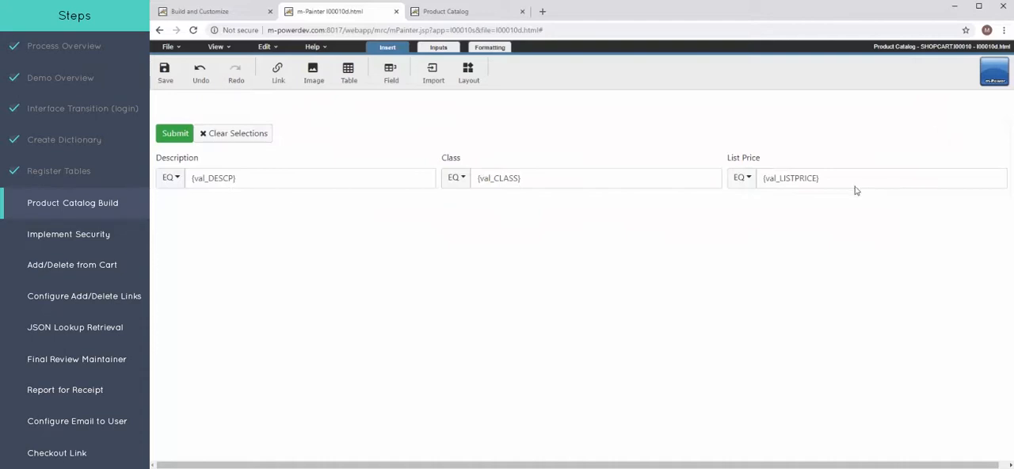
mouse_move(256, 177)
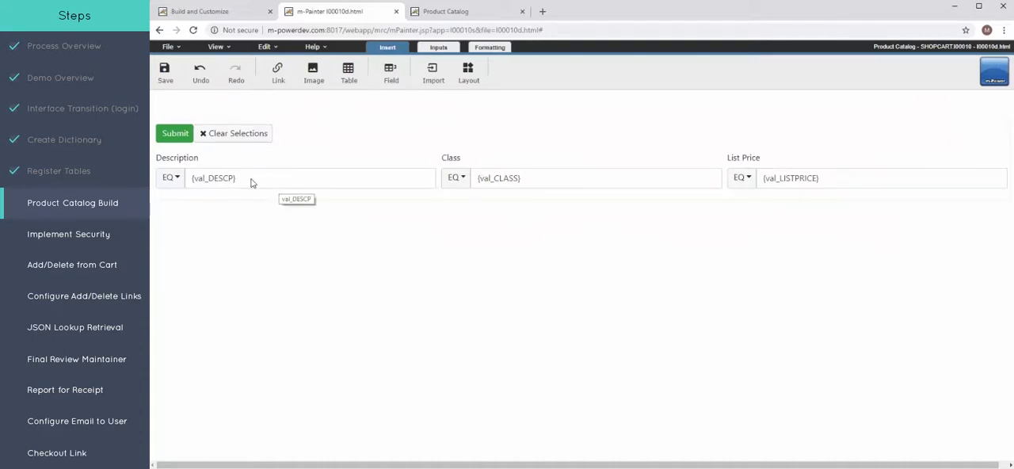
- Set the Description field's Icon Right to the FontAwesome 'search' magnifier in Text Field Properties
right_click(213, 178)
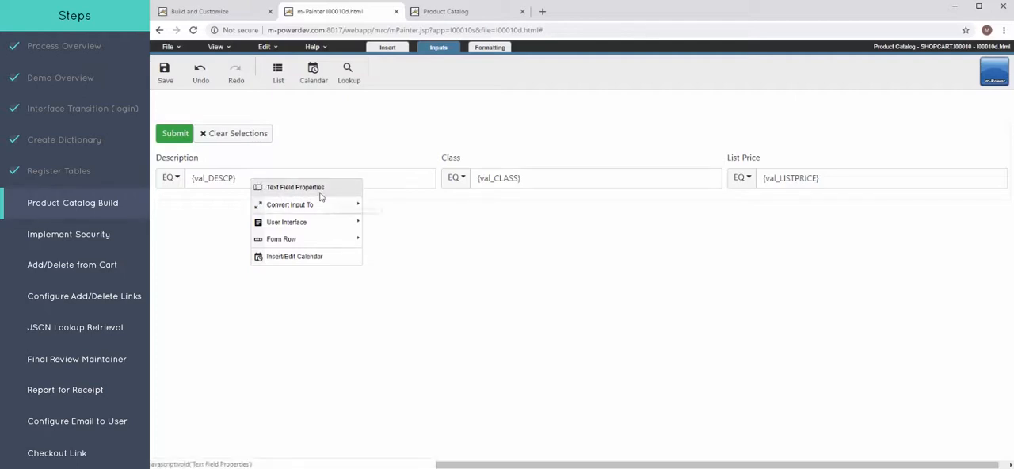
click(295, 187)
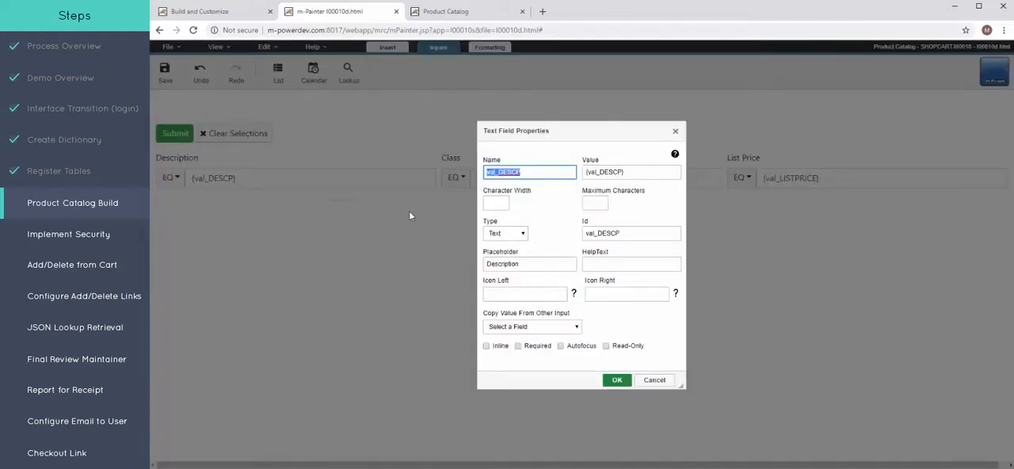
click(625, 294)
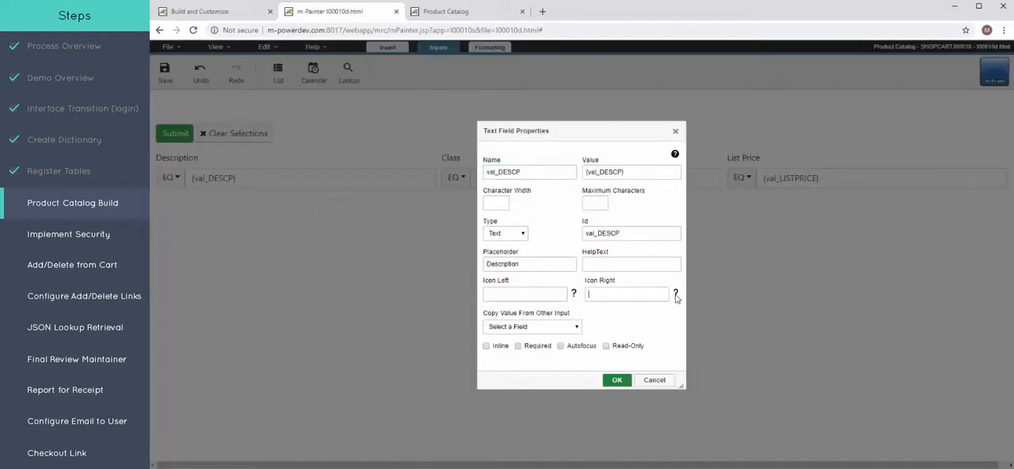
click(675, 295)
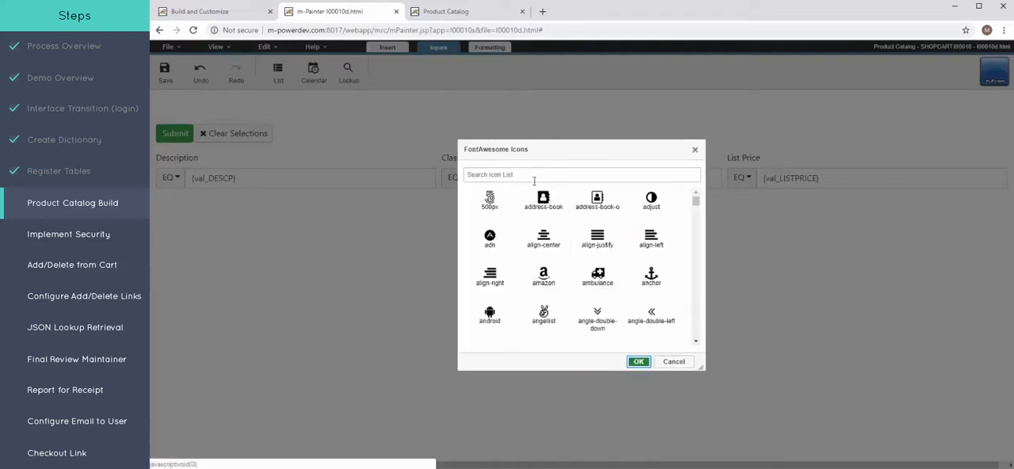
text(a)
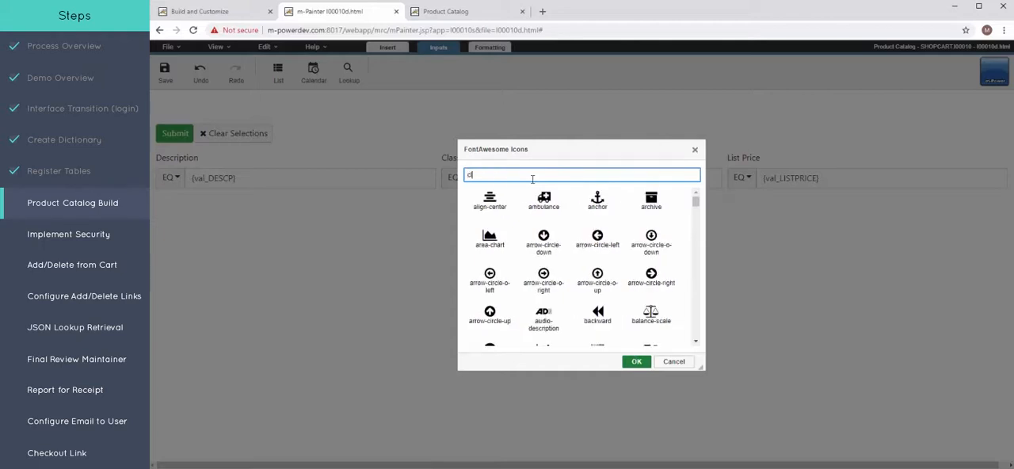
key(Backspace)
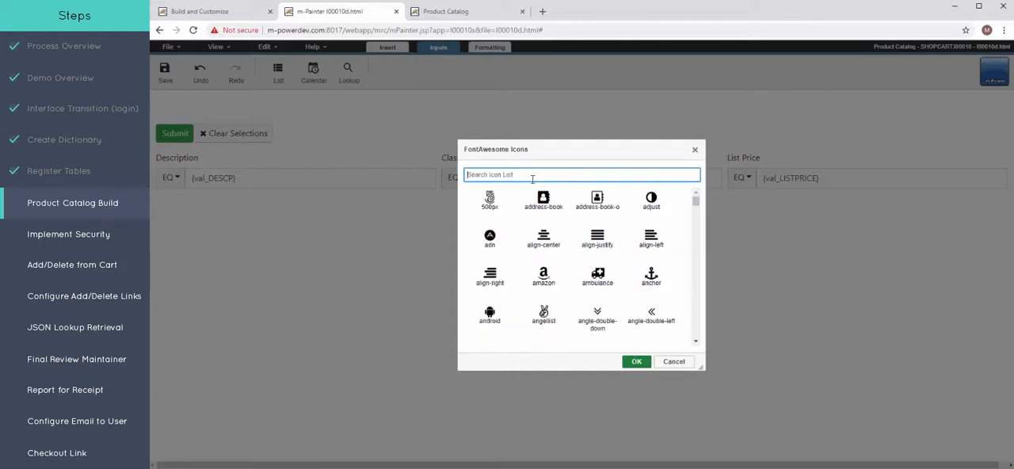
text(sear)
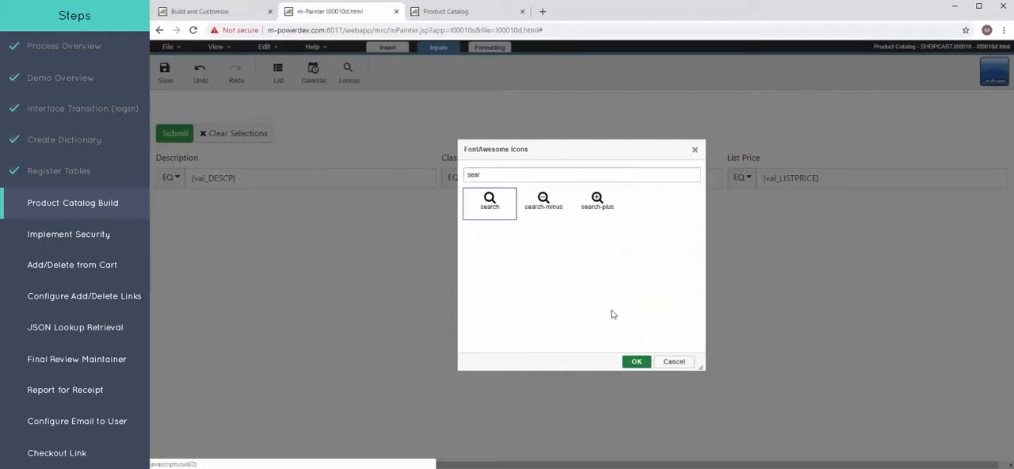
click(637, 361)
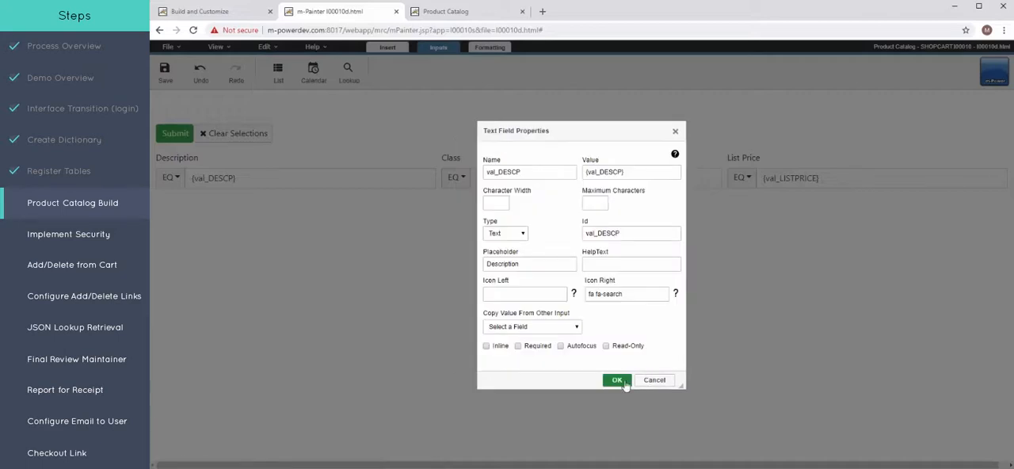
click(617, 380)
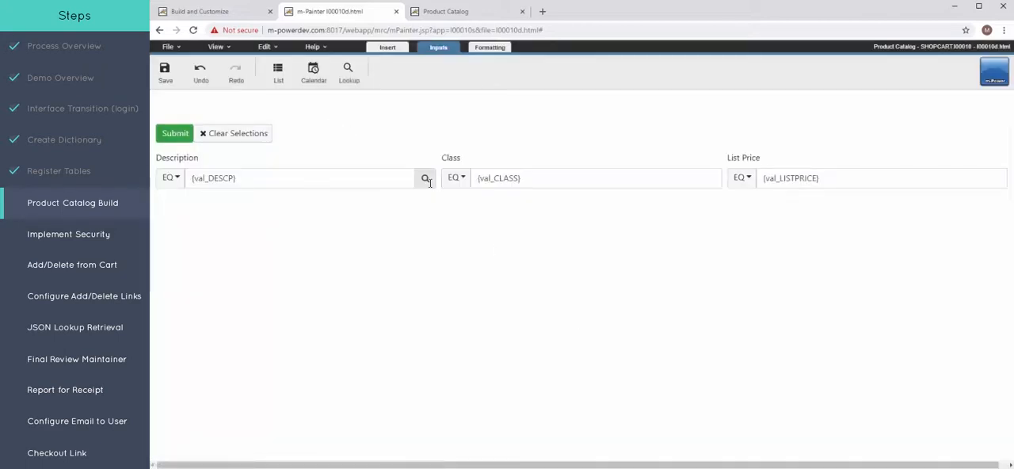
mouse_move(526, 183)
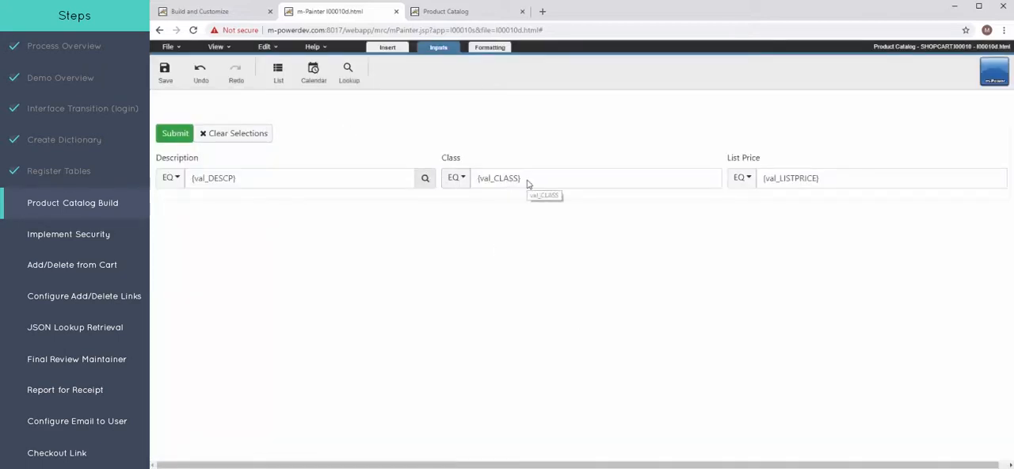
mouse_move(557, 187)
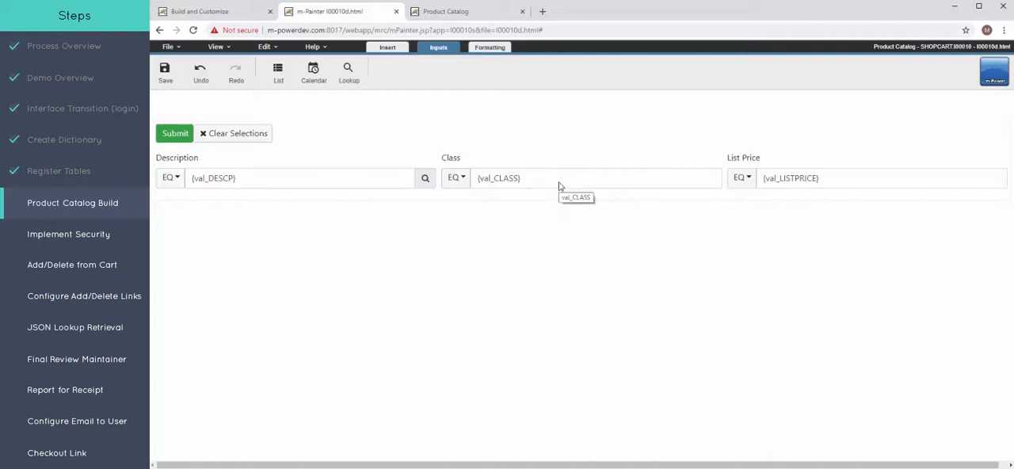
- Give the Class filter field a bicycle icon on its right via Text Field Properties
right_click(594, 177)
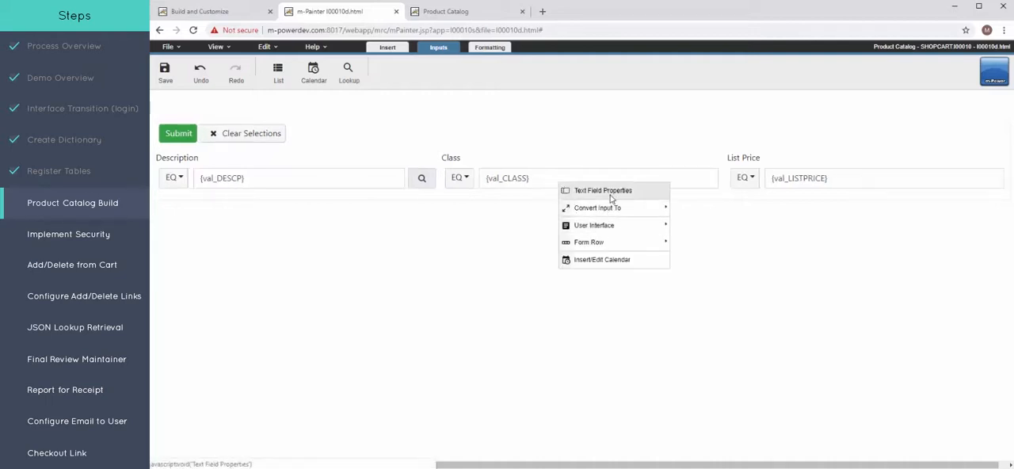
click(602, 190)
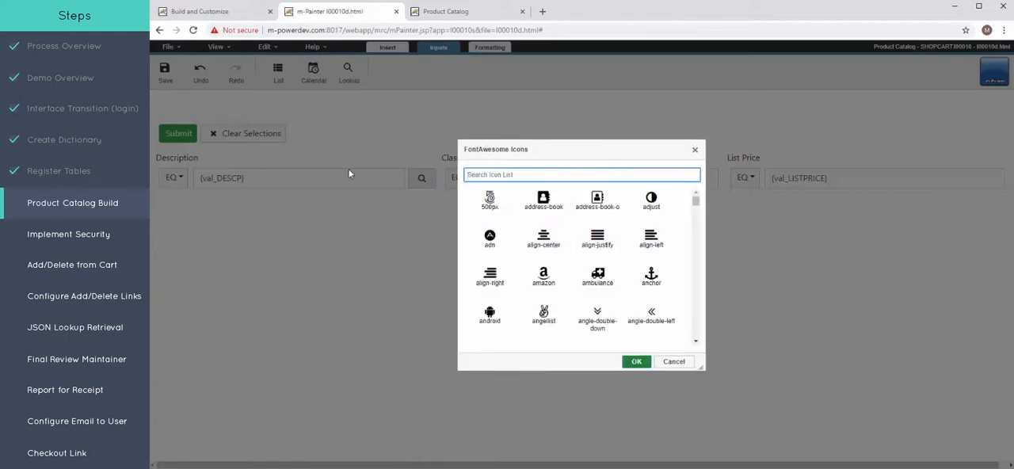
text(bic)
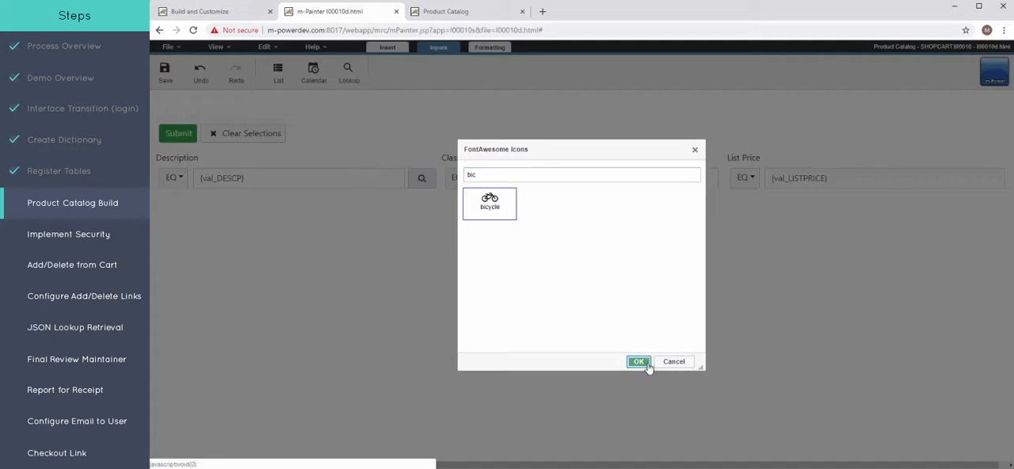
click(638, 361)
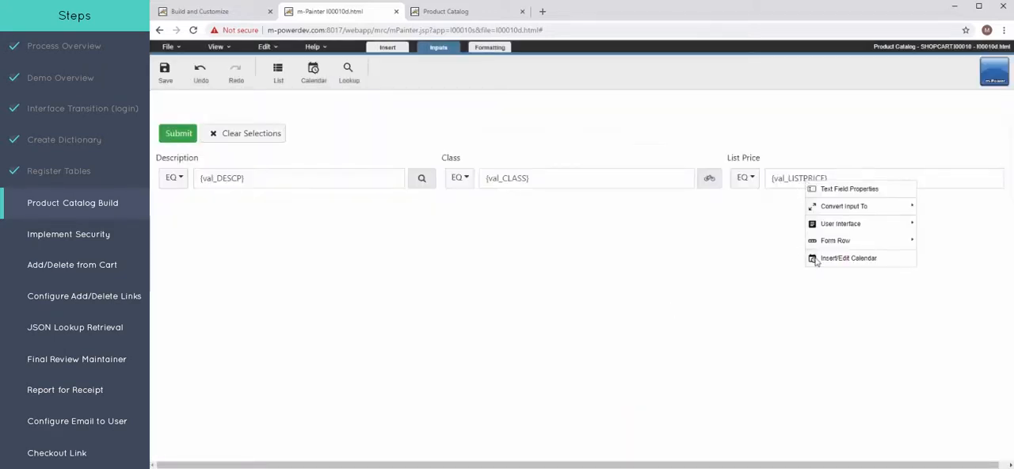
- Give the val_LISTPRICE field a dollar-sign Icon Right
click(849, 188)
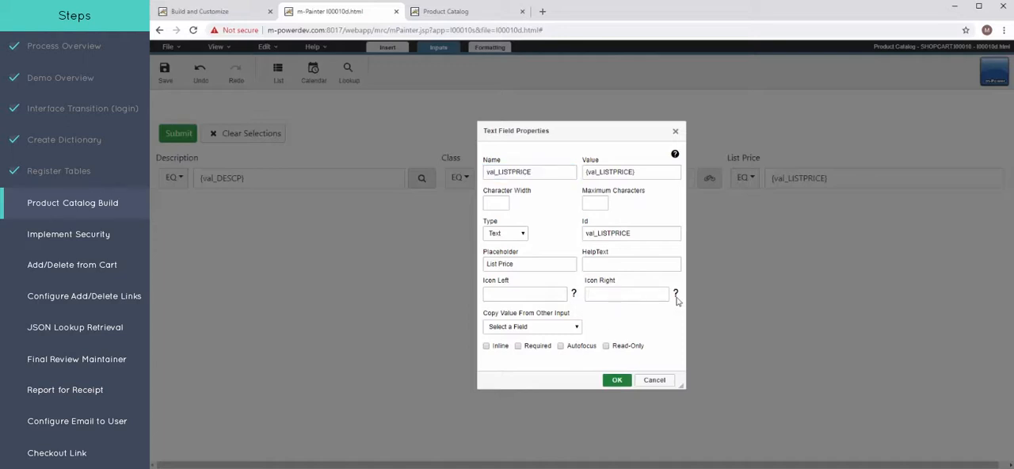
click(675, 294)
text(dollar)
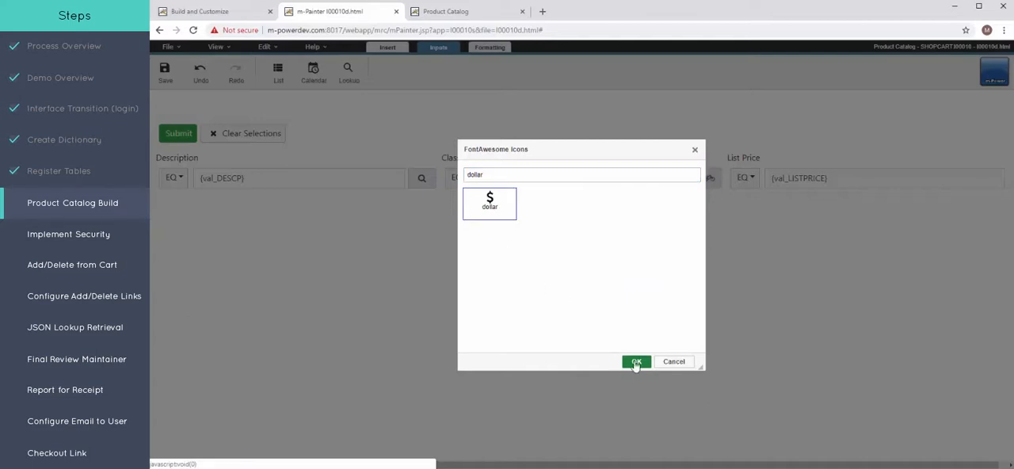
click(637, 361)
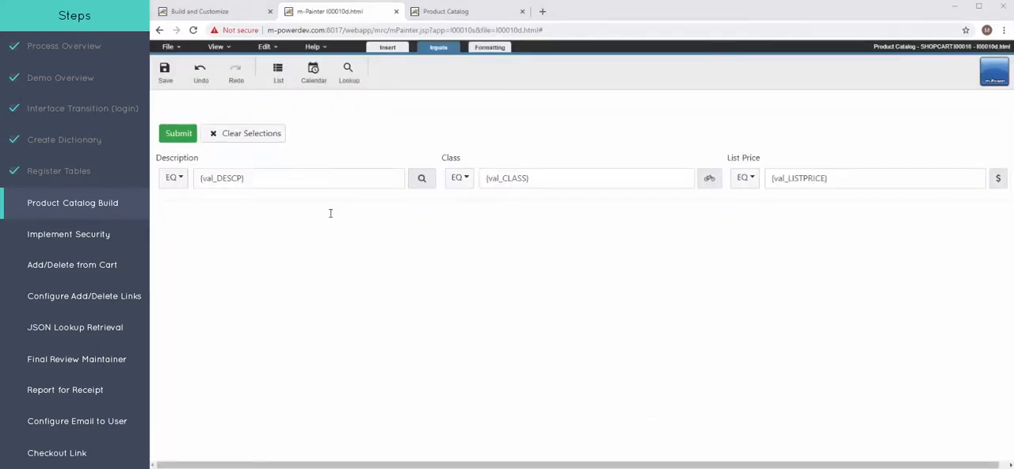
mouse_move(198, 190)
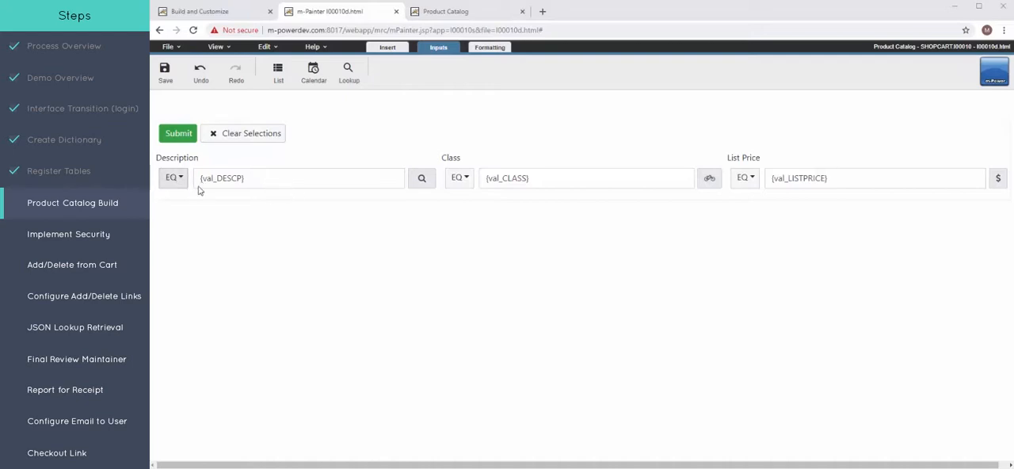
- Edit the Description operator pulldown so Contains is Set as Default and saved to the menu items
right_click(300, 177)
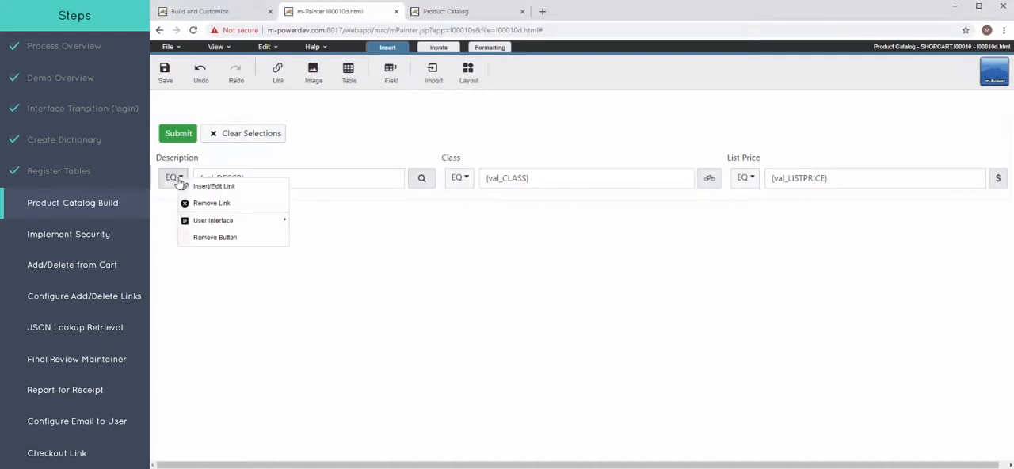
mouse_move(212, 220)
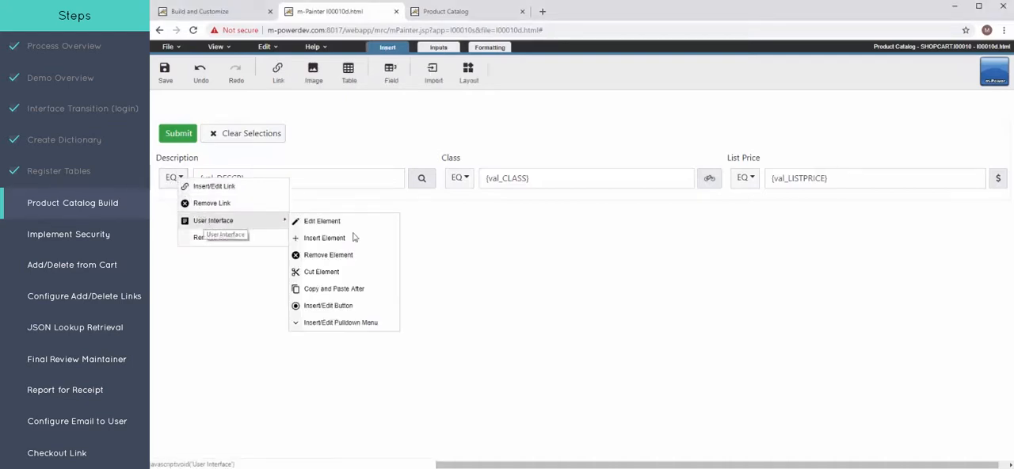
mouse_move(339, 323)
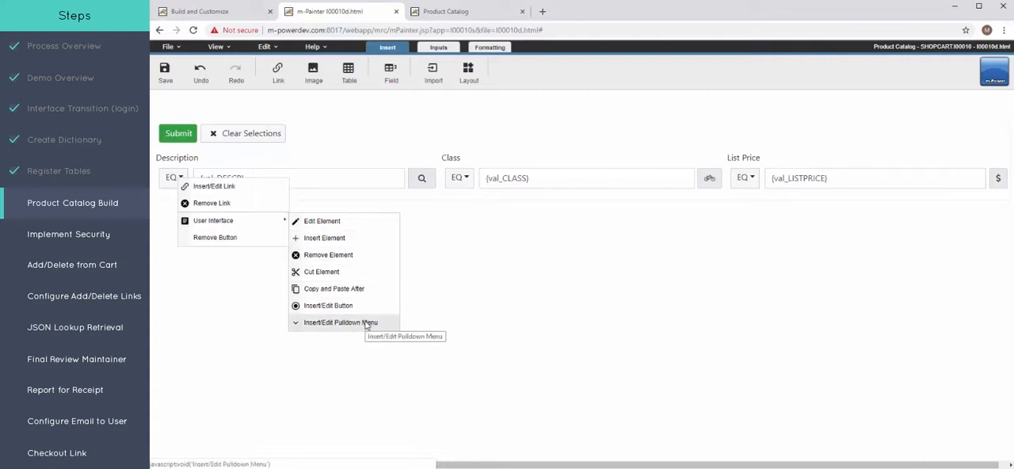
click(339, 323)
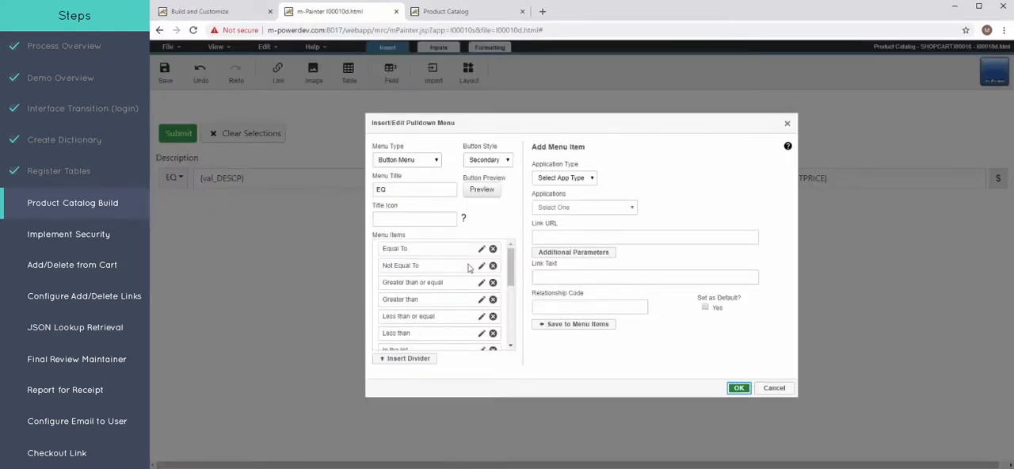
scroll(down, 3)
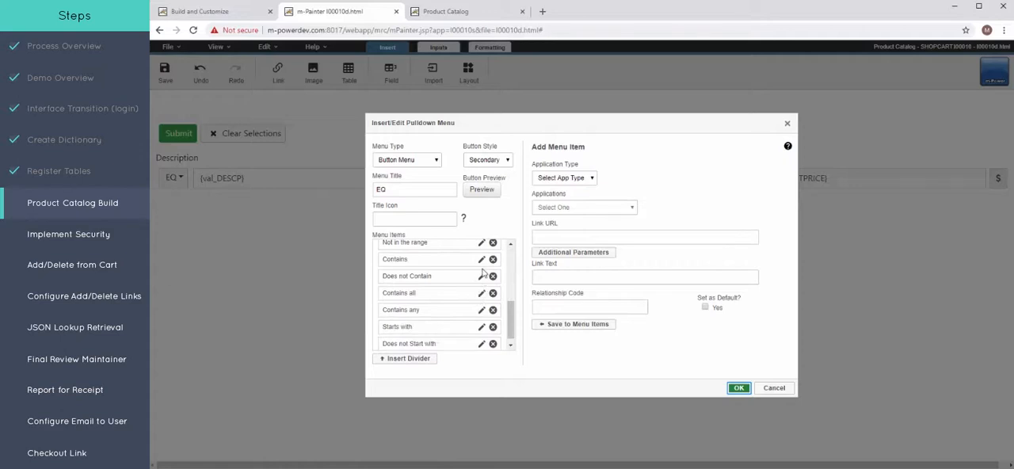
click(481, 260)
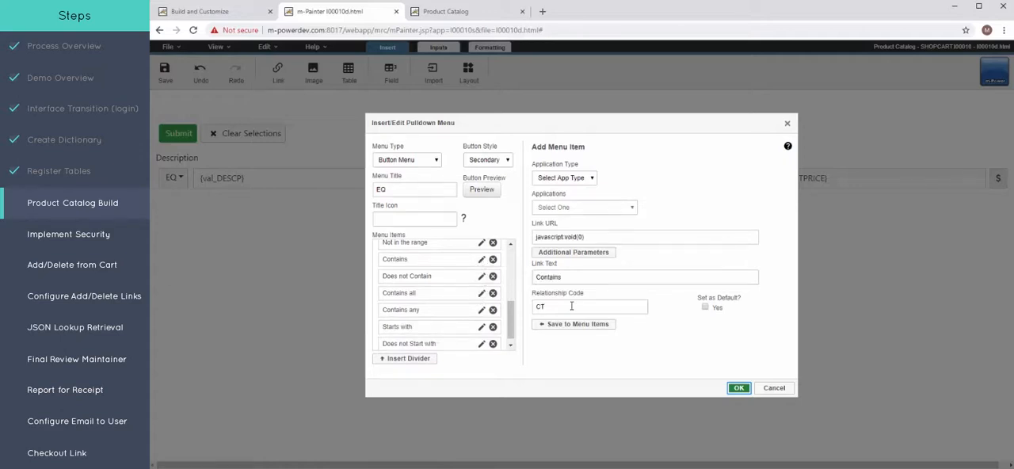
mouse_move(670, 307)
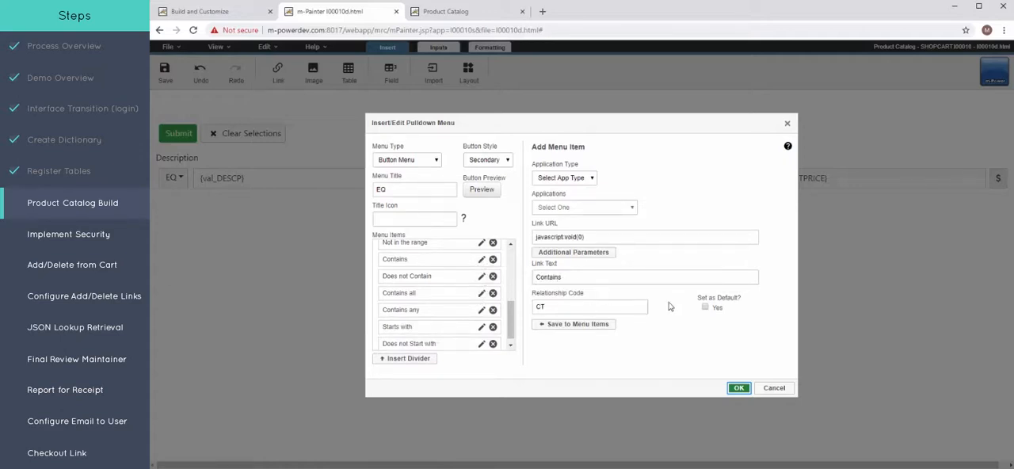
click(704, 308)
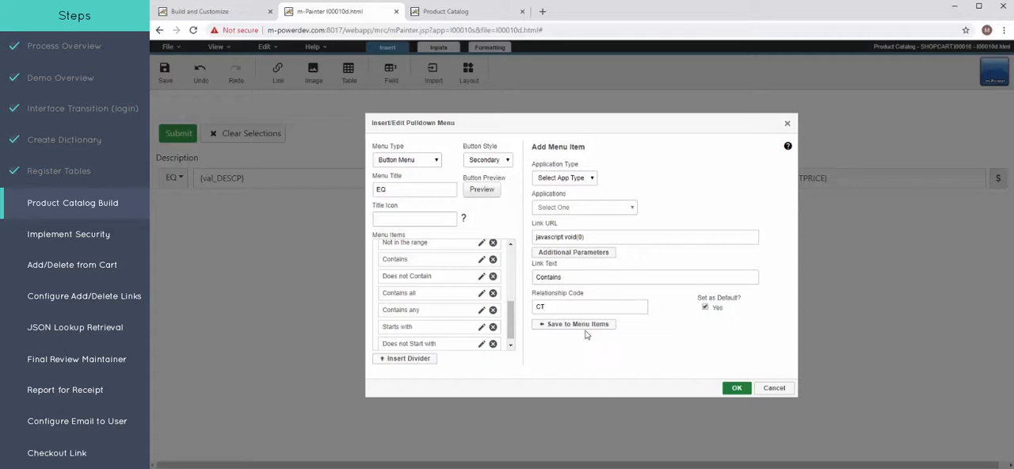
click(573, 323)
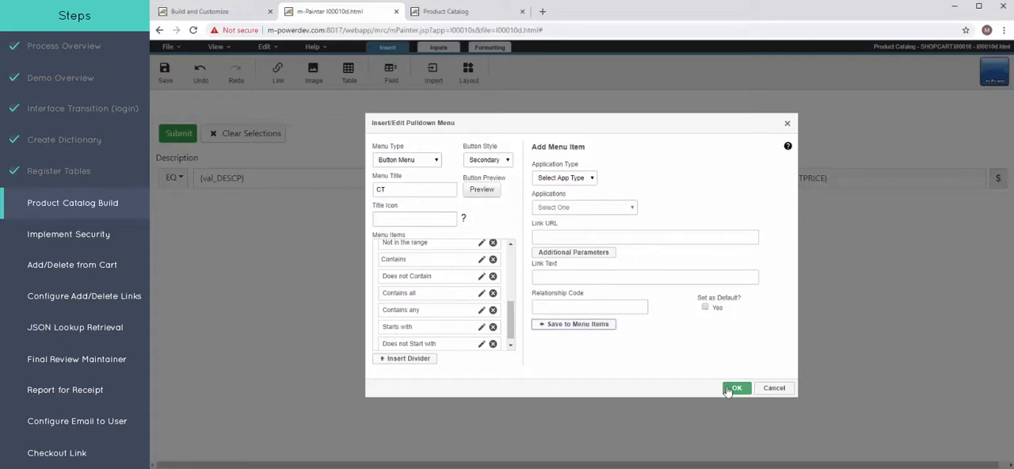
click(735, 386)
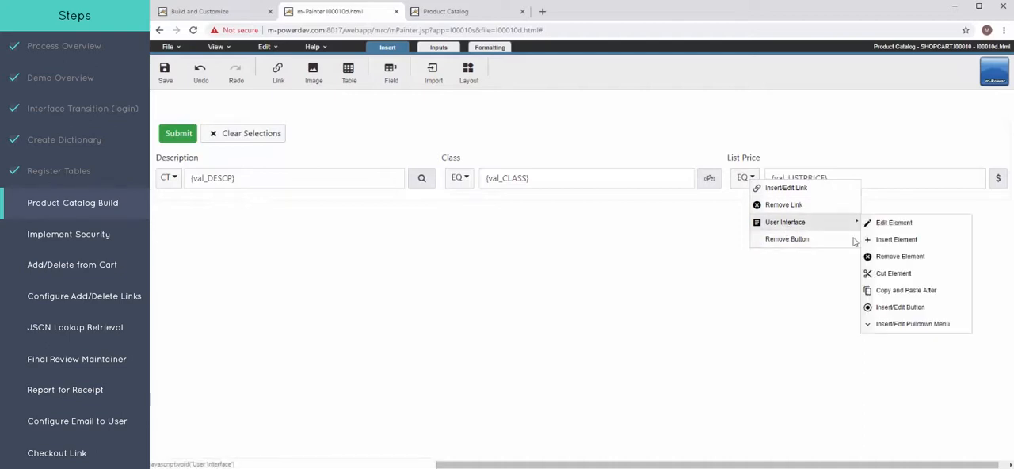
- Edit the List Price operator pulldown so Less than or equal is the saved default item
click(913, 323)
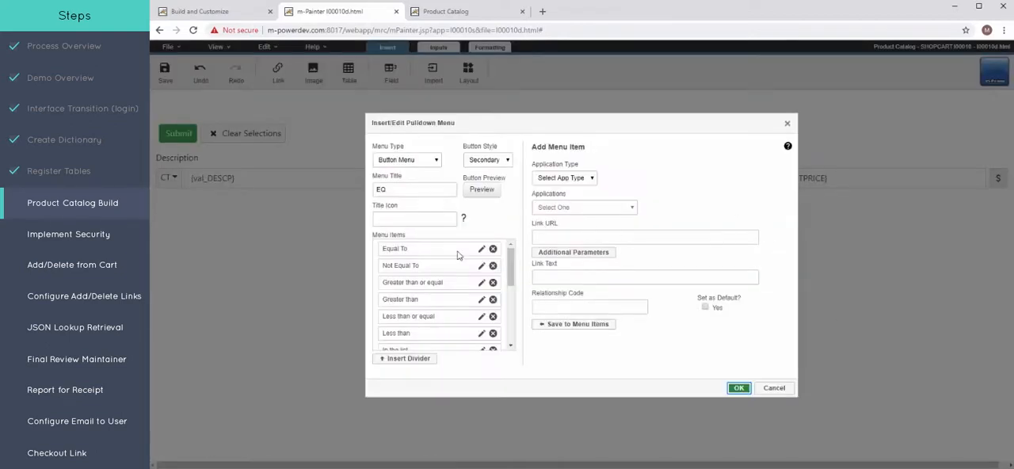
mouse_move(482, 333)
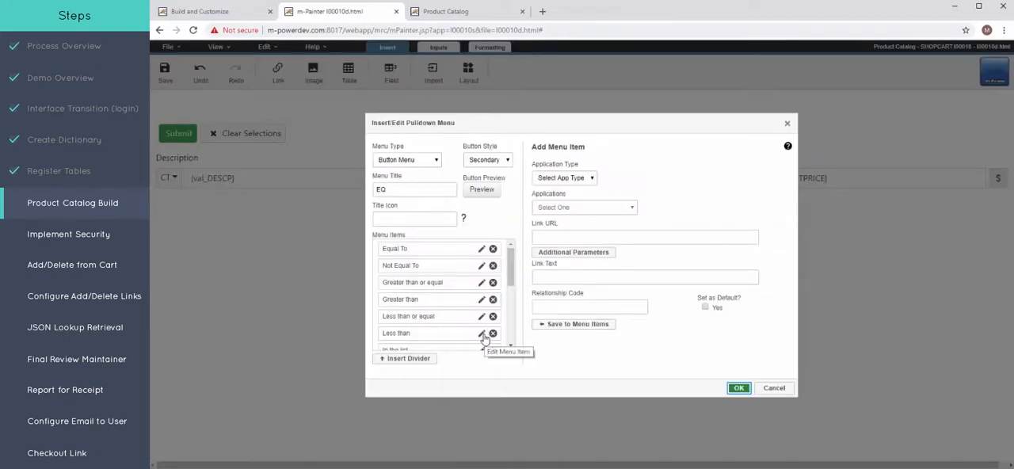
click(481, 332)
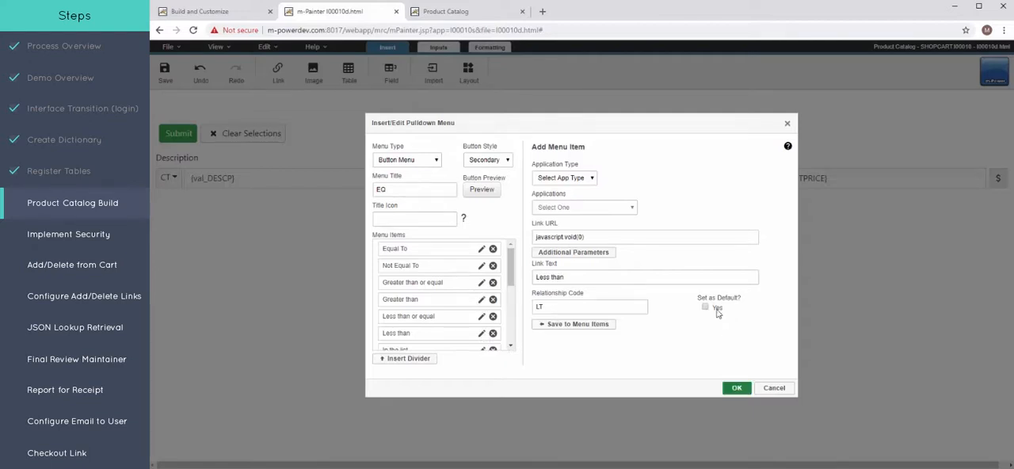
click(574, 324)
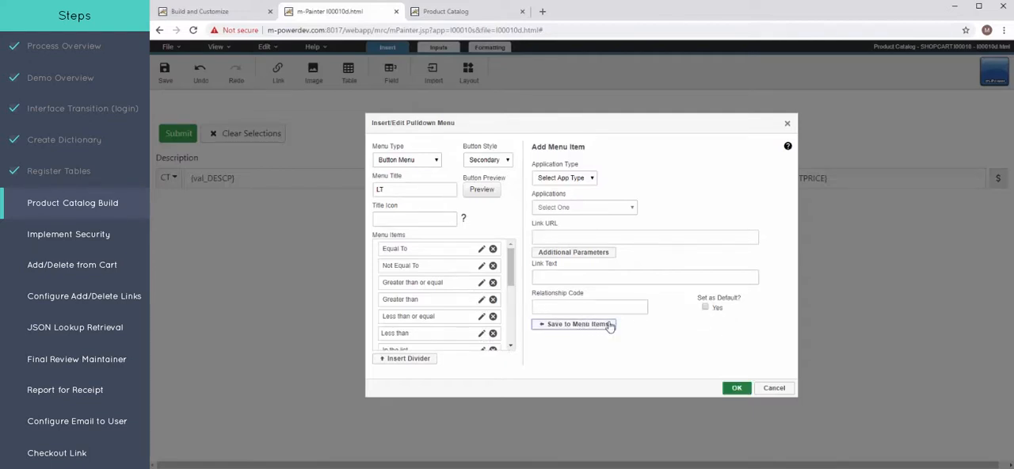
click(481, 317)
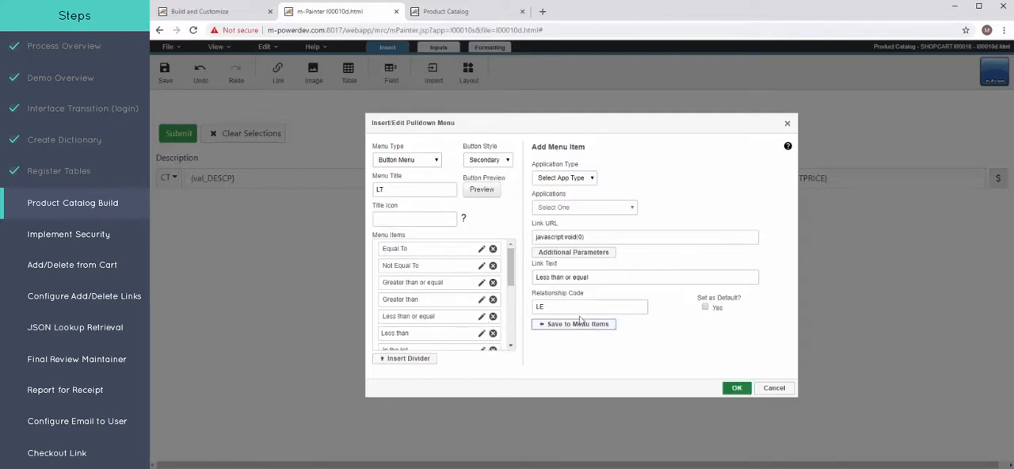
click(573, 323)
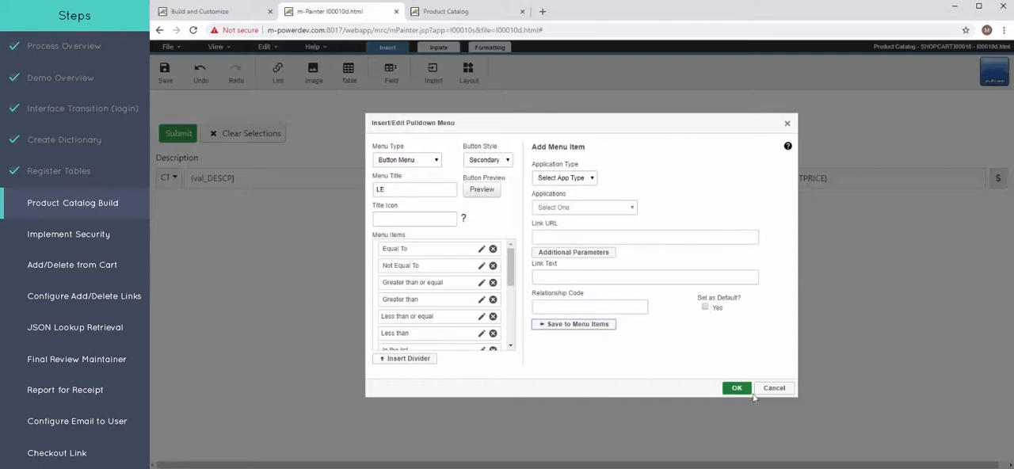
click(735, 386)
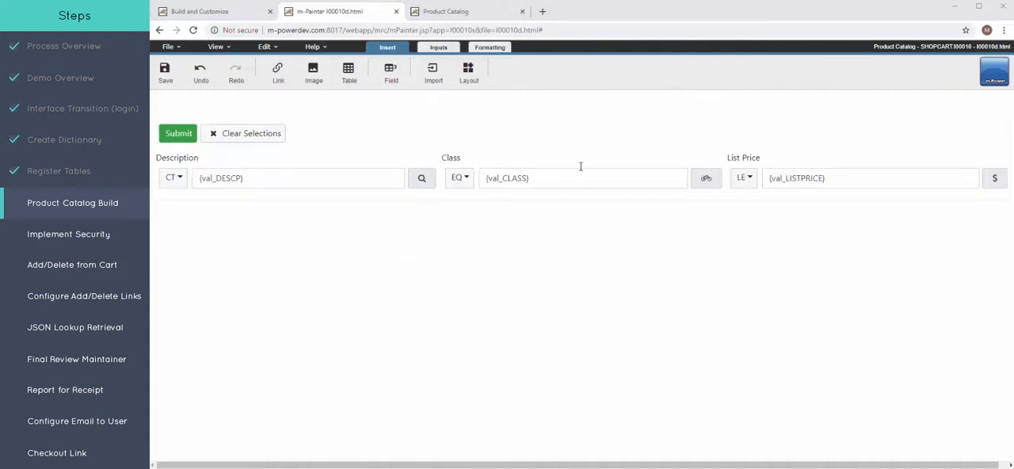
mouse_move(558, 178)
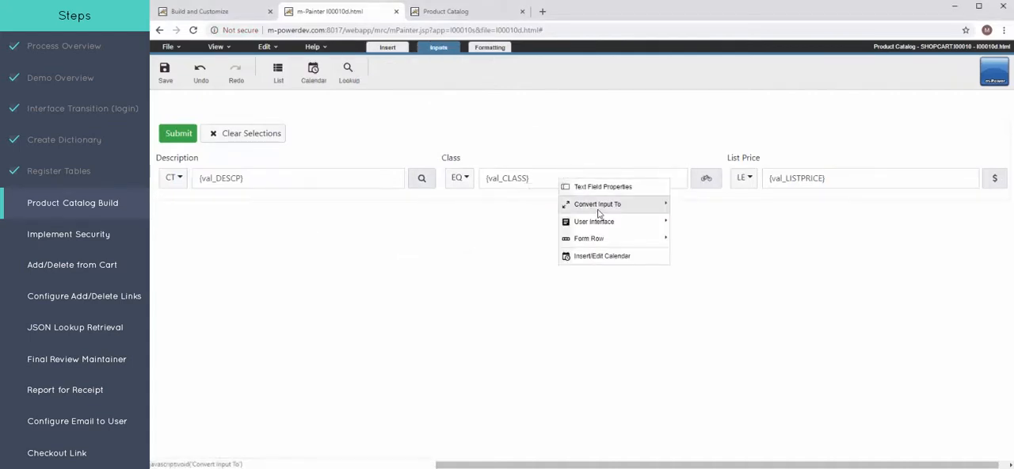
- Convert the Class field to a drop-down list using current app data, ascending, and save
click(596, 205)
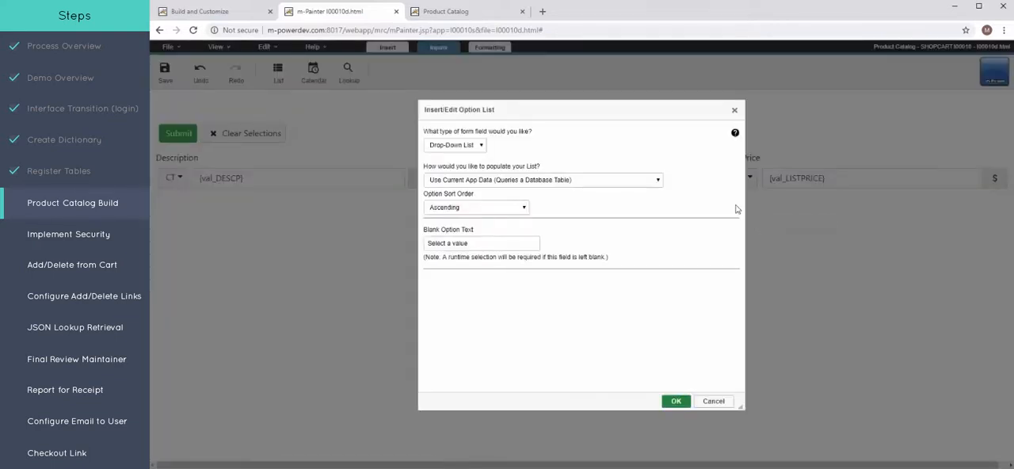
mouse_move(671, 194)
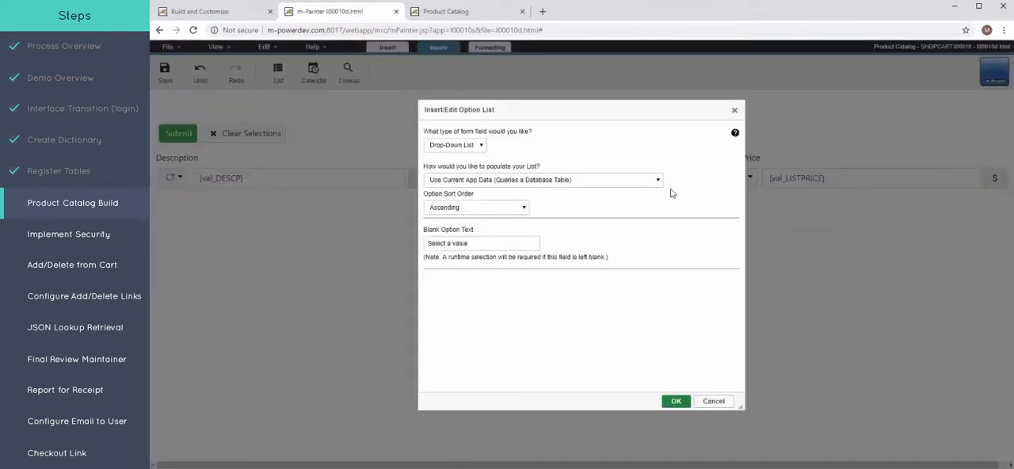
click(674, 400)
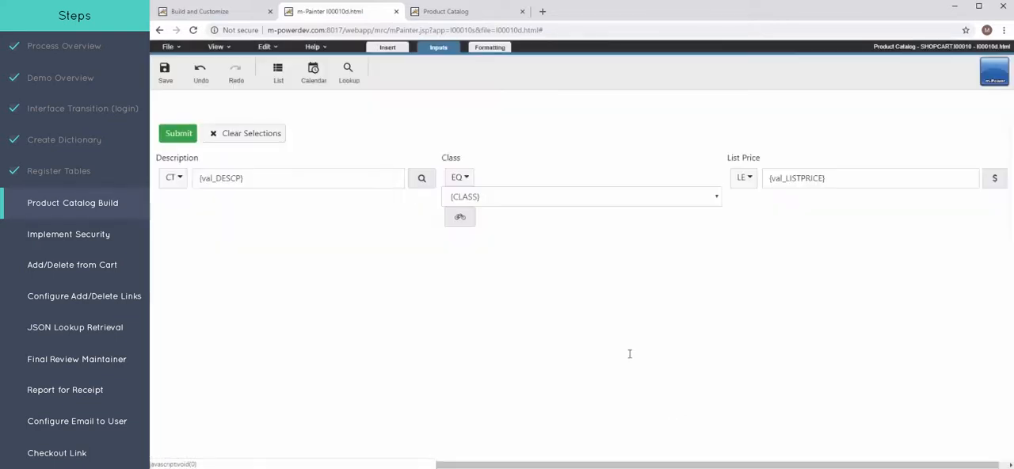
click(165, 71)
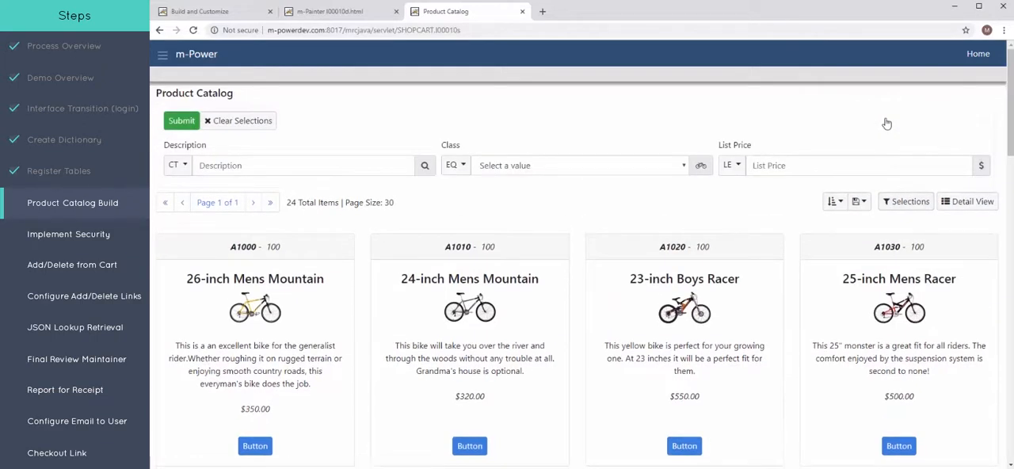
mouse_move(415, 171)
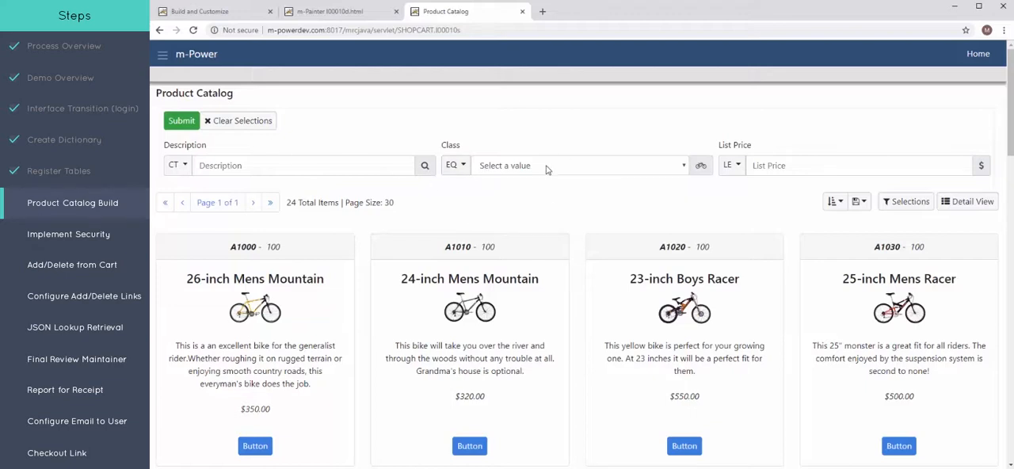
click(578, 164)
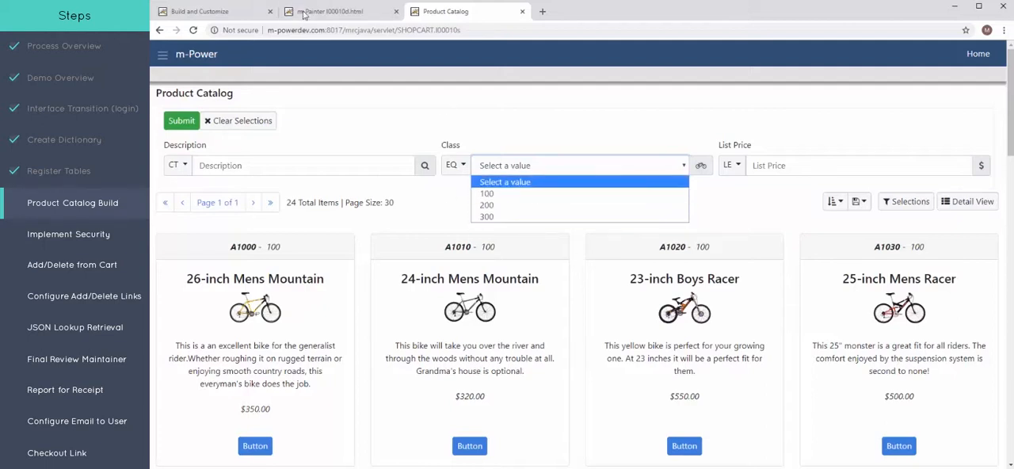
click(341, 11)
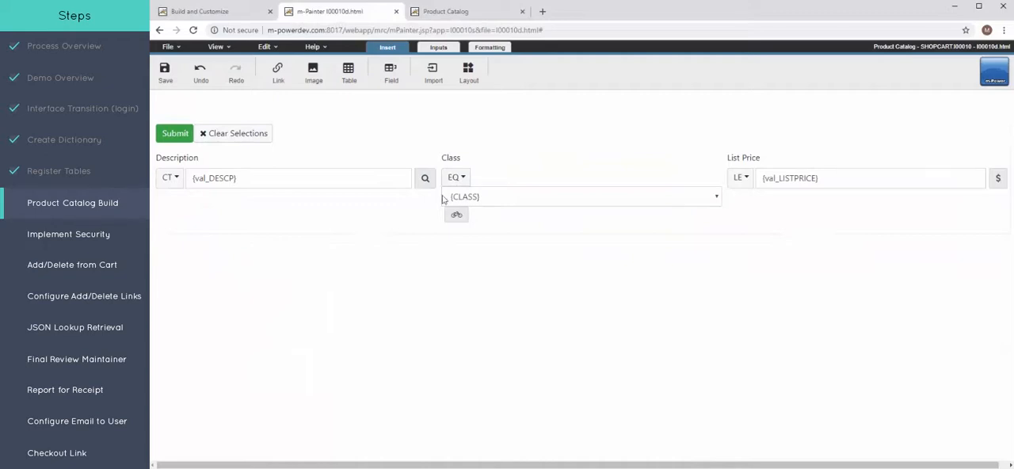
- Reopen the CLASS field's Edit Drop-Down List settings to change how the list is populated
right_click(463, 197)
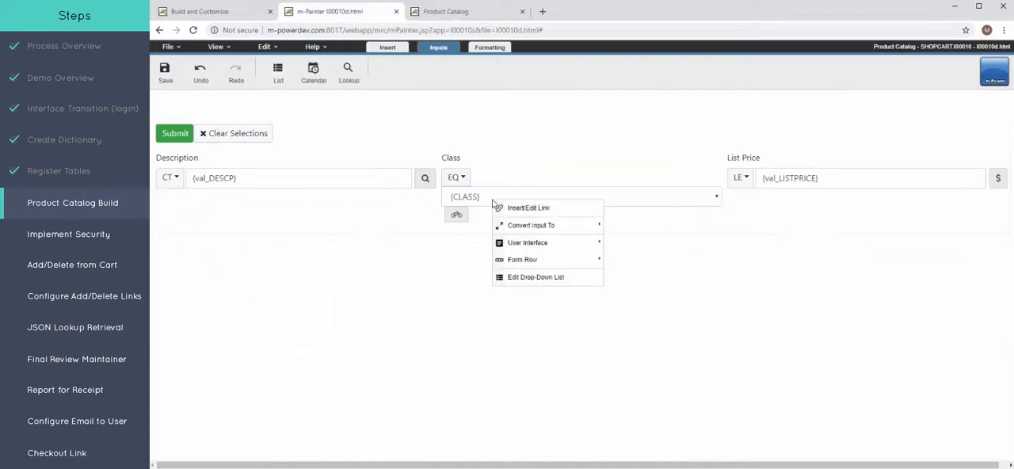
click(535, 276)
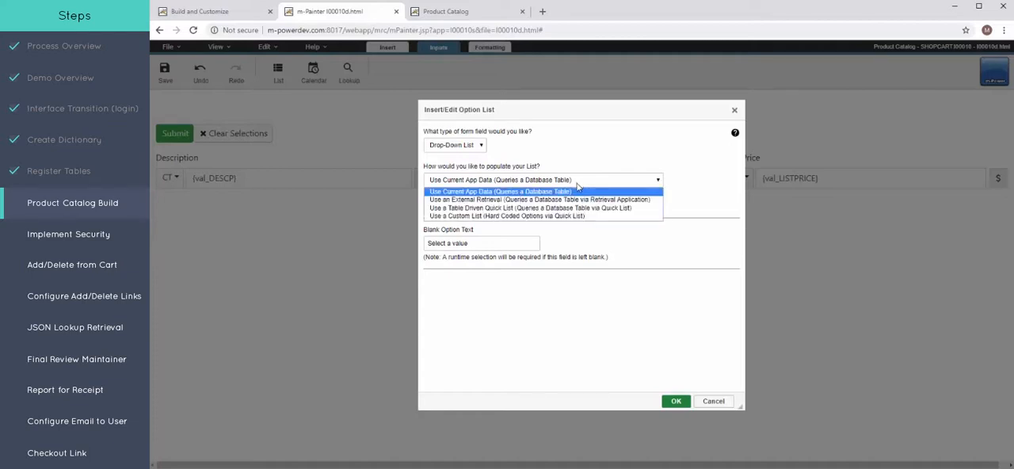
mouse_move(574, 215)
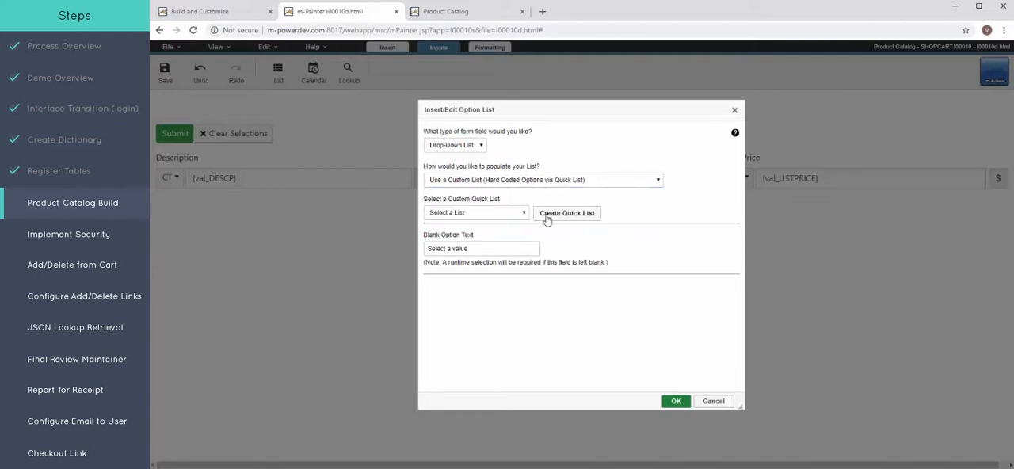
- Start a new quick list named and described ProductClass
click(567, 212)
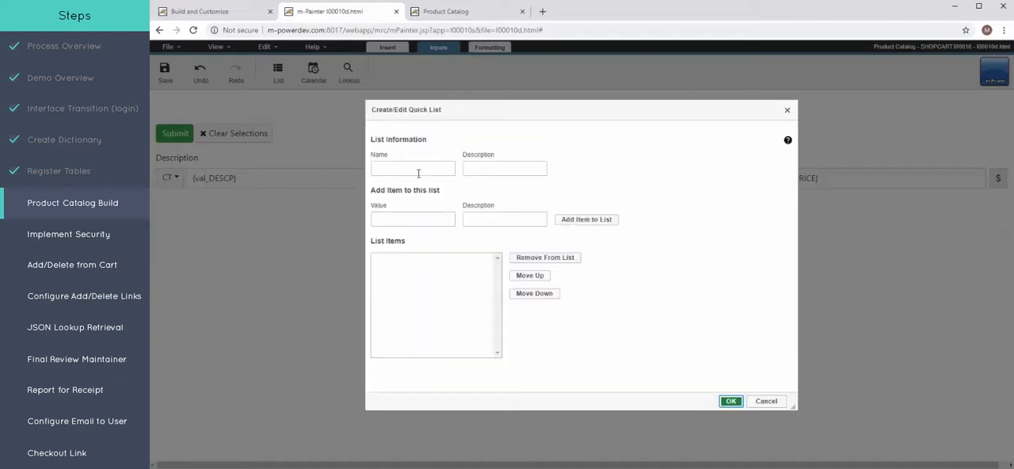
text(Proj)
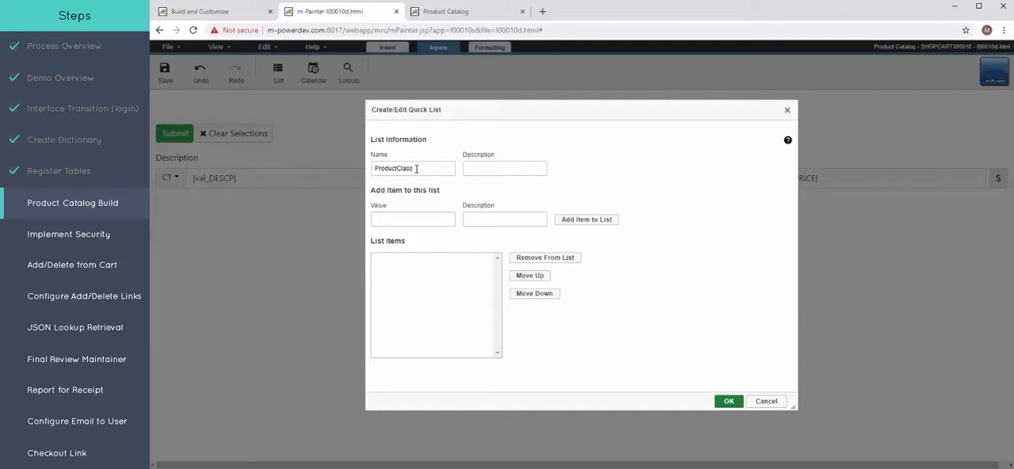
text(P)
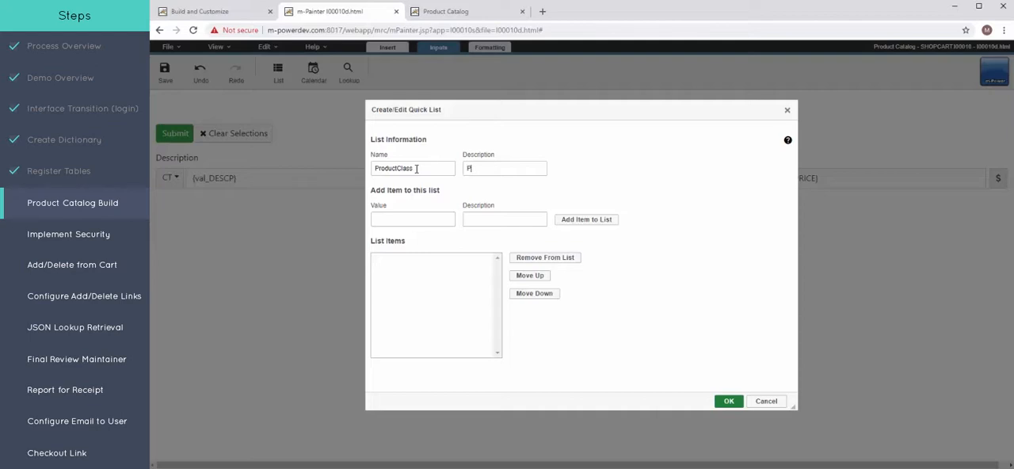
text(Rodu)
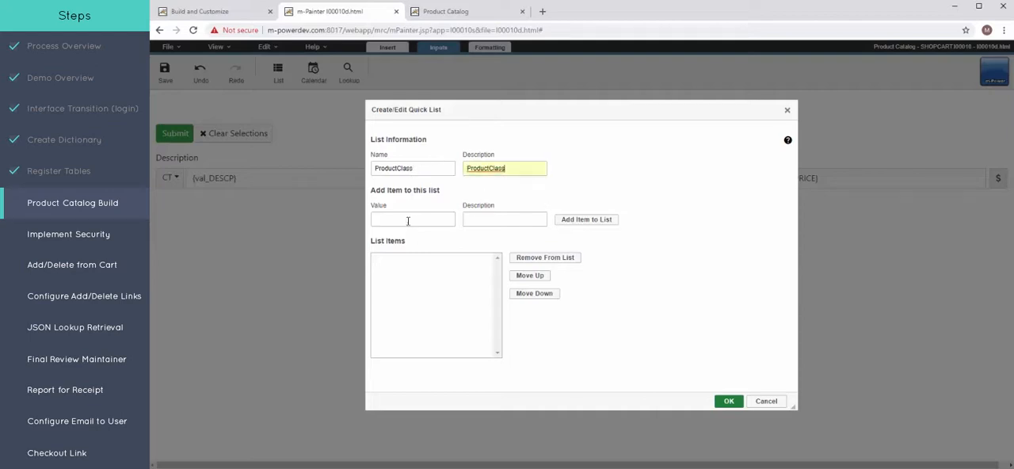
- Add list items 100 Bicycles, 200 Accessories and 300 Clothing, and confirm the ProductClass list
text(100)
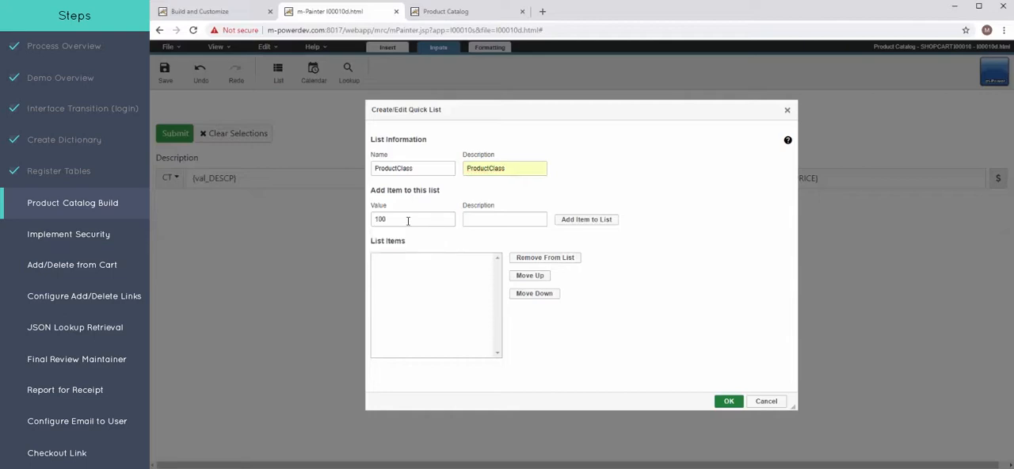
text(Bicycles)
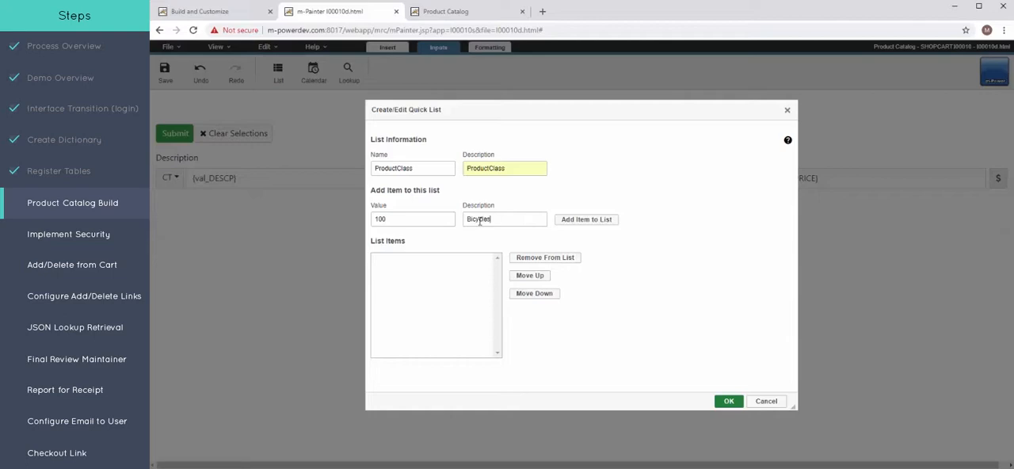
click(586, 218)
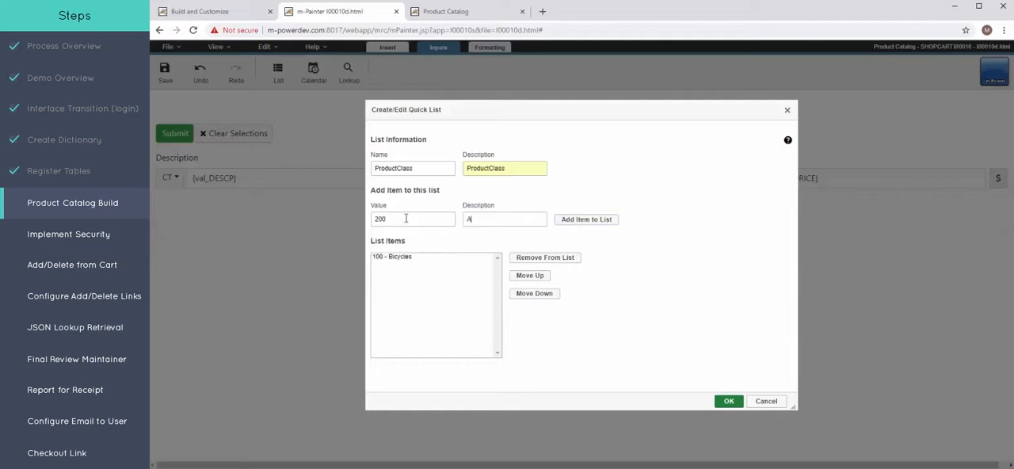
text(Accessories)
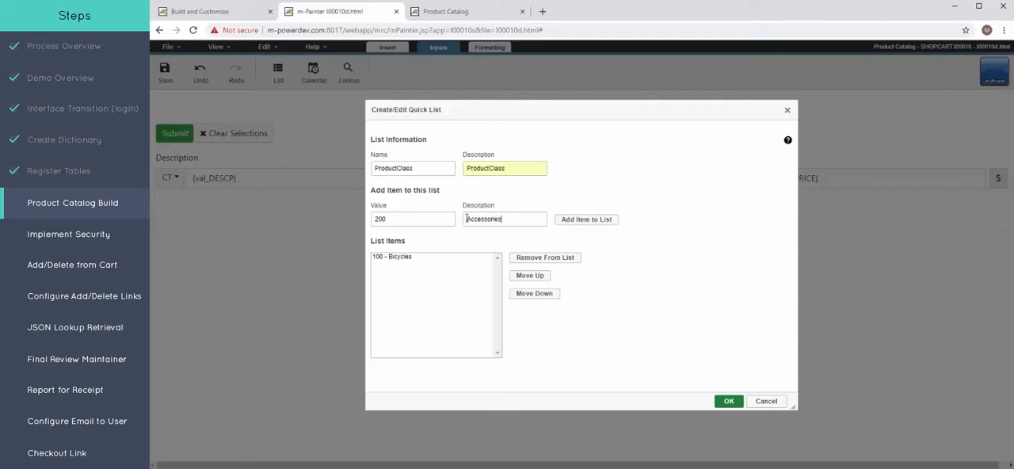
click(586, 218)
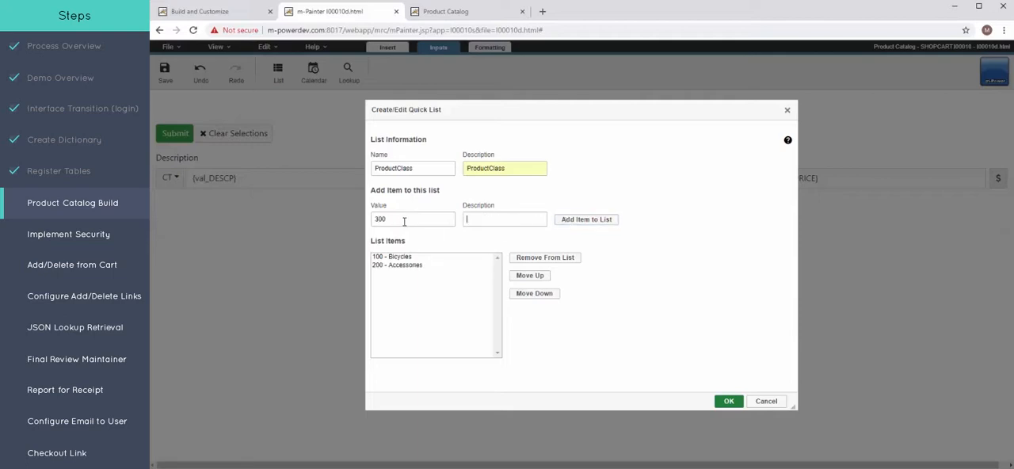
text(CLot)
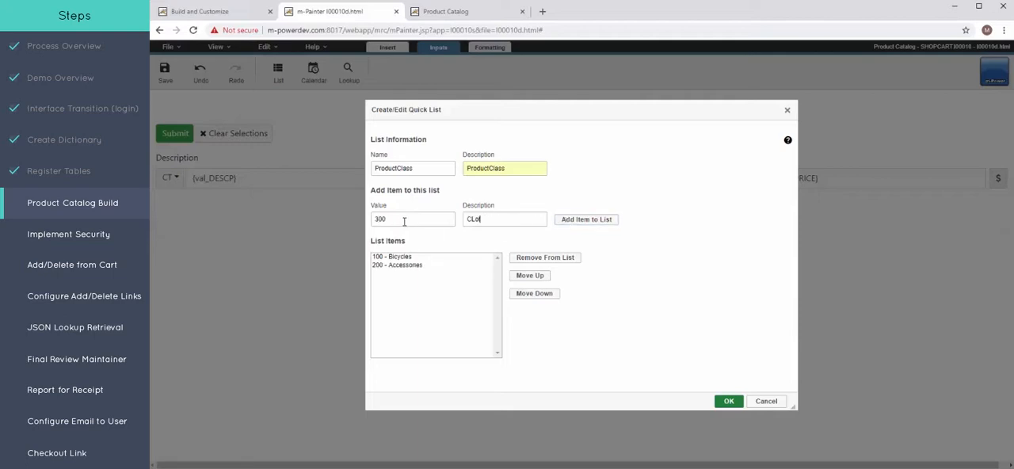
text(Clothing)
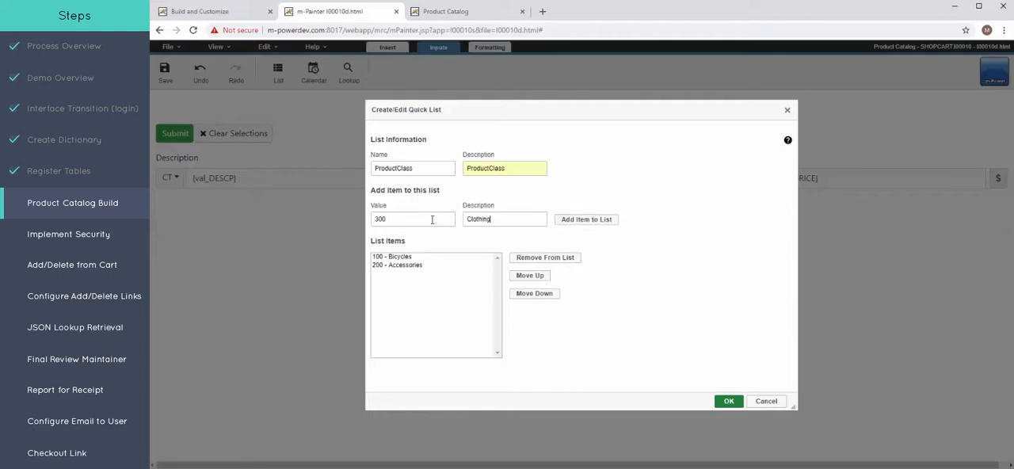
click(586, 219)
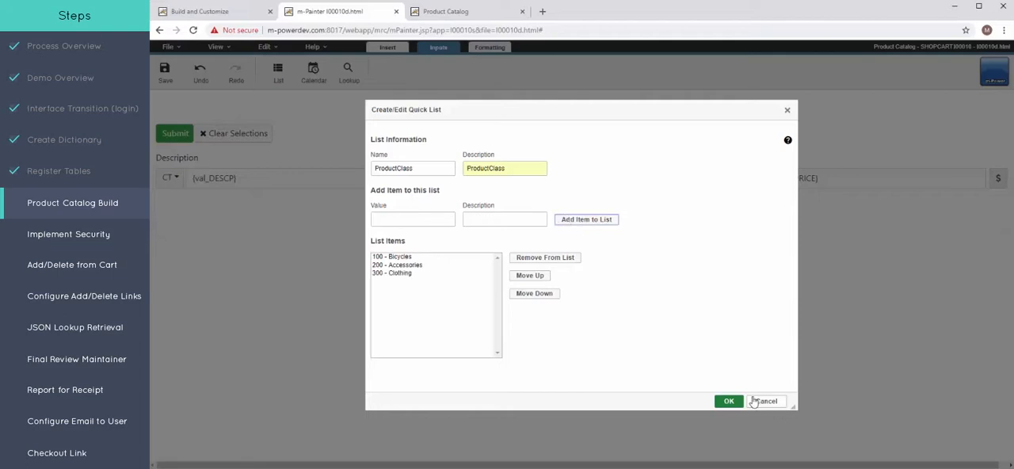
click(729, 400)
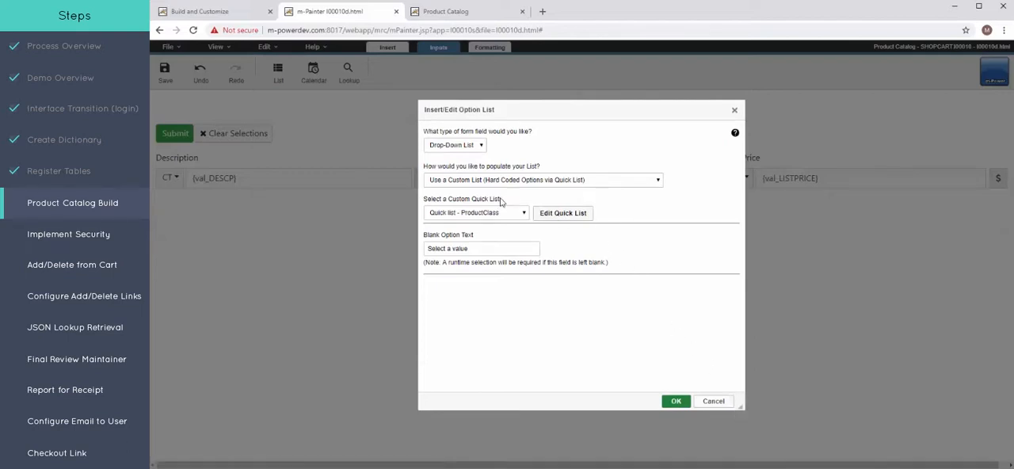
- Apply ProductClass as the Class drop-down's custom list and confirm the option list settings
double_click(446, 199)
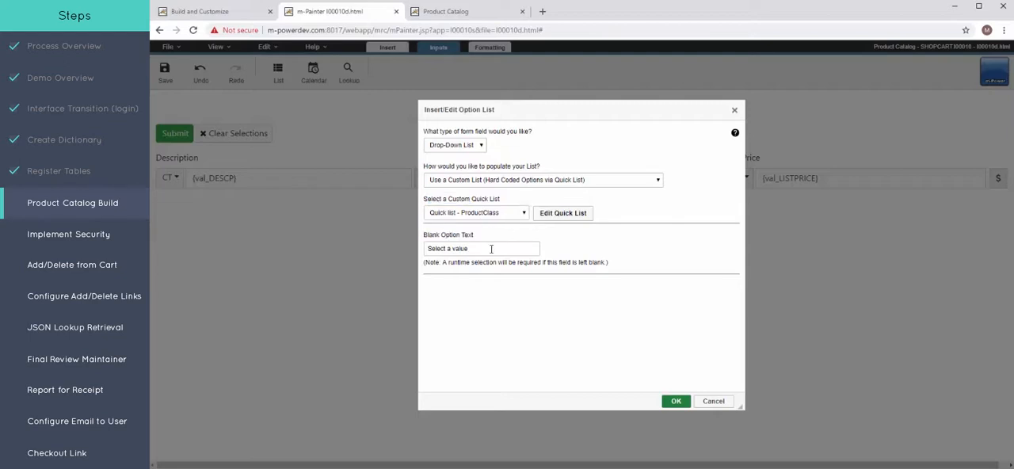
click(675, 400)
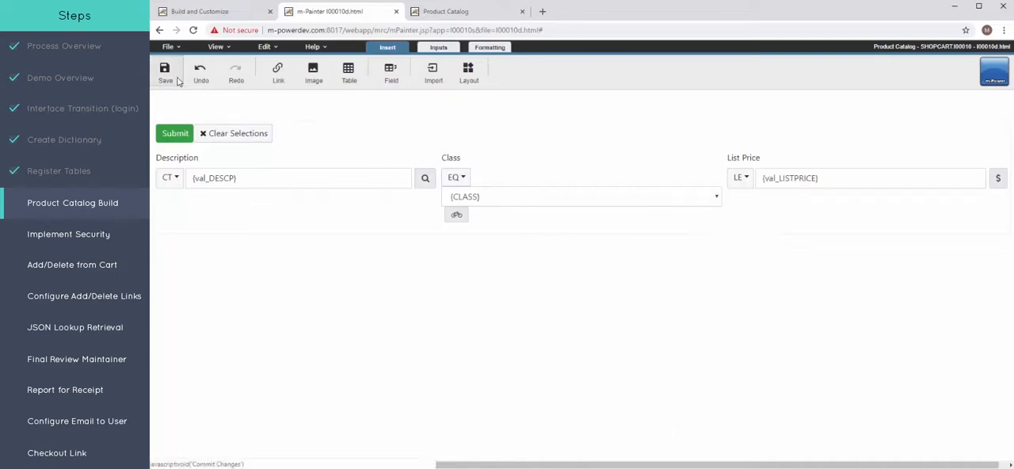
- Save the design, then filter the live catalog by Clothing to see 8 class-300 items
click(445, 11)
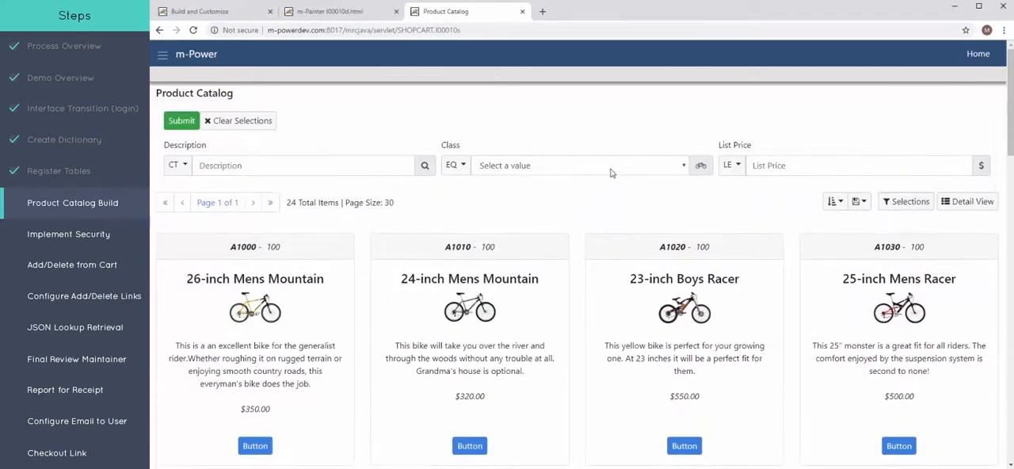
click(578, 164)
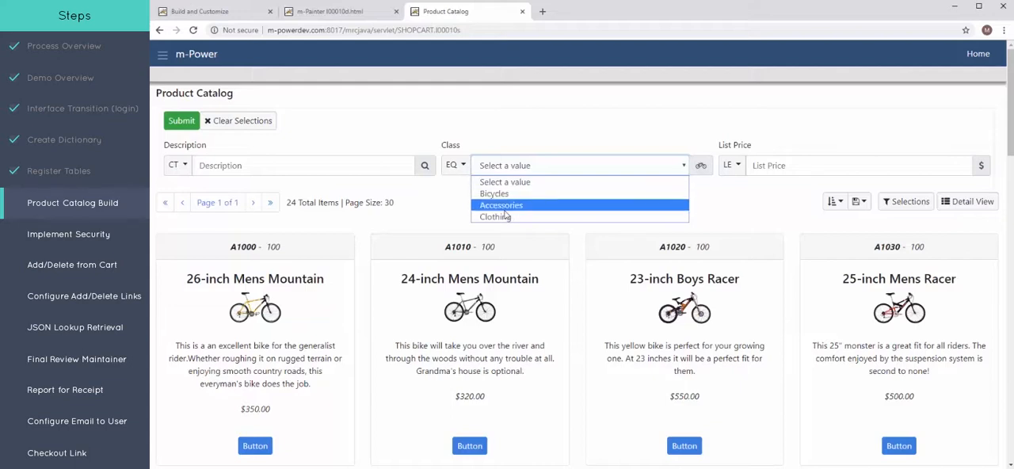
click(494, 217)
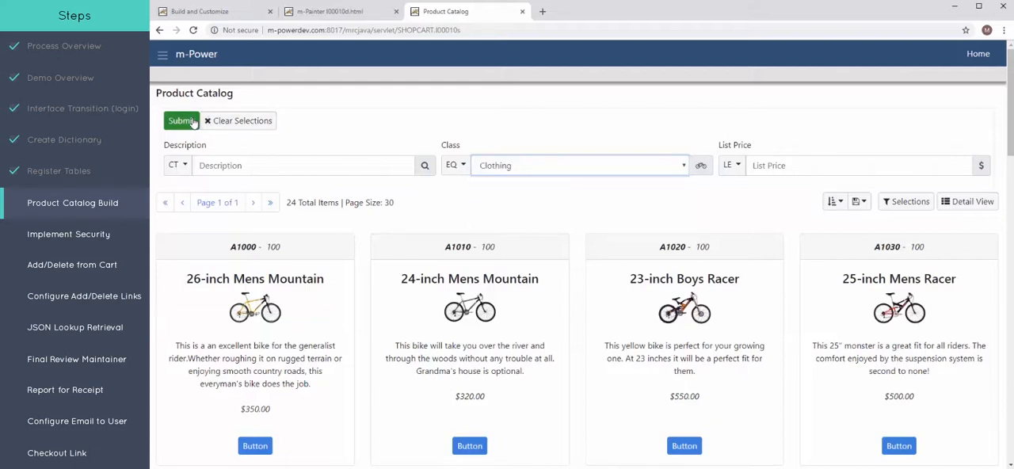
click(180, 120)
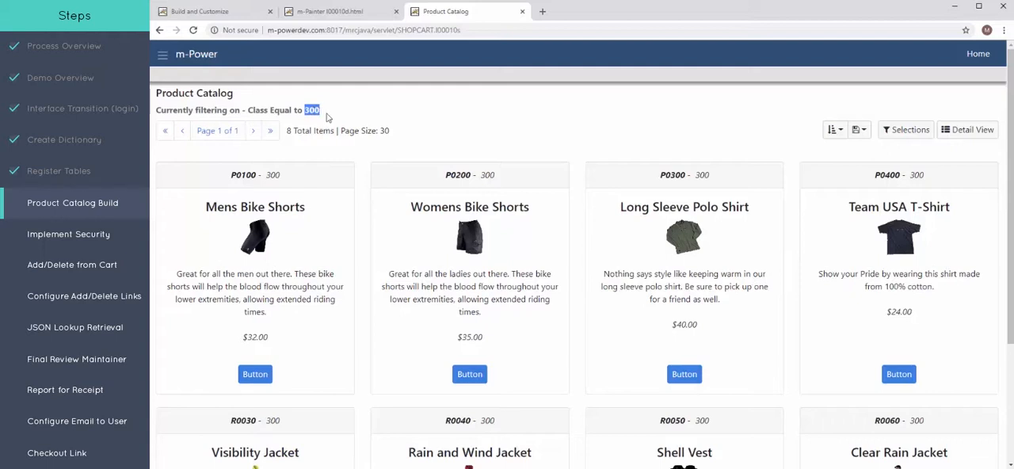
mouse_move(521, 244)
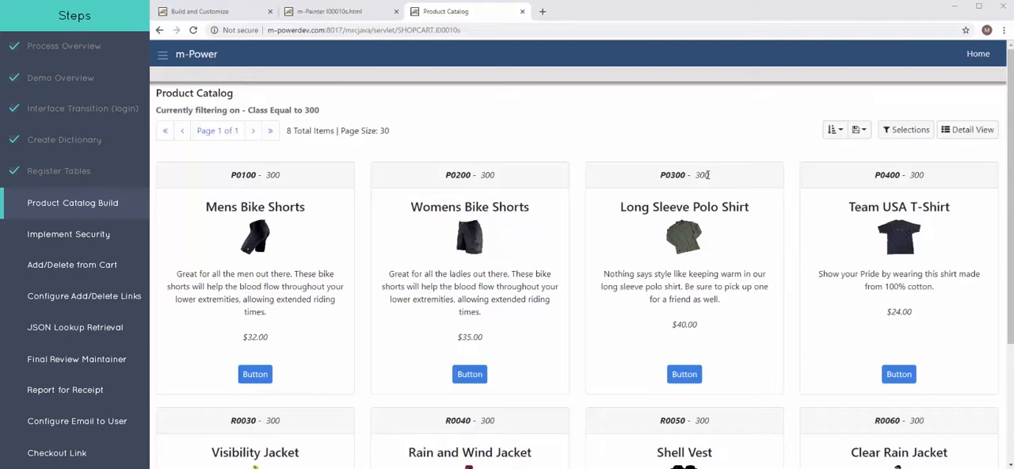
double_click(700, 175)
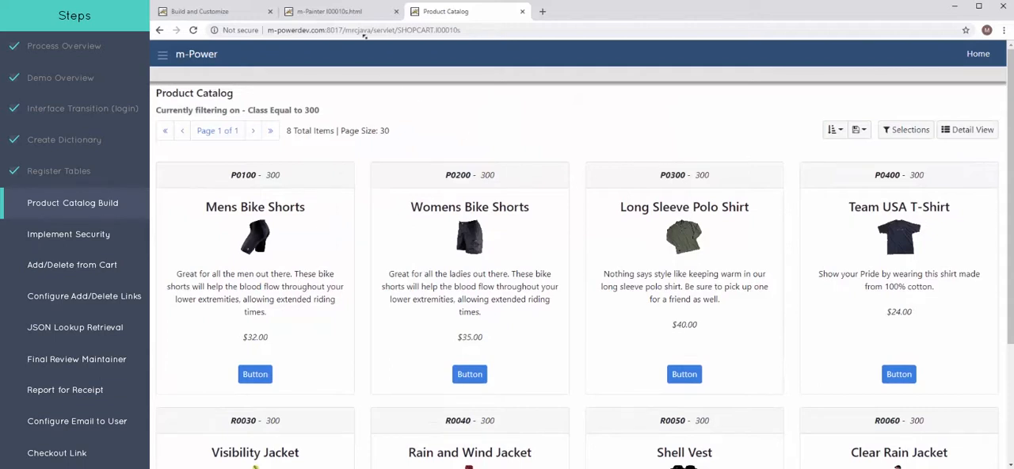
- Add a lookup on the card header CLASS field from quick list ProductClass returning its value, and save
click(325, 11)
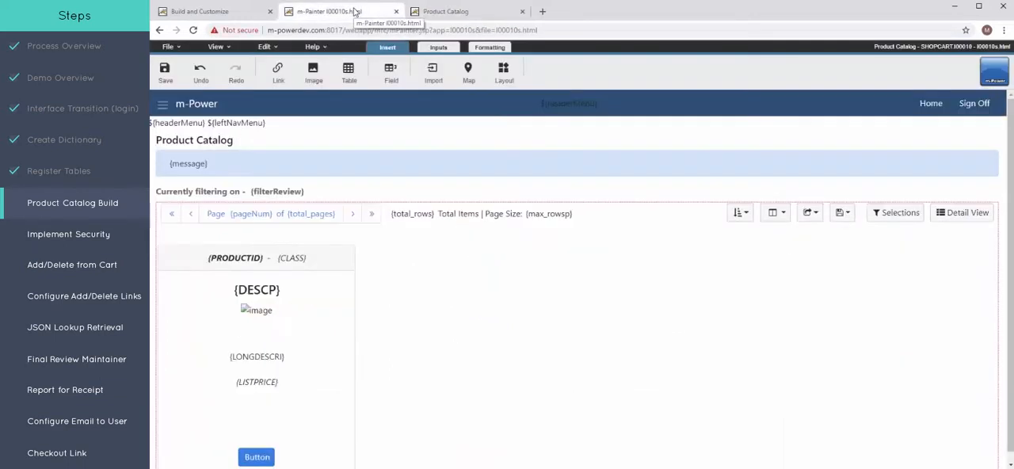
mouse_move(292, 256)
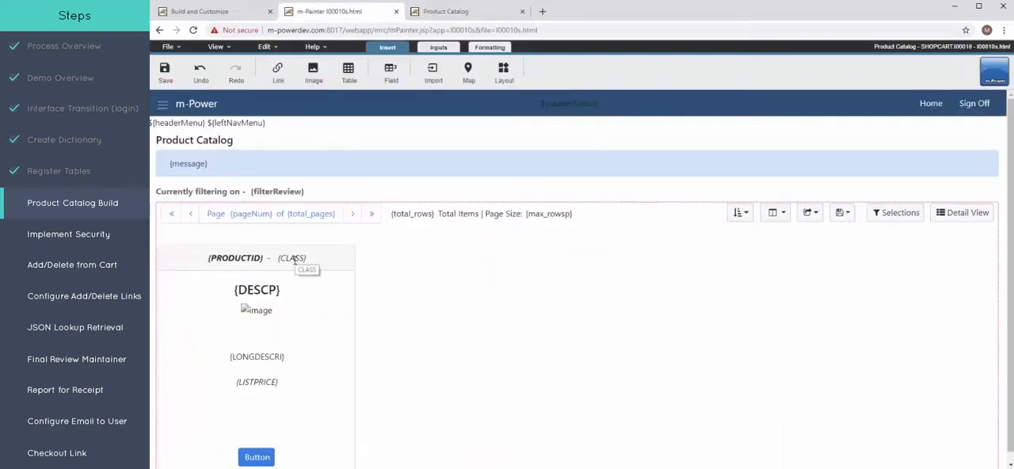
right_click(292, 257)
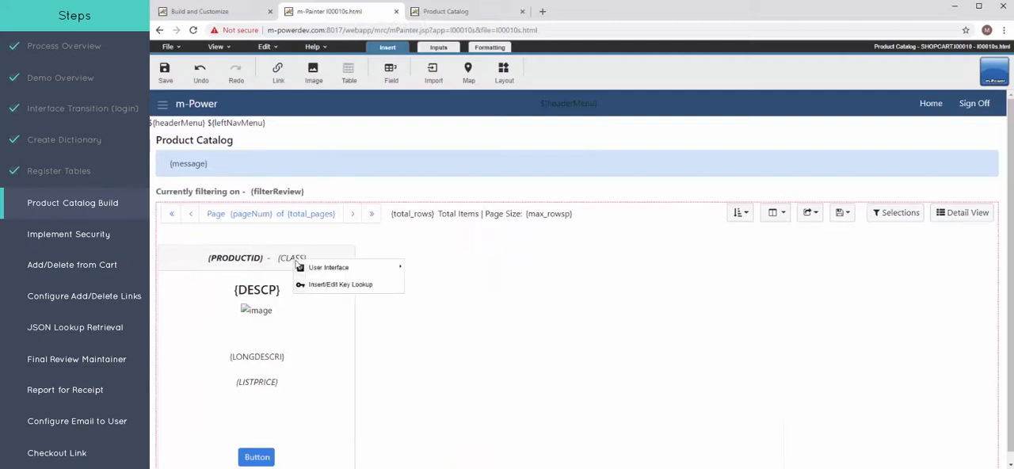
click(340, 285)
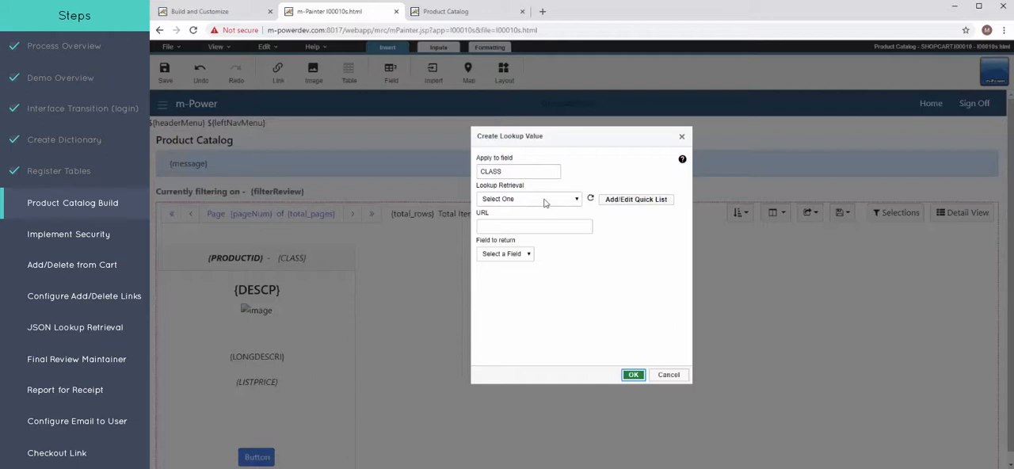
click(529, 200)
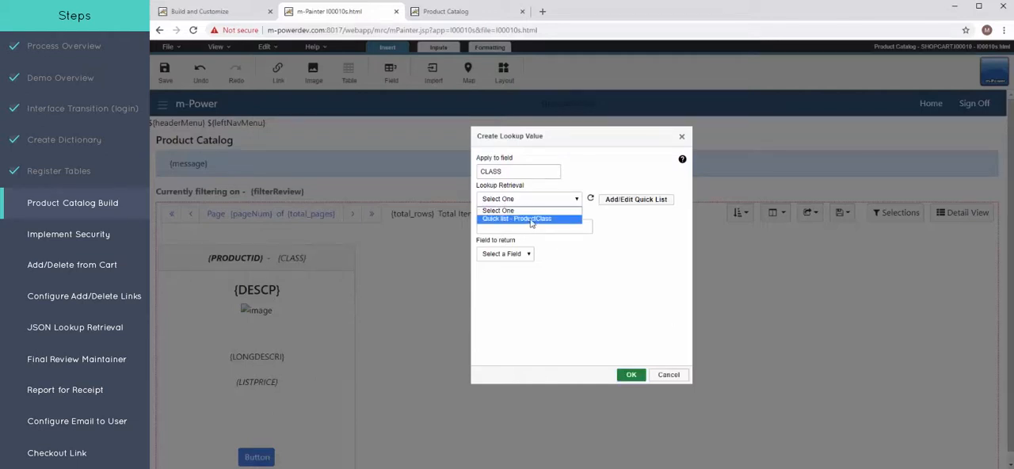
click(517, 218)
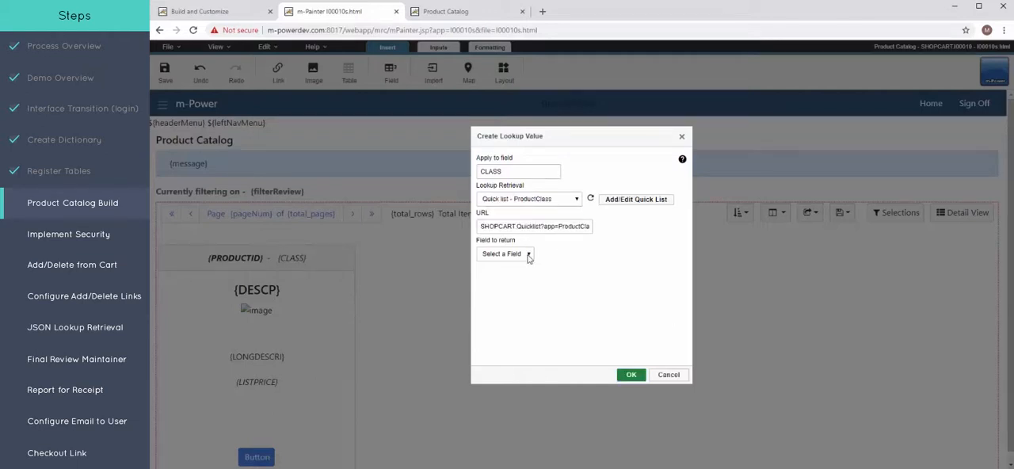
click(503, 253)
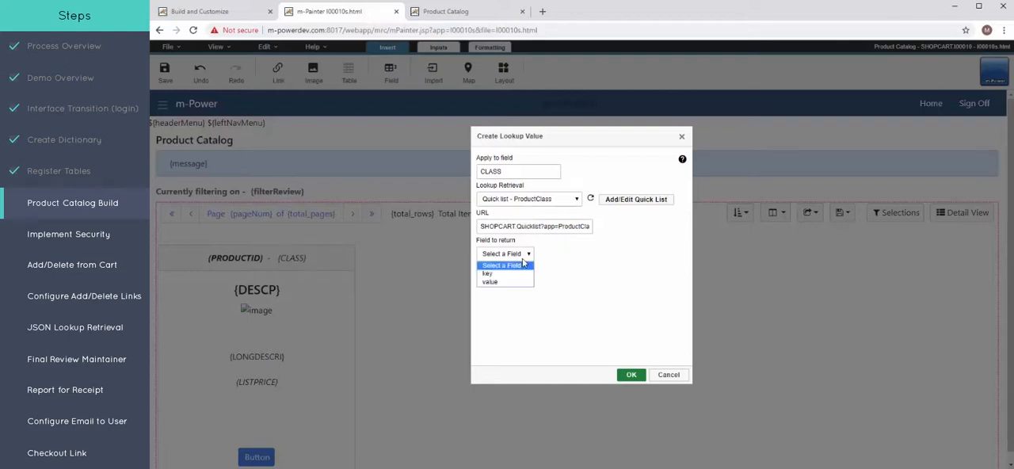
mouse_move(490, 282)
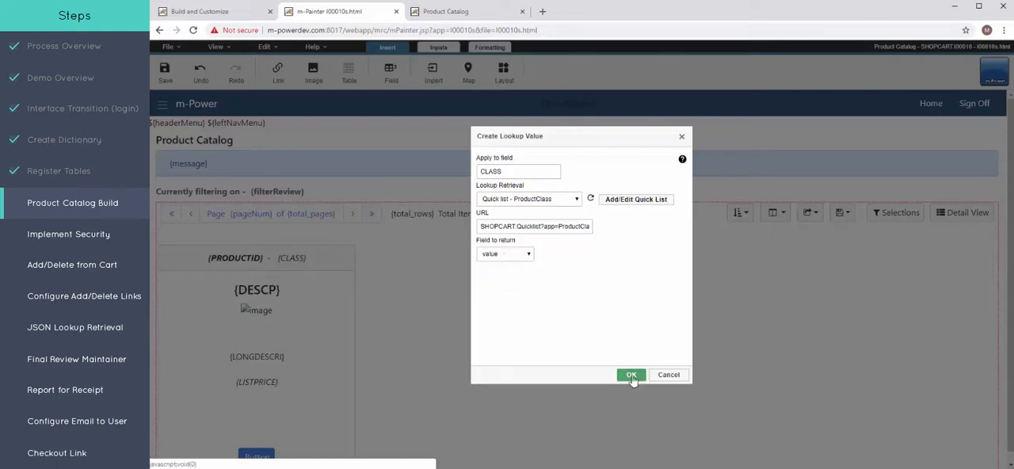
click(631, 374)
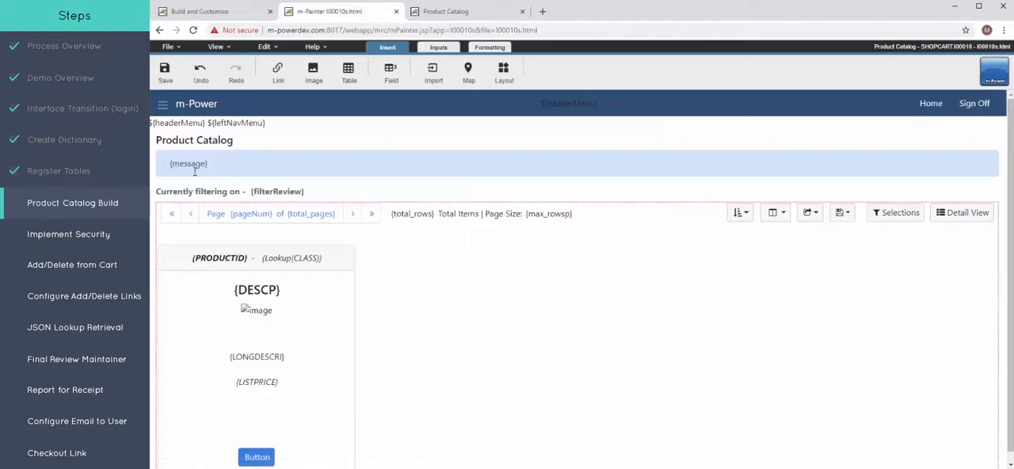
click(165, 72)
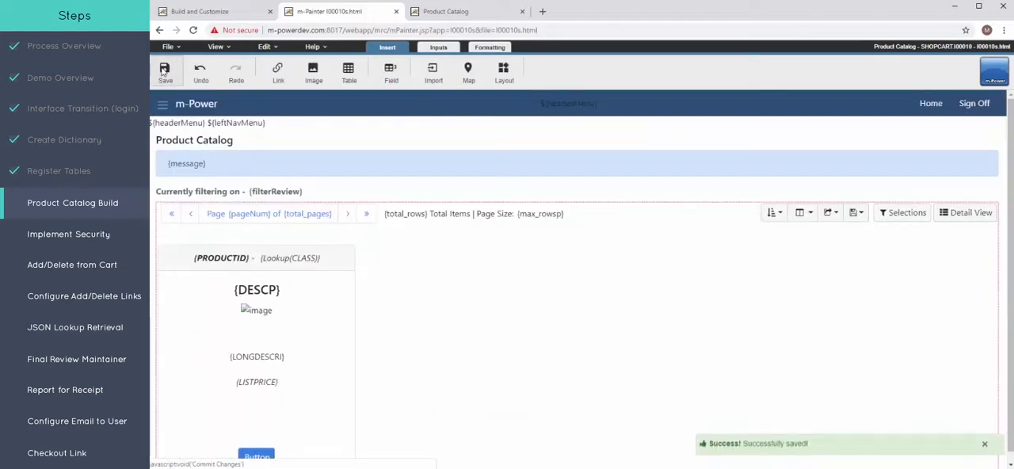
- View the live catalog at a narrower width to check card headers show names like Bicycles and Accessories
click(467, 11)
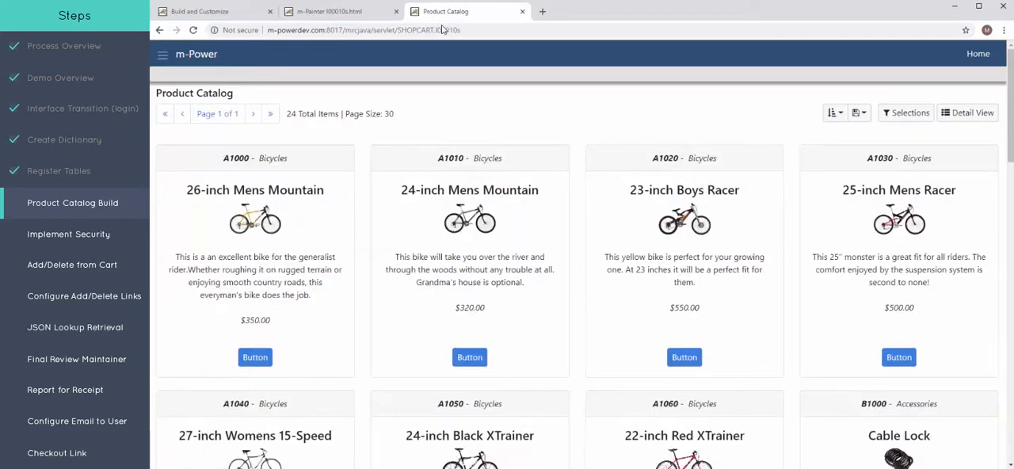
mouse_move(478, 178)
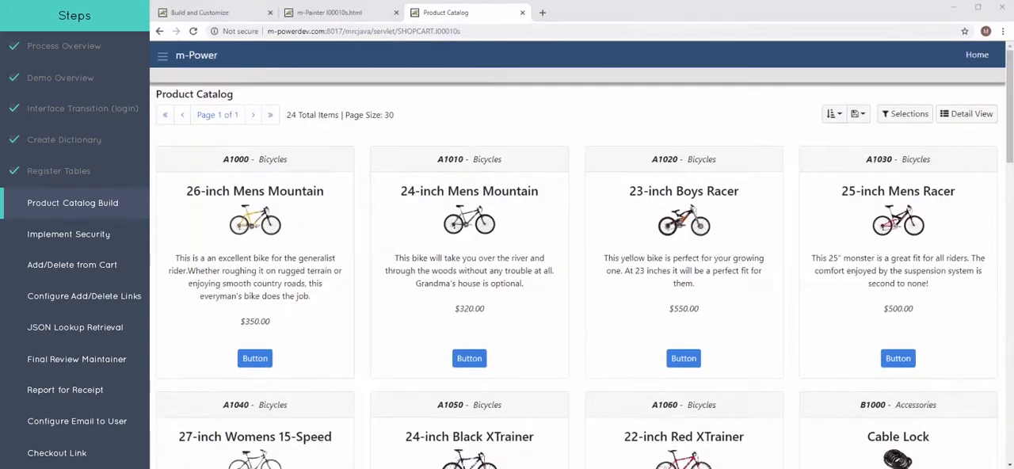
click(978, 6)
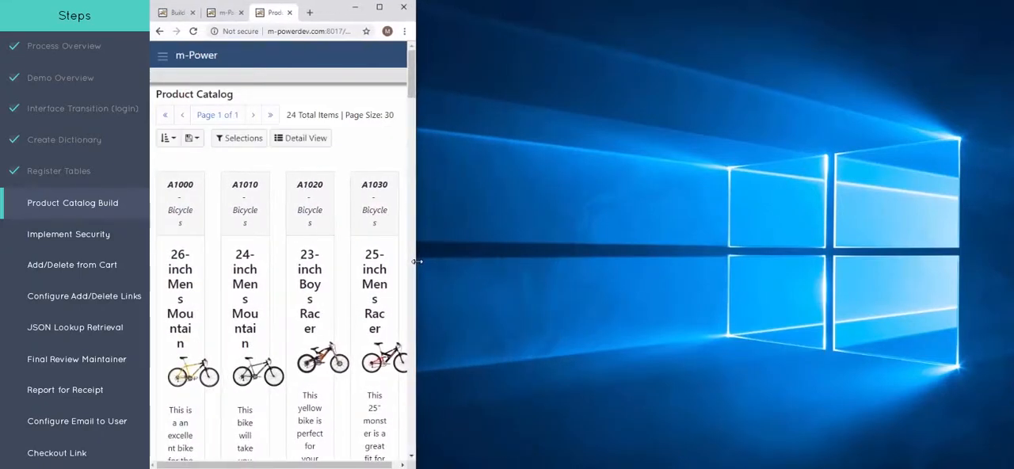
scroll(down, 3)
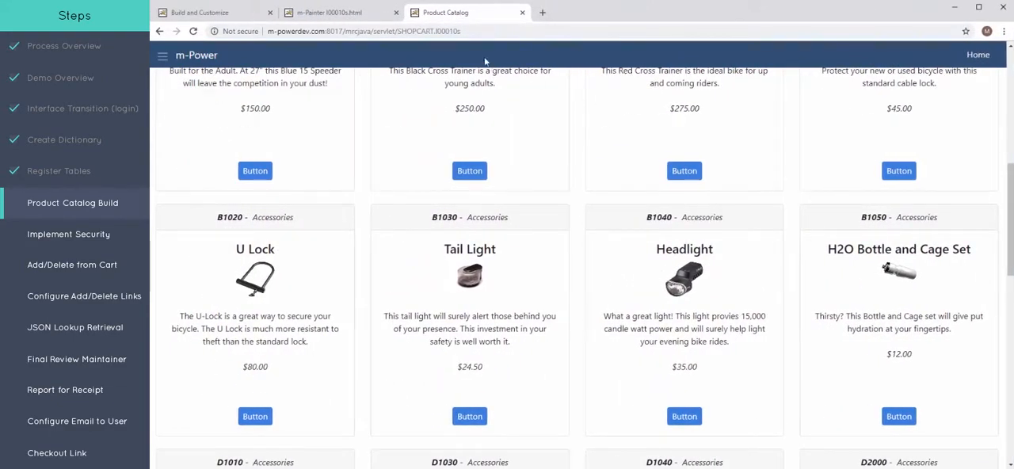
- Show the page layout outlines and open Responsive Column settings for the card column
click(333, 13)
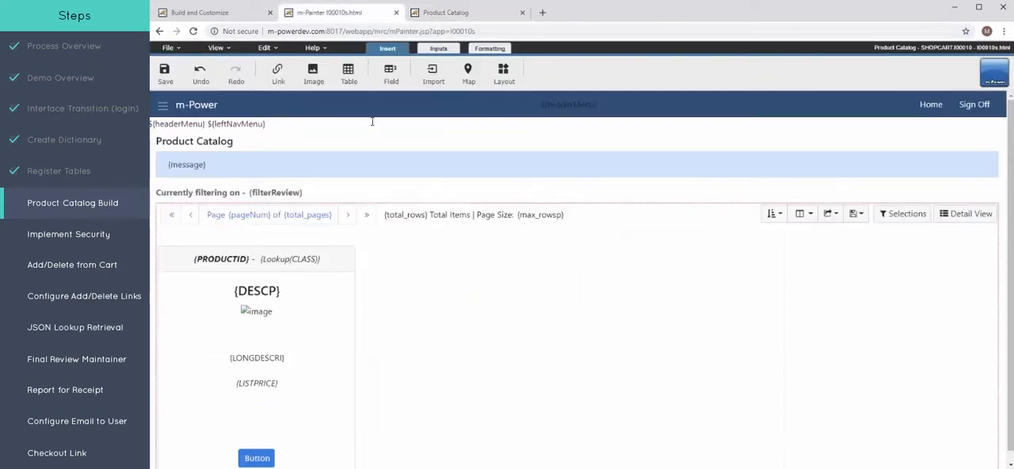
mouse_move(504, 73)
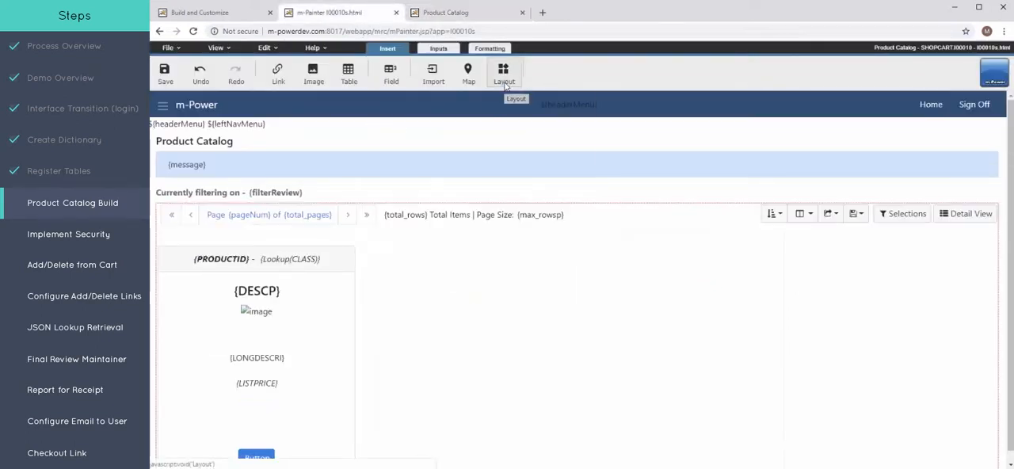
click(503, 72)
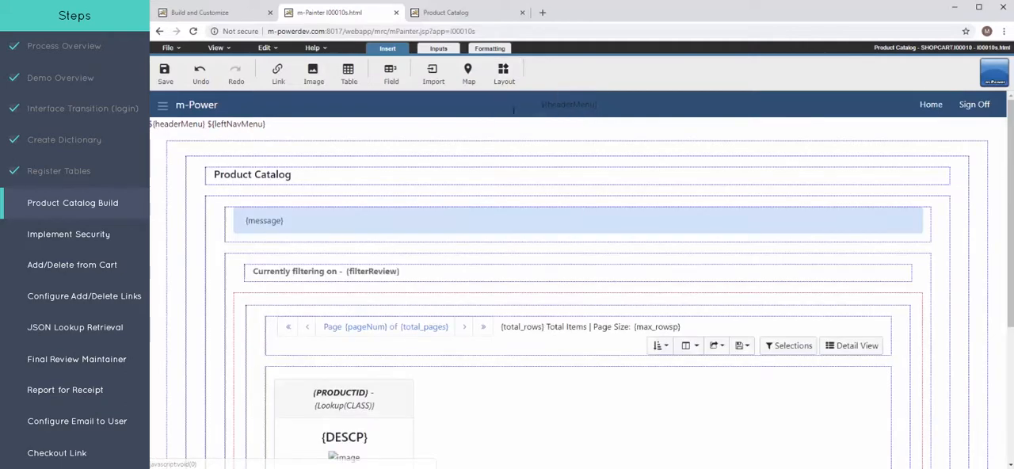
scroll(down, 3)
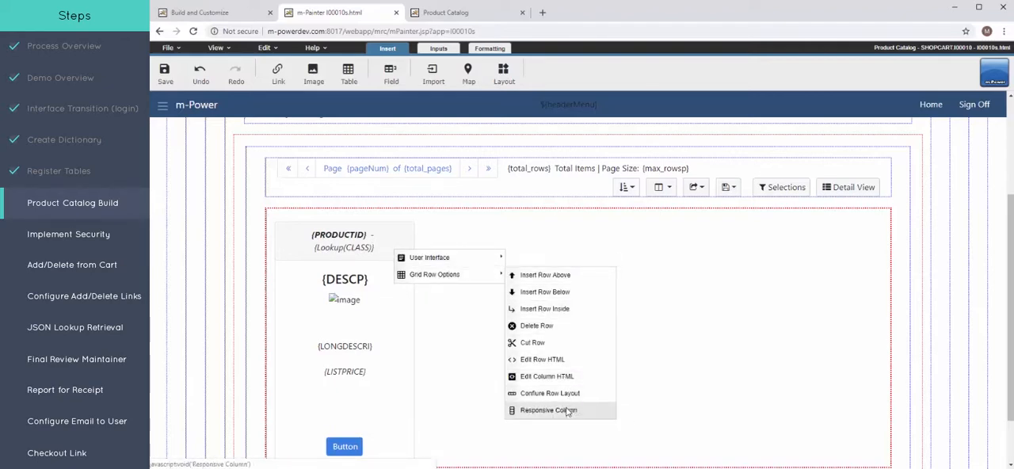
click(548, 409)
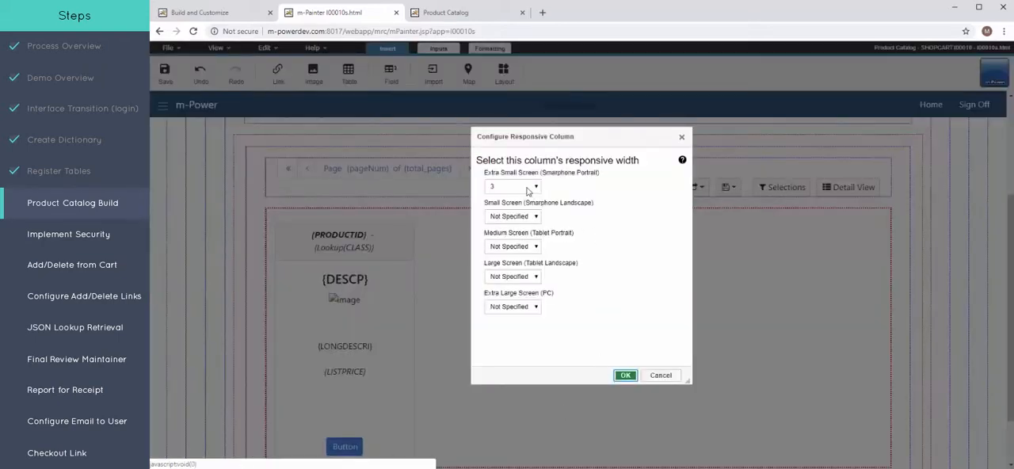
- Set card column widths 12, 6, 6, 4 and 3 from portrait phones up to PC screens, and confirm
click(513, 185)
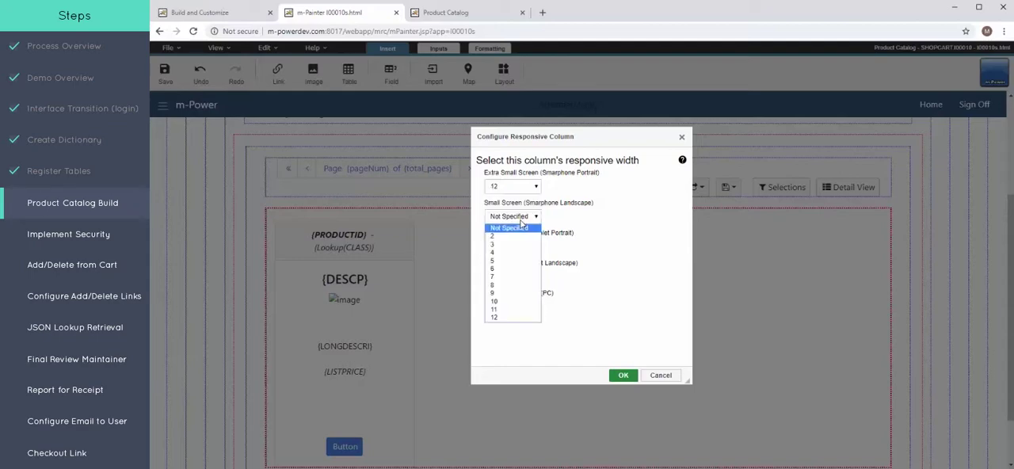
click(491, 260)
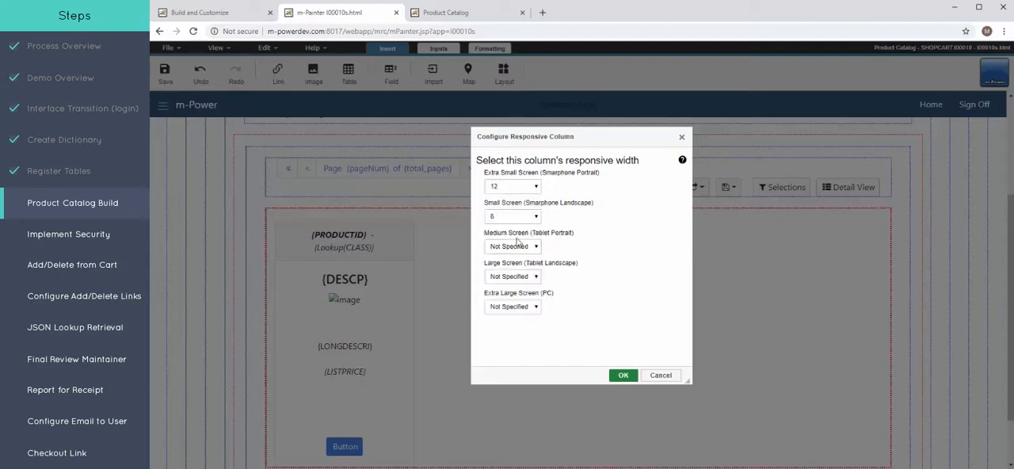
click(514, 245)
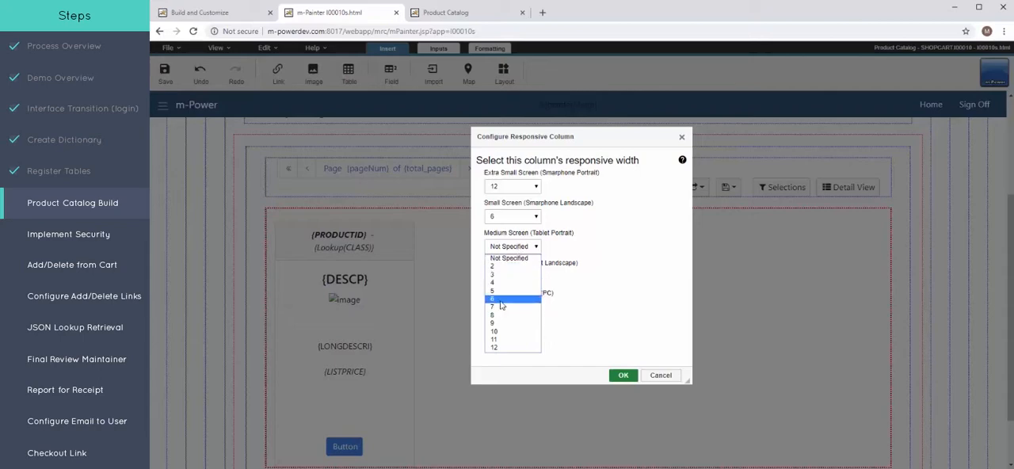
click(493, 297)
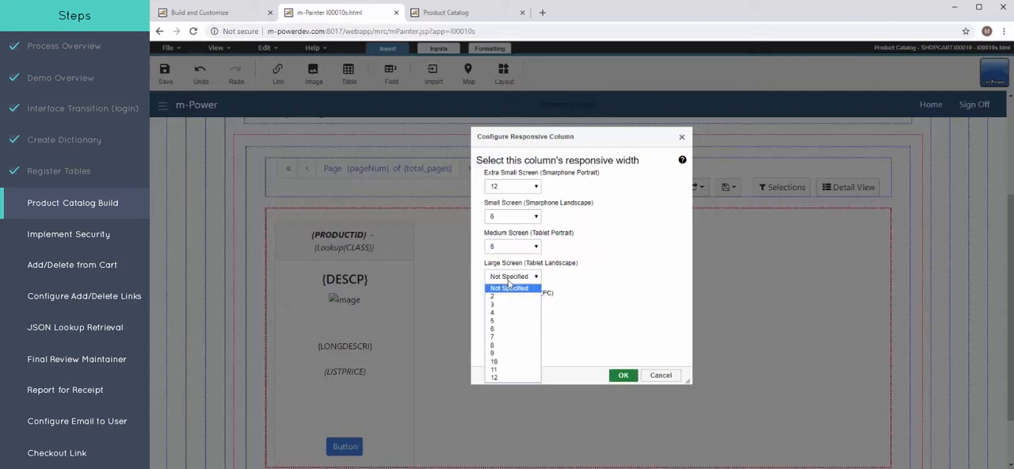
mouse_move(503, 346)
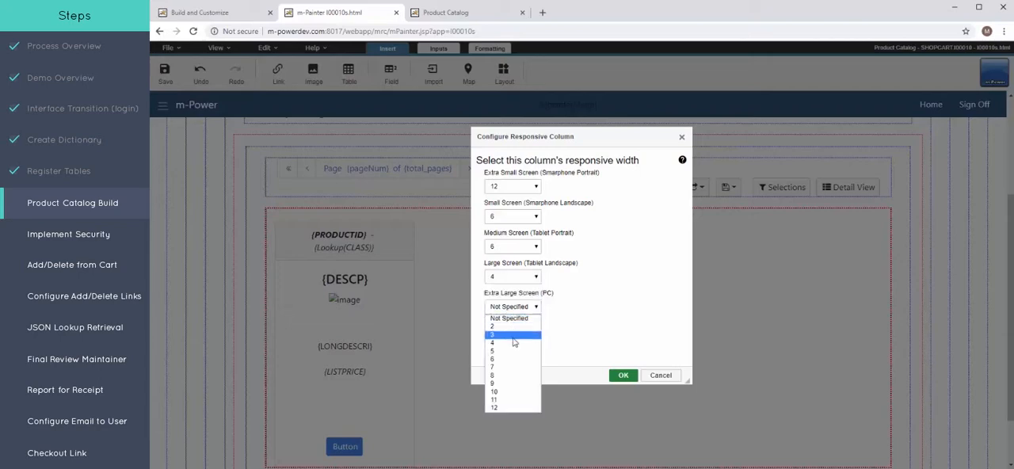
click(491, 326)
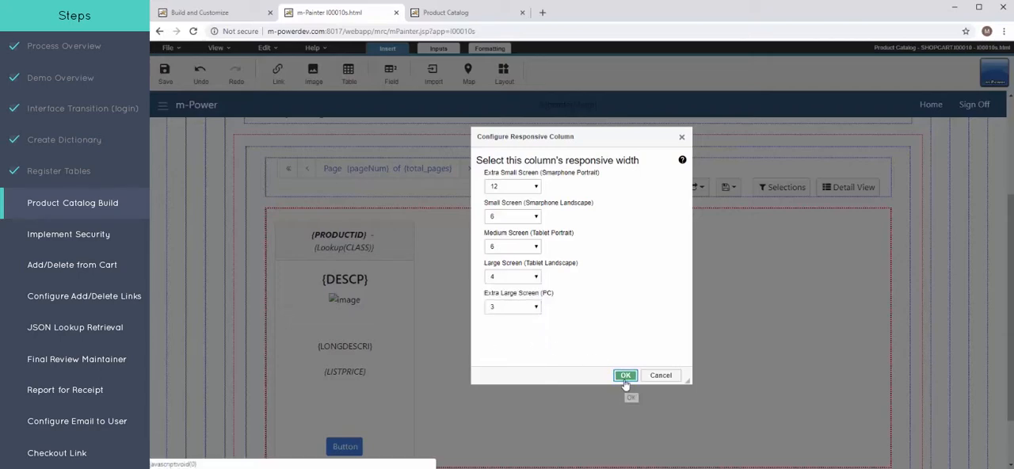
click(624, 374)
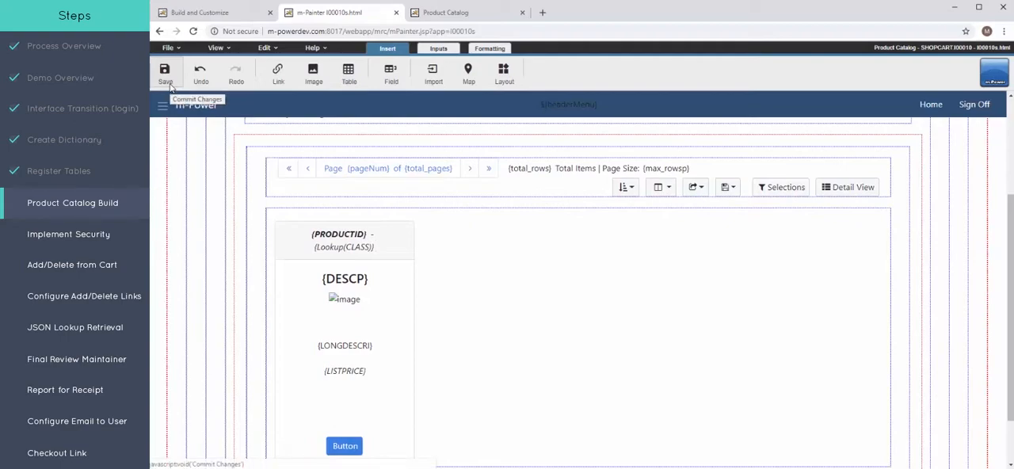
- Save the page and check the live catalog reflows to one card per row in a narrow window
click(165, 71)
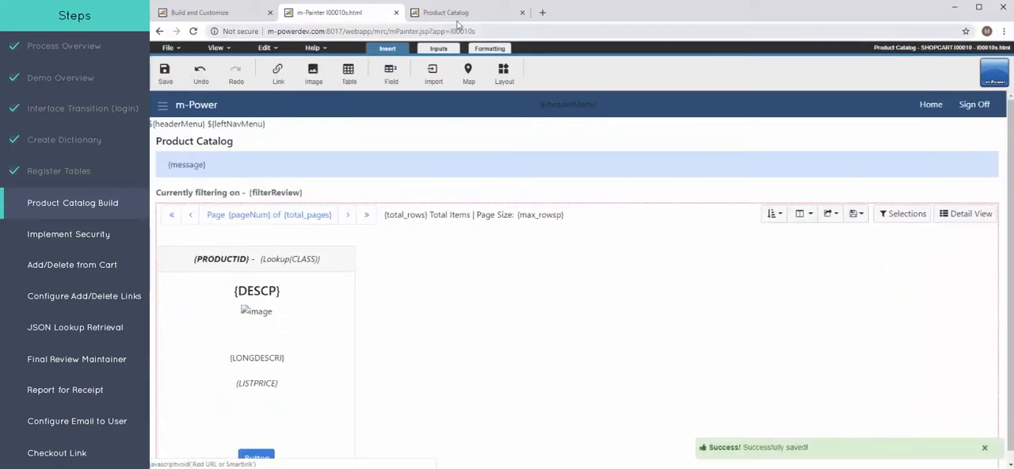
click(445, 13)
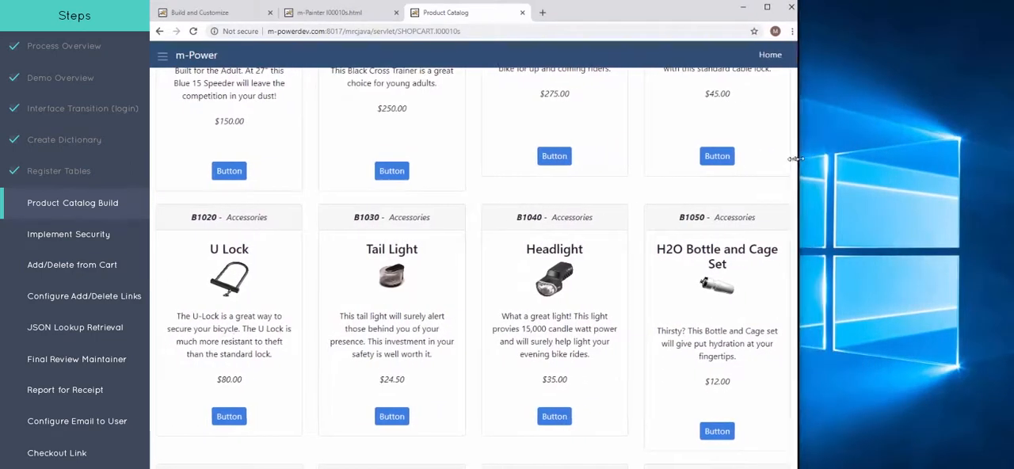
scroll(up, 3)
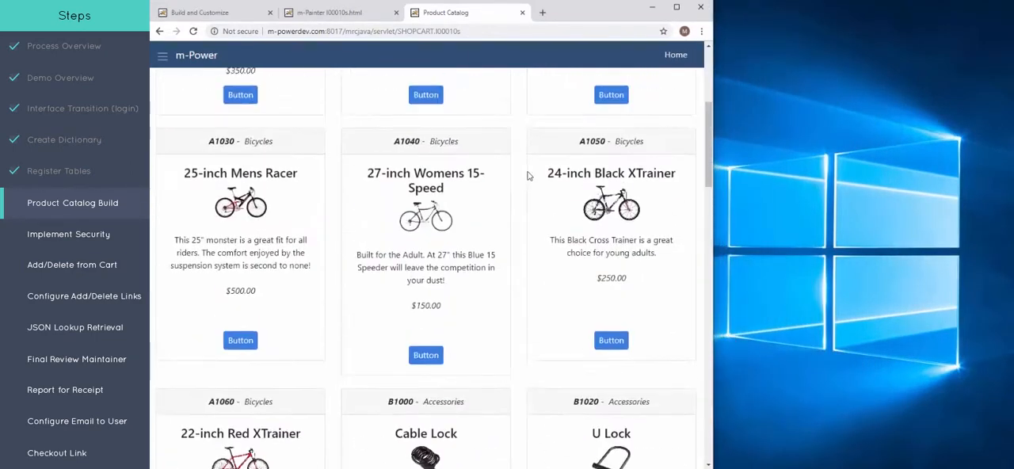
scroll(up, 3)
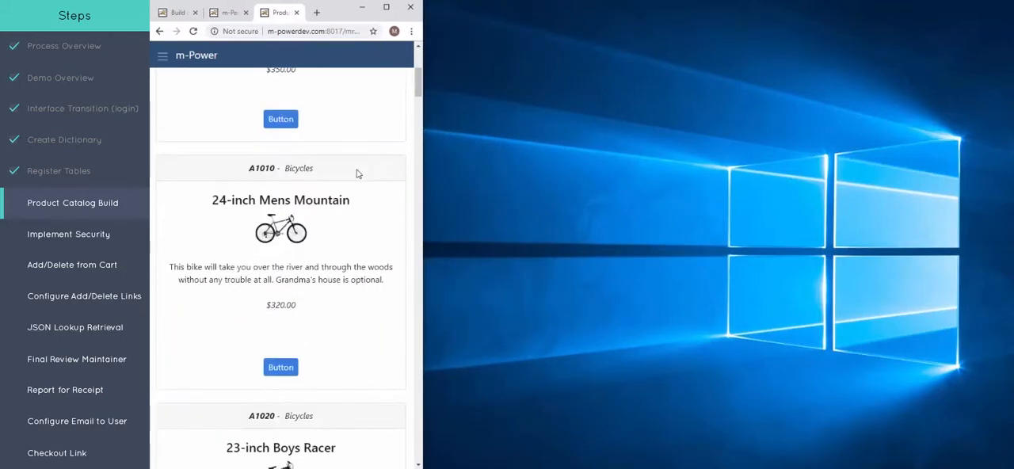
scroll(down, 3)
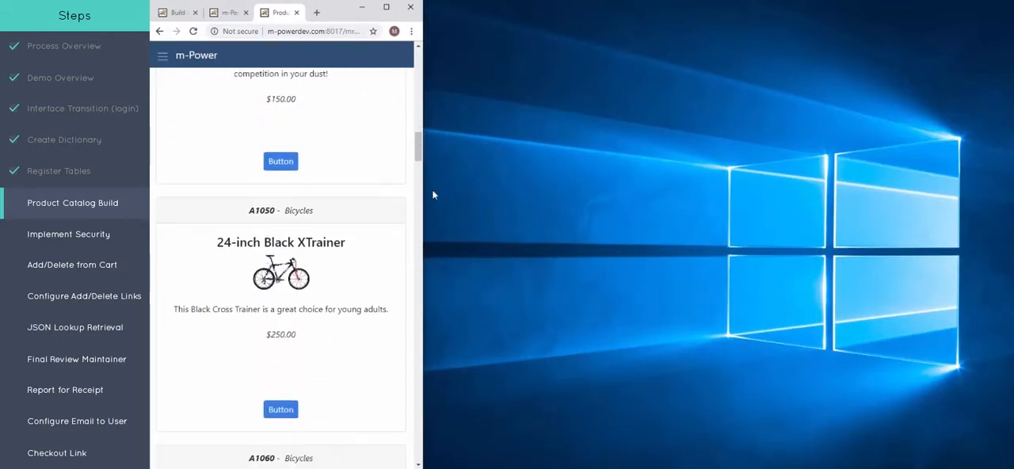